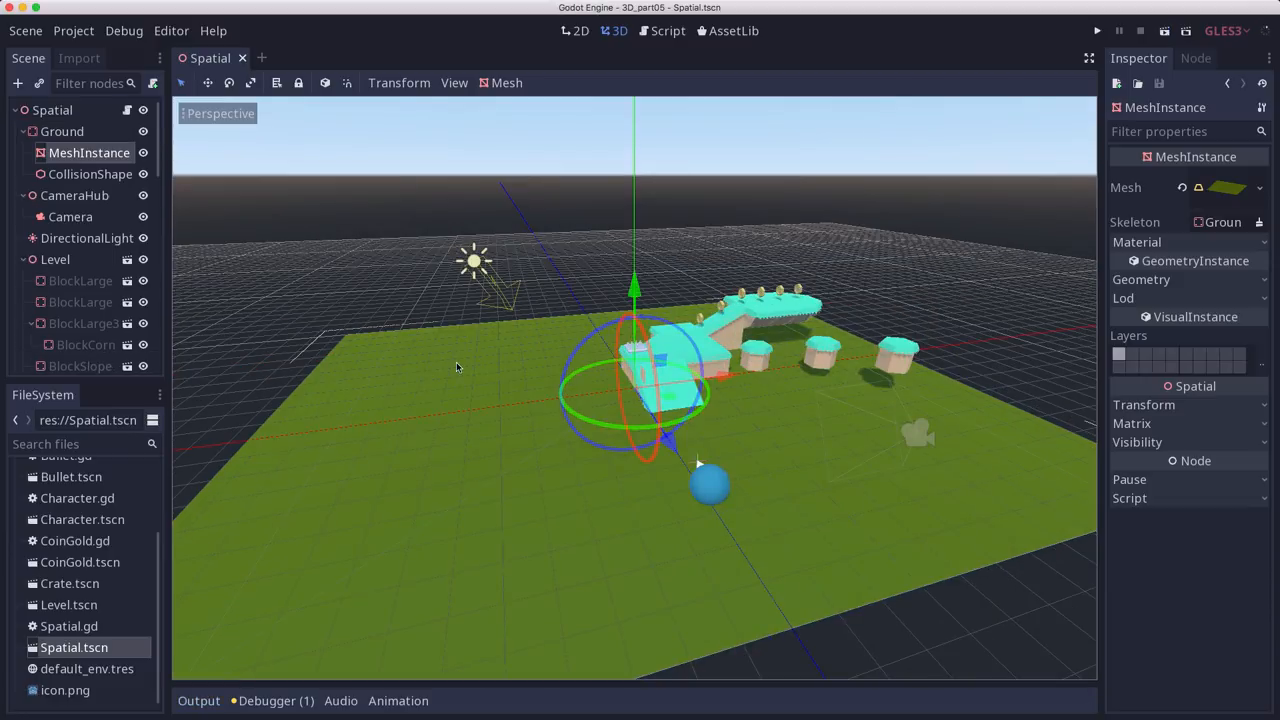
Add func _ready() to Spatial.gd calling Input.set_mouse_mode(Input.MOUSE_MODE_CAPTURED).
{"action": "left_click", "coordinate": [667, 30]}
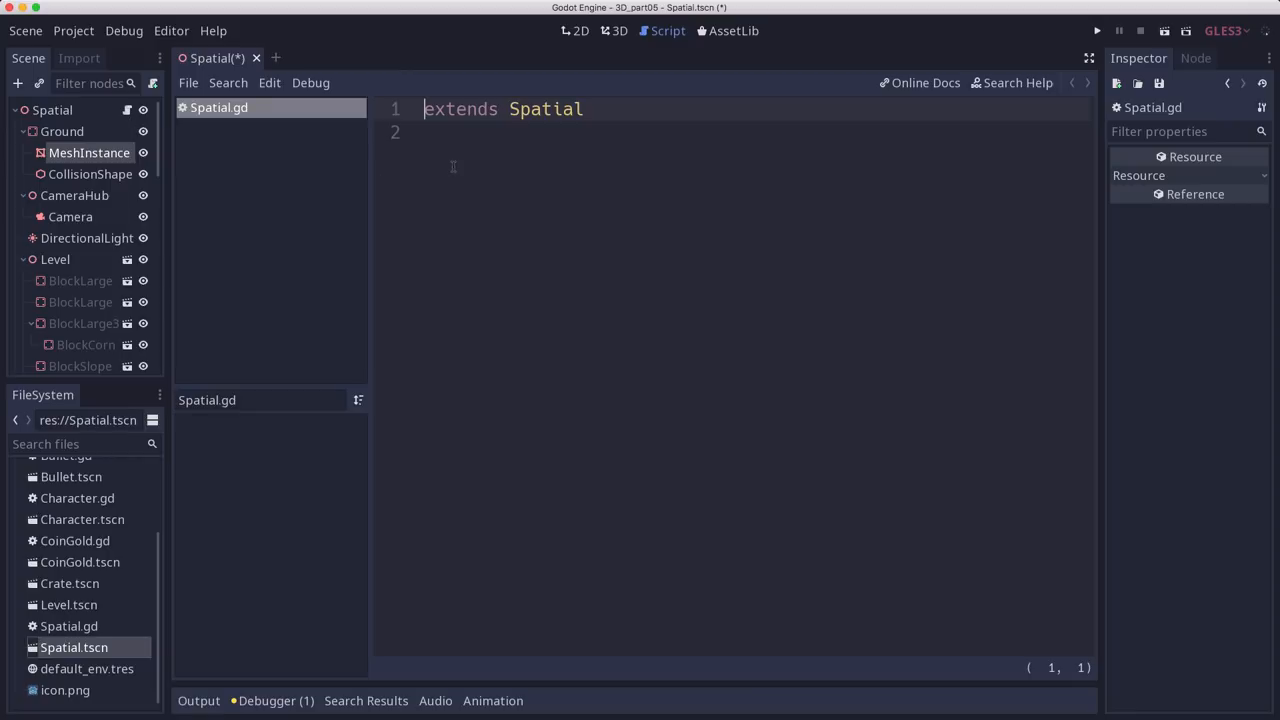
{"action": "type", "text": "func _ready():"}
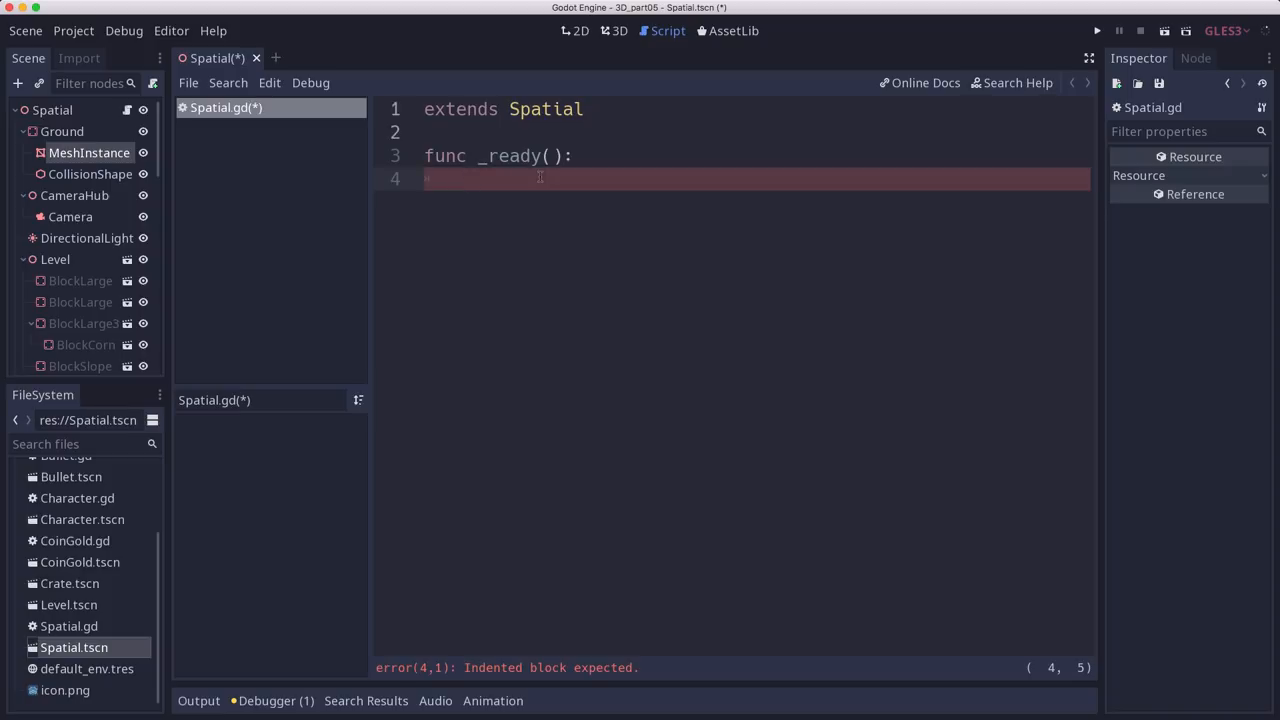
{"action": "type", "text": "Input."}
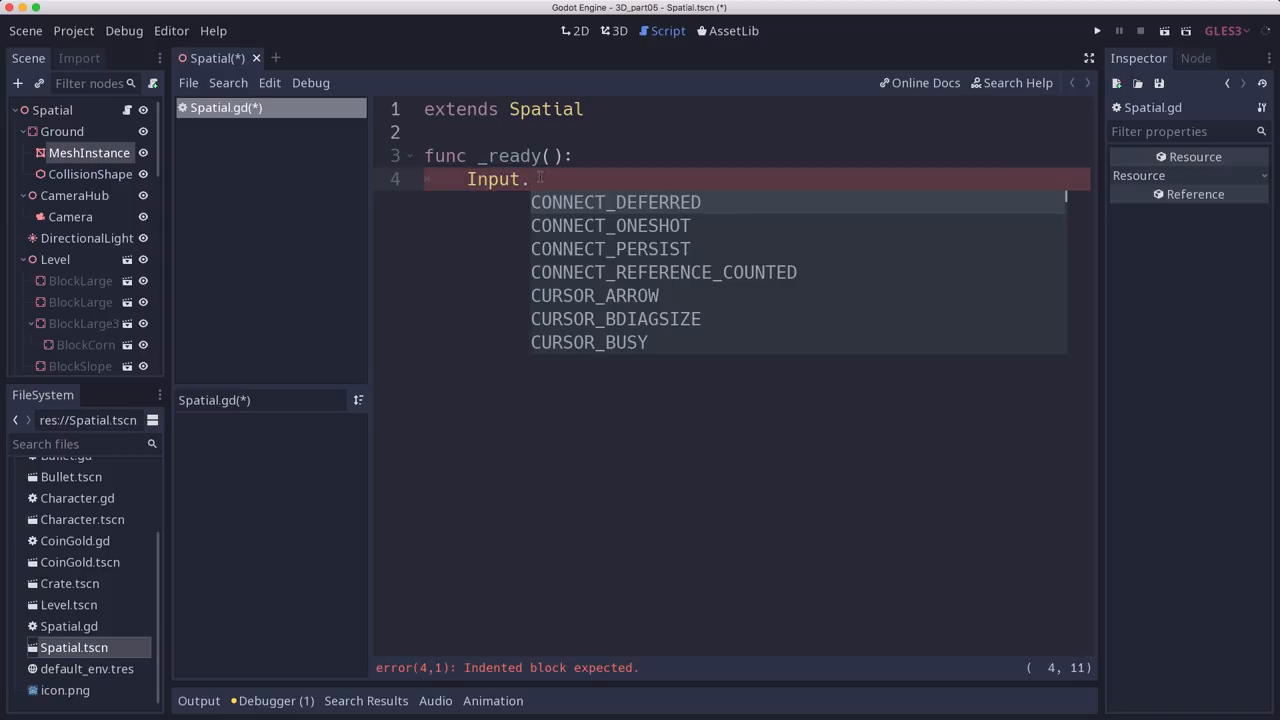
{"action": "type", "text": "setmouse_mode(Input.MOUSE_MODE_CAPTURED"}
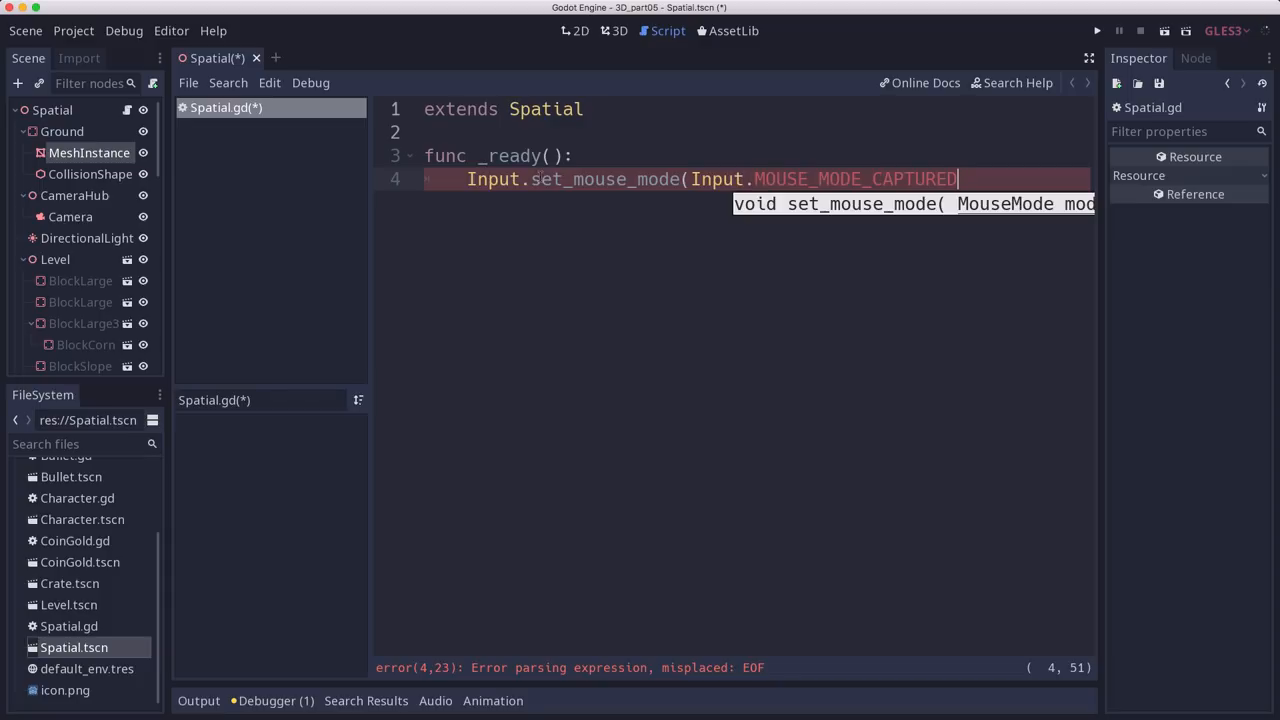
{"action": "type", "text": ")"}
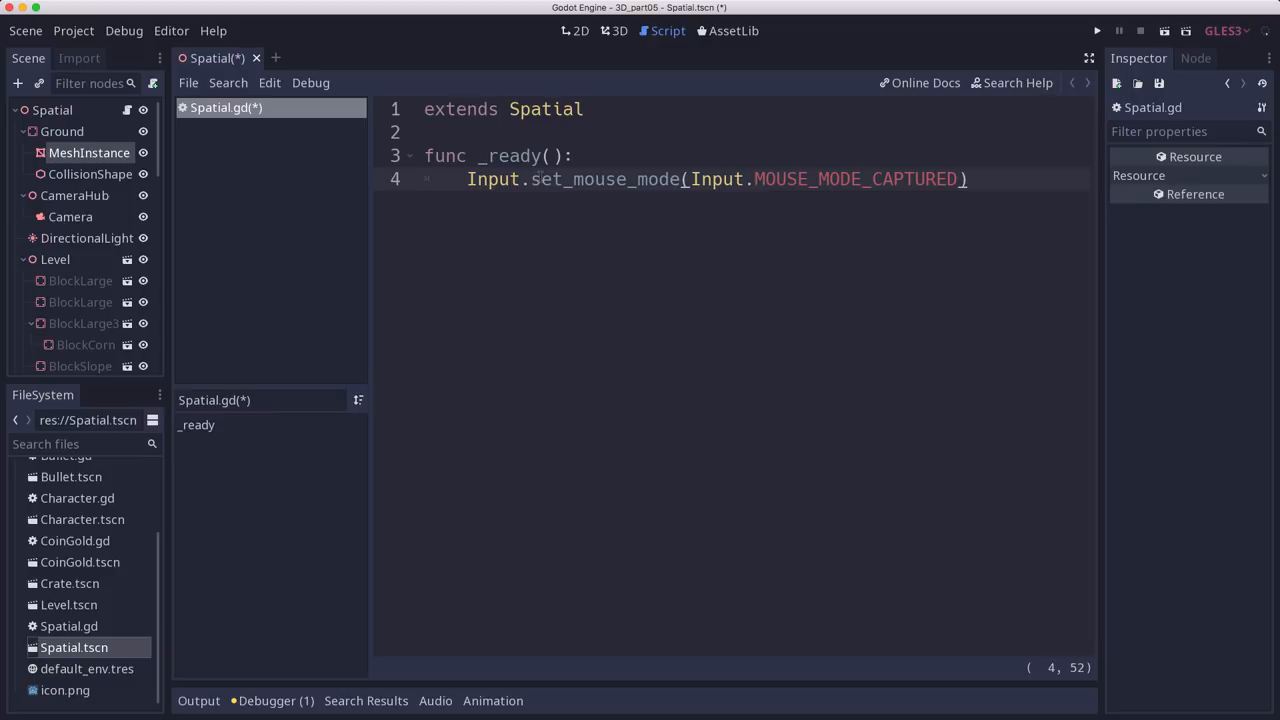
{"action": "left_click", "coordinate": [967, 179]}
{"action": "type", "text": "fun"}
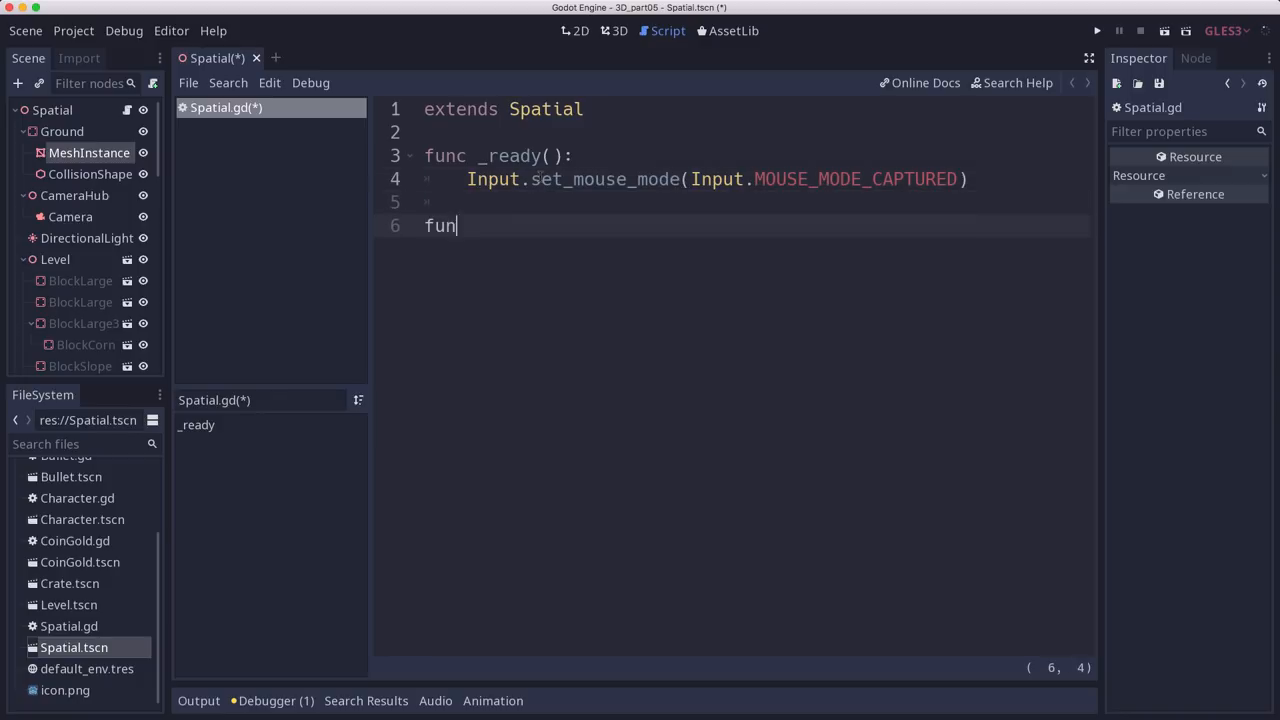
Add _input(event) setting MOUSE_MODE_VISIBLE when ui_cancel is pressed, and save Spatial.gd.
{"action": "type", "text": "_input(event):"}
{"action": "type", "text": "if i"}
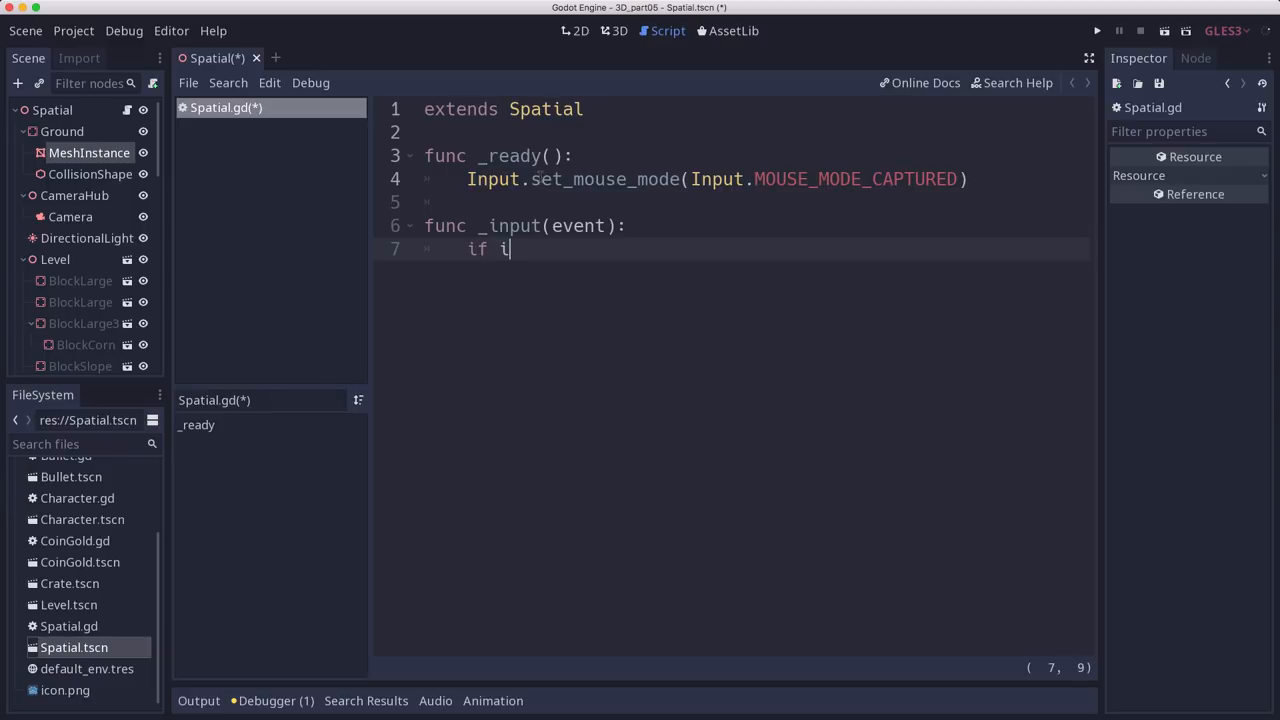
{"action": "type", "text": "vent.isac"}
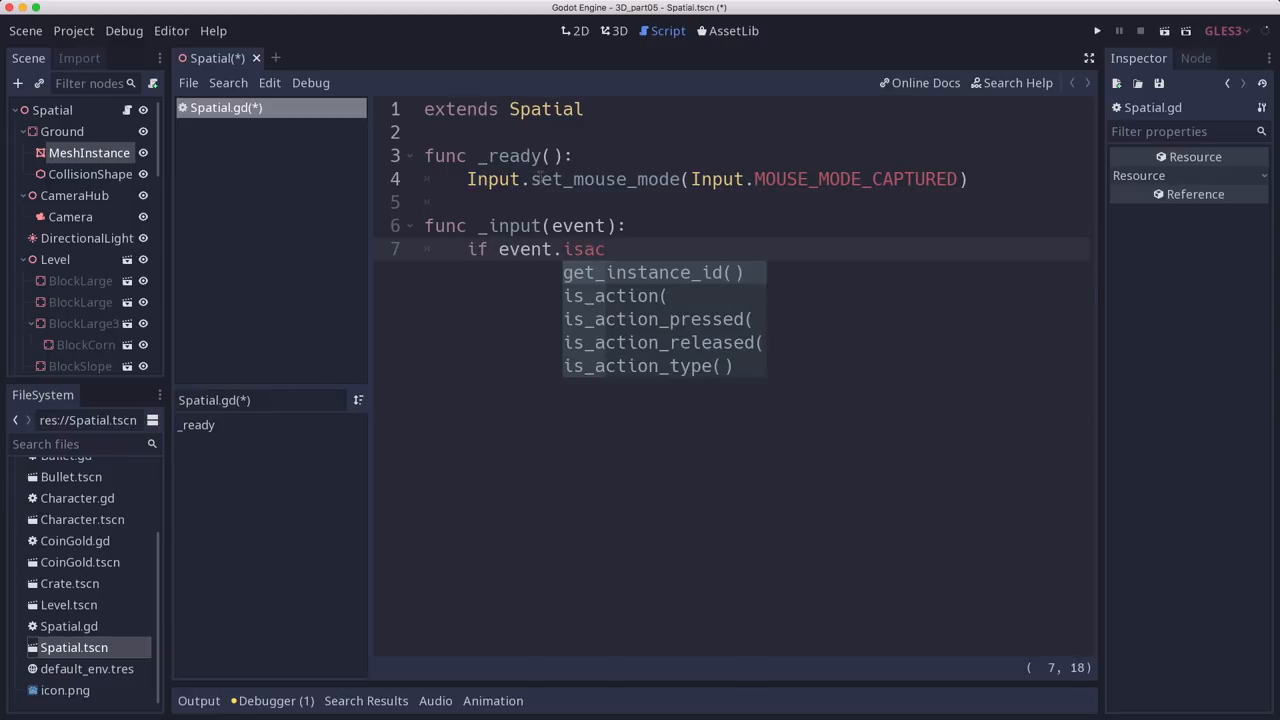
{"action": "left_click", "coordinate": [657, 319]}
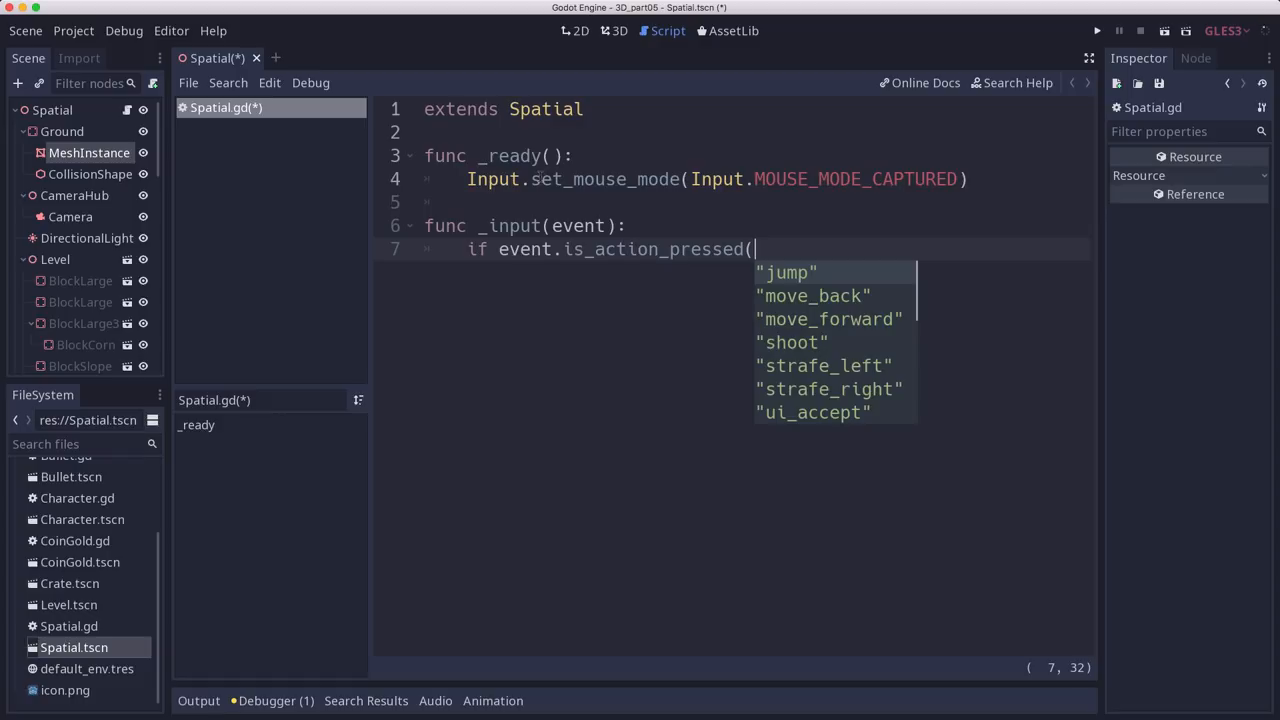
{"action": "type", "text": "\"uic"}
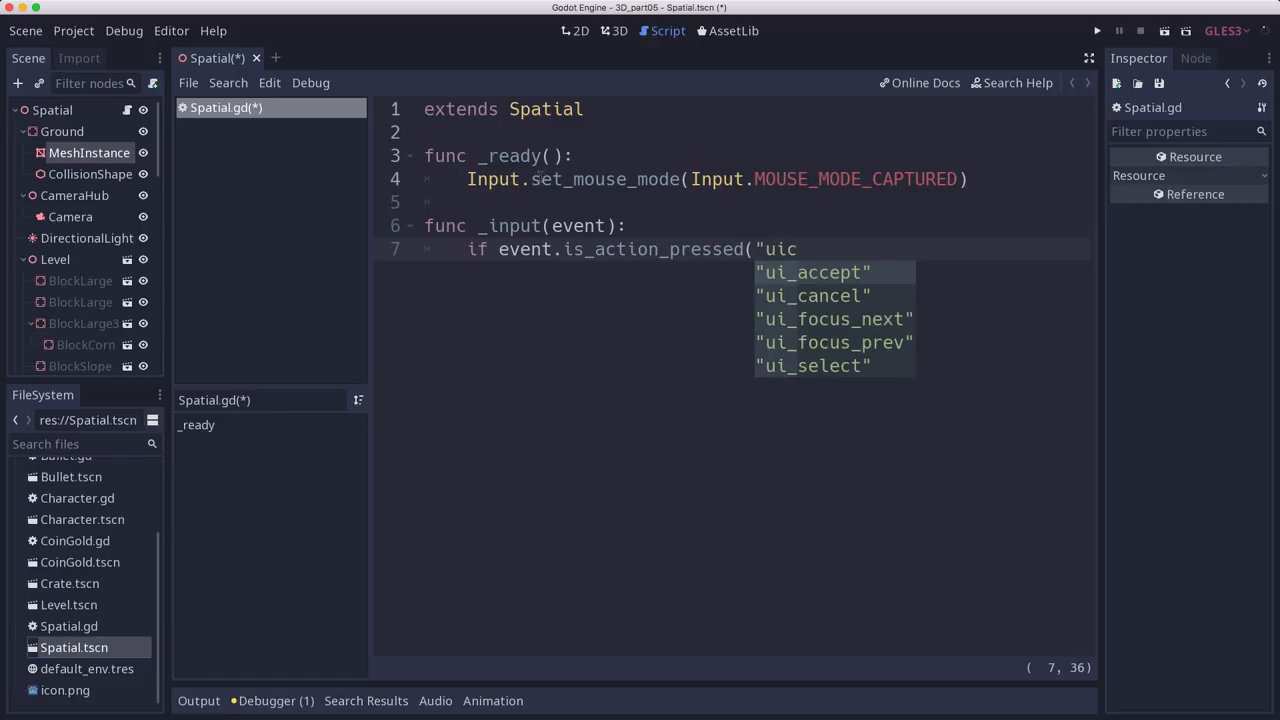
{"action": "left_click", "coordinate": [813, 295]}
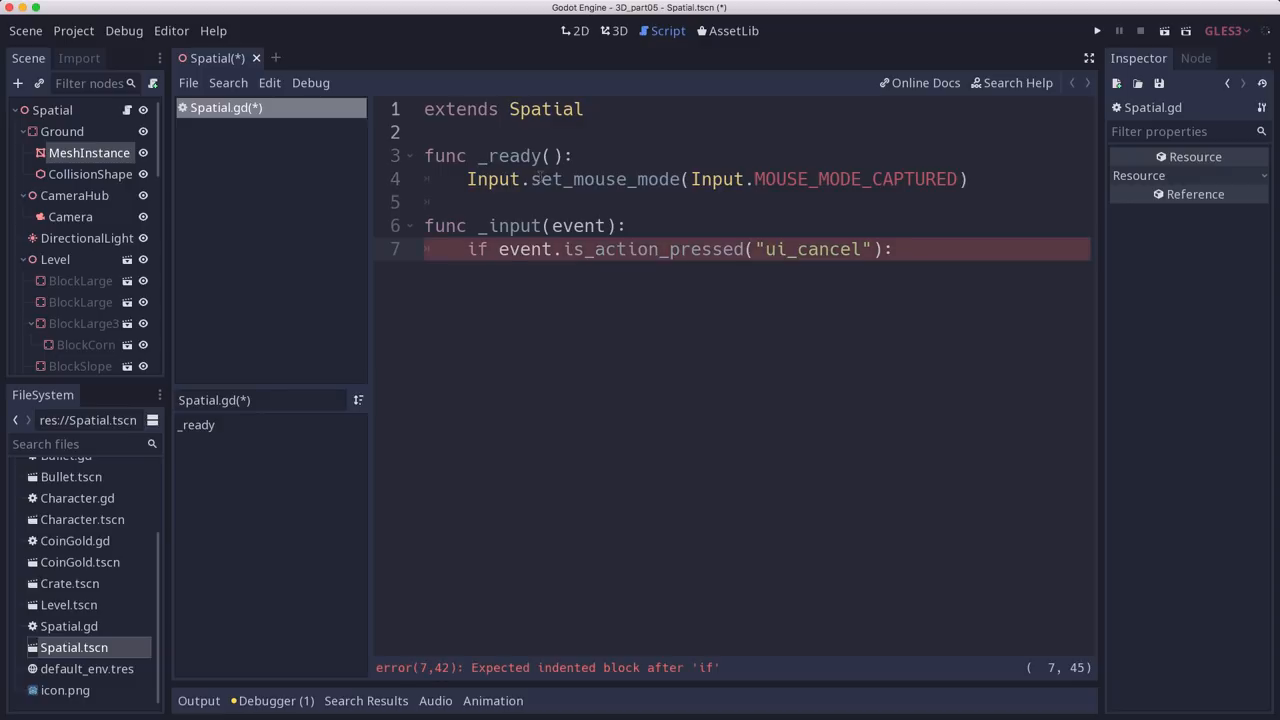
{"action": "type", "text": "Inpu"}
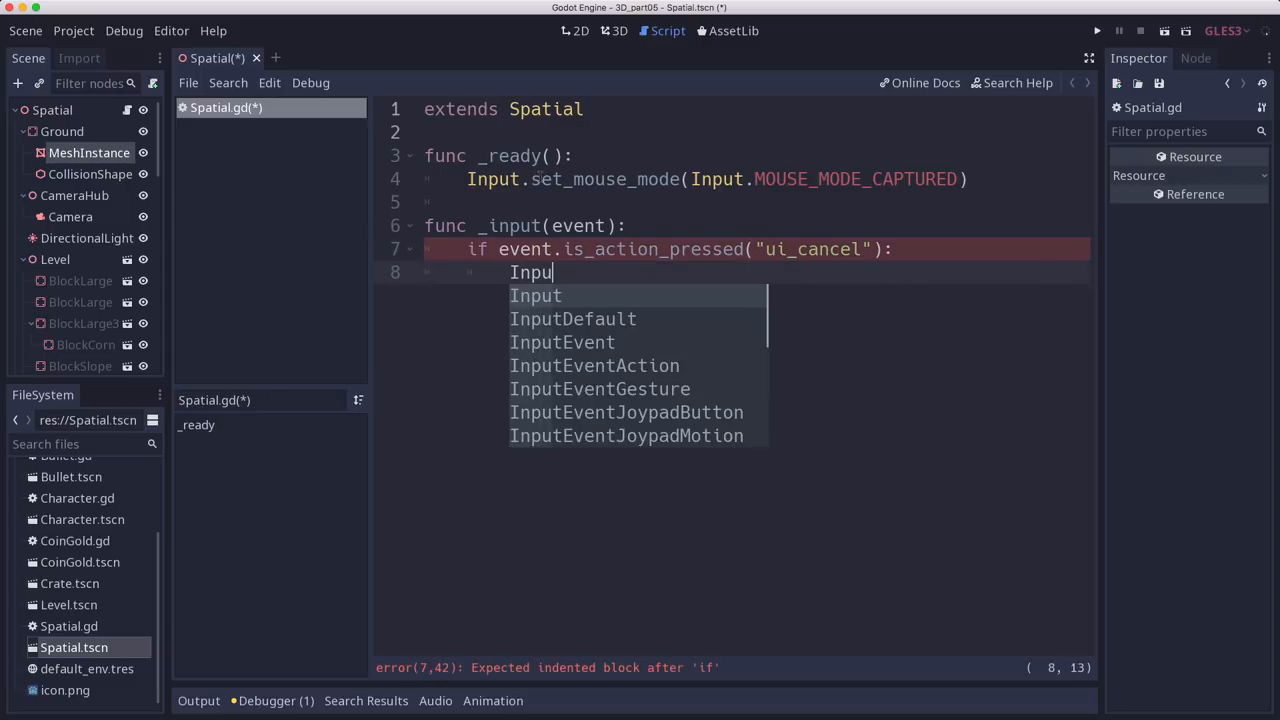
{"action": "type", "text": ".set_mouse_mode(Input.MOUSE_MODE_VISIBLE"}
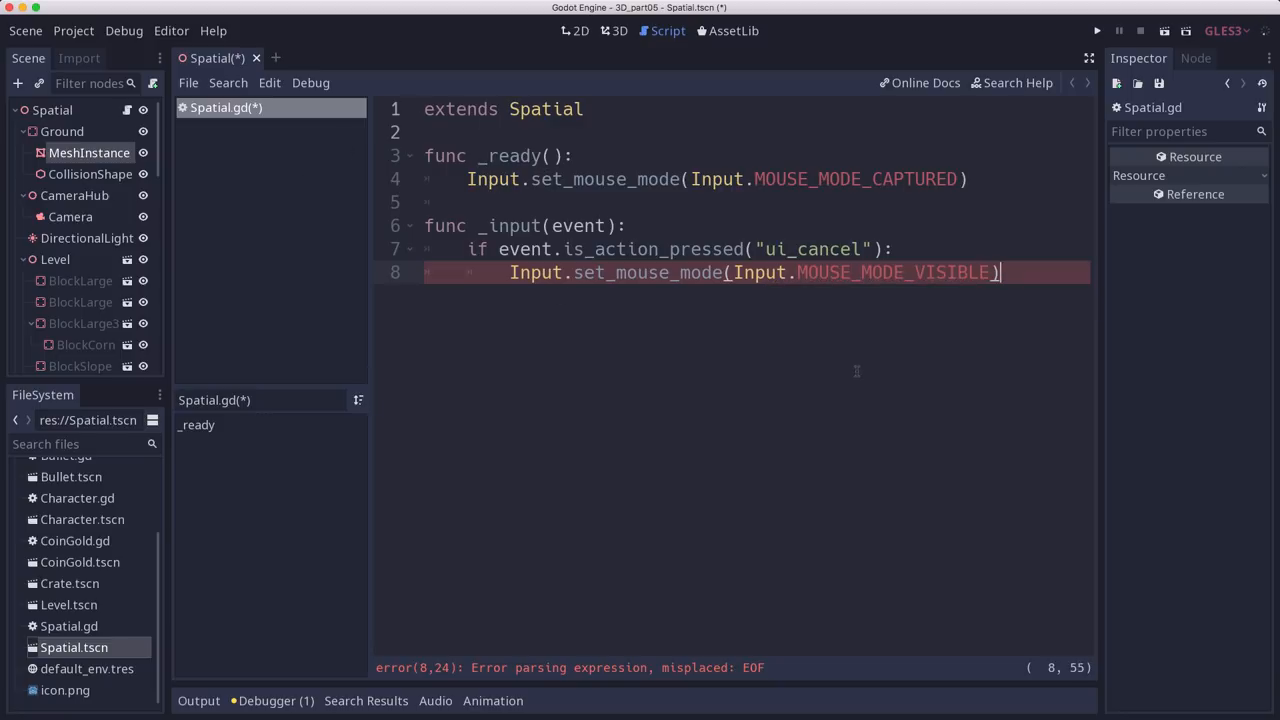
{"action": "key", "text": "ctrl+s"}
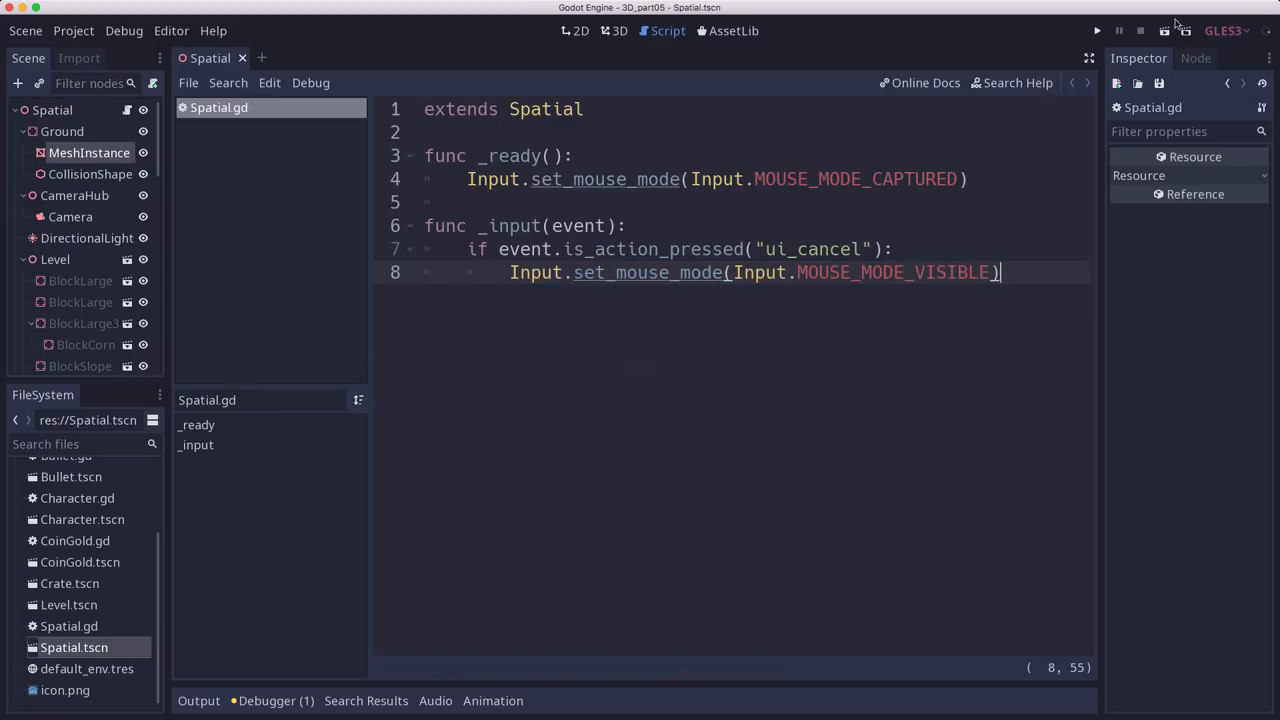
{"action": "left_click", "coordinate": [1097, 30]}
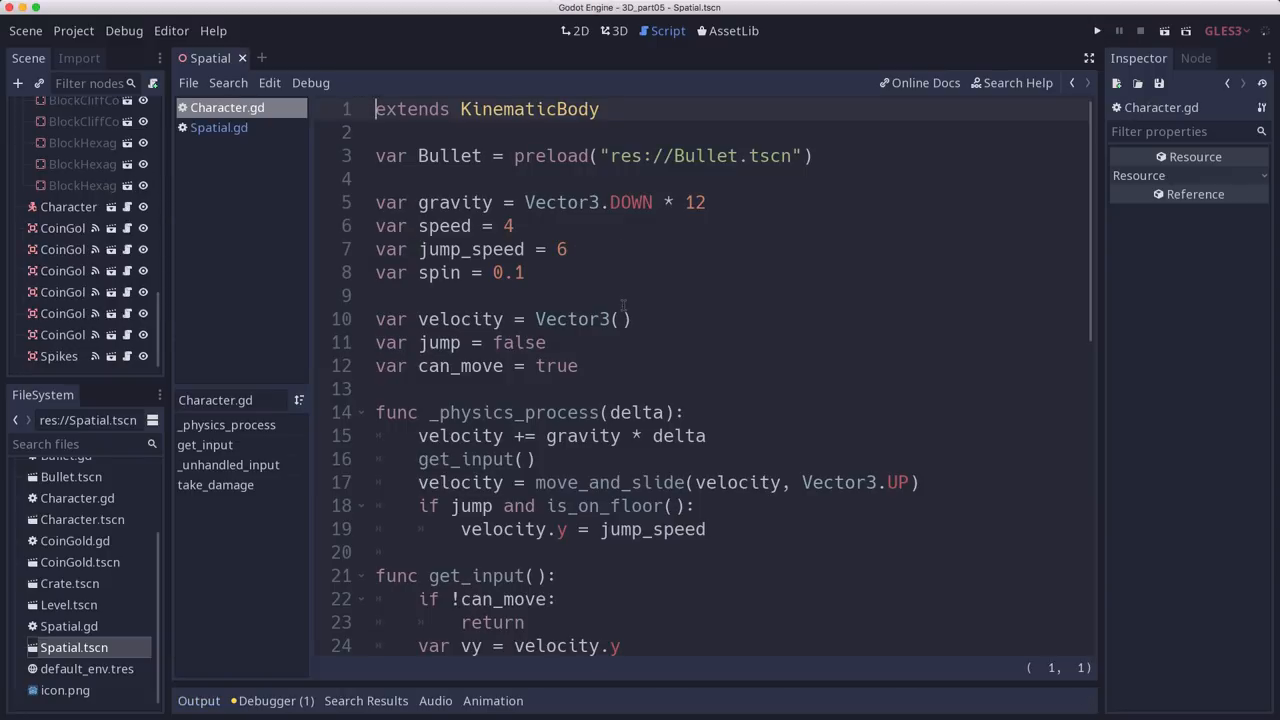
Append 'and Input.get_mouse_mode() == Input.MOUSE_MODE_CAPTURED' to Character.gd's mouse-motion condition.
{"action": "scroll", "scroll_direction": "down", "scroll_amount": 3}
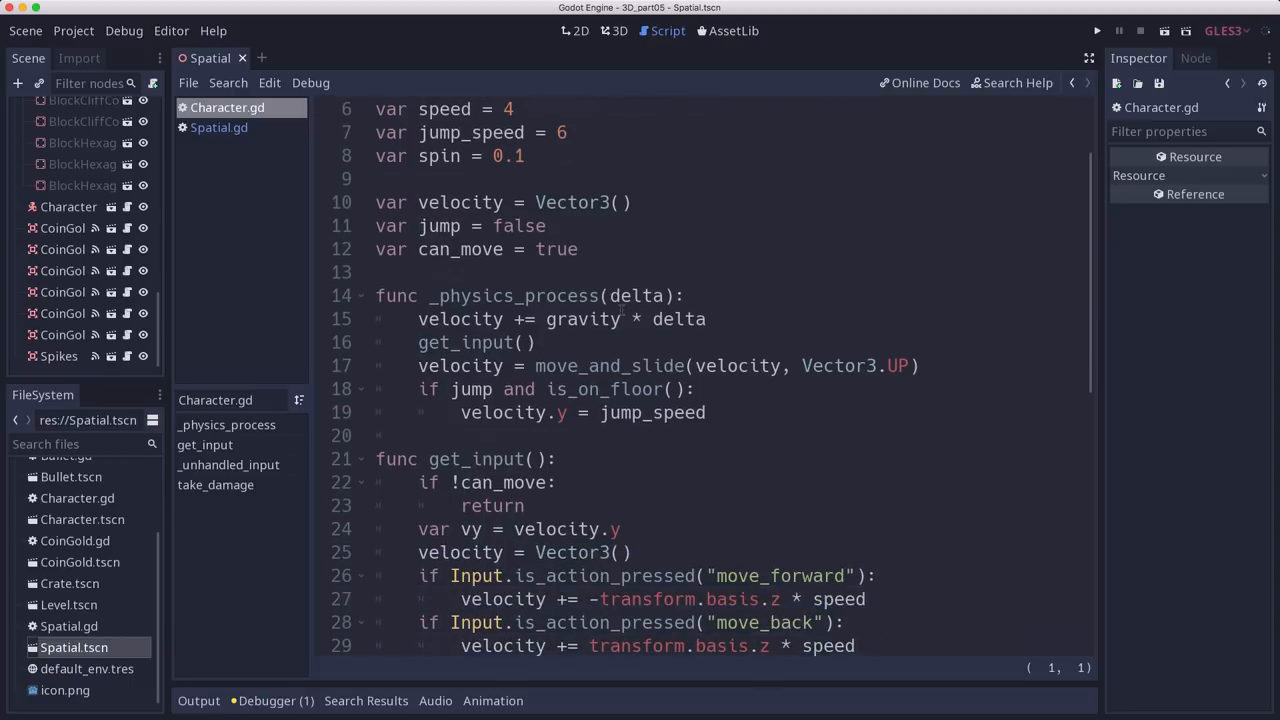
{"action": "scroll", "scroll_direction": "down", "scroll_amount": 3}
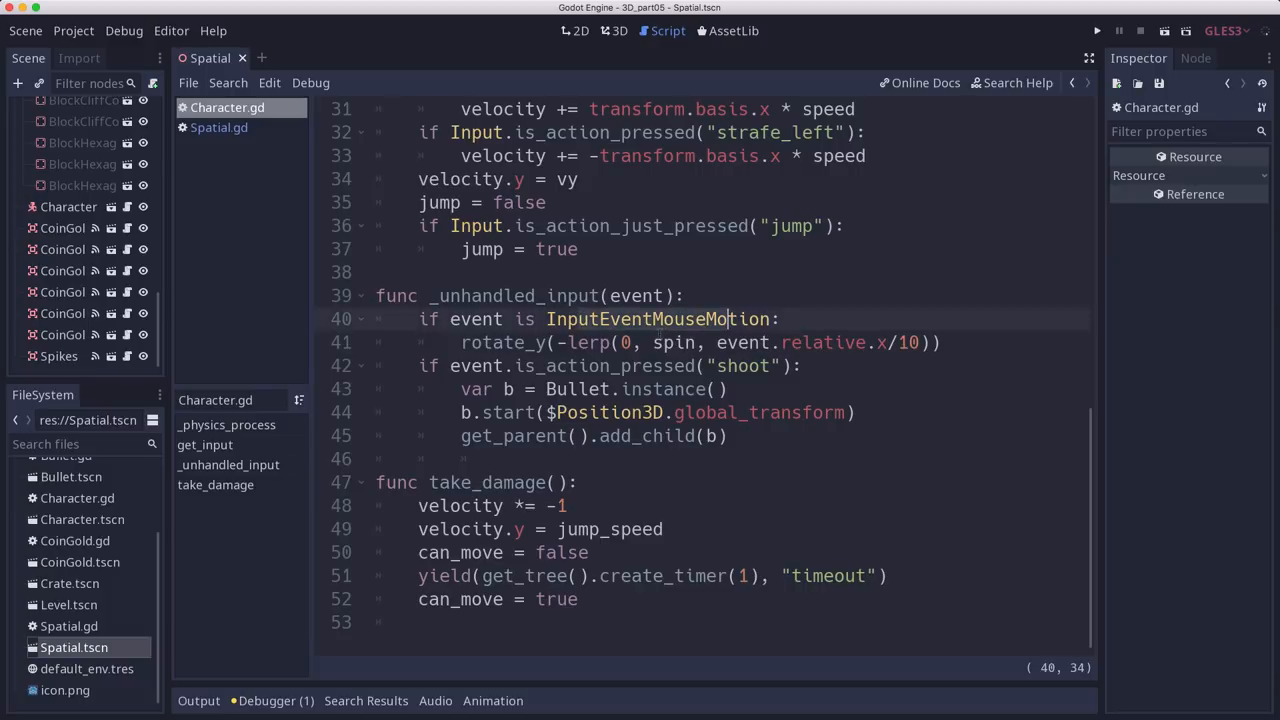
{"action": "left_click", "coordinate": [537, 342]}
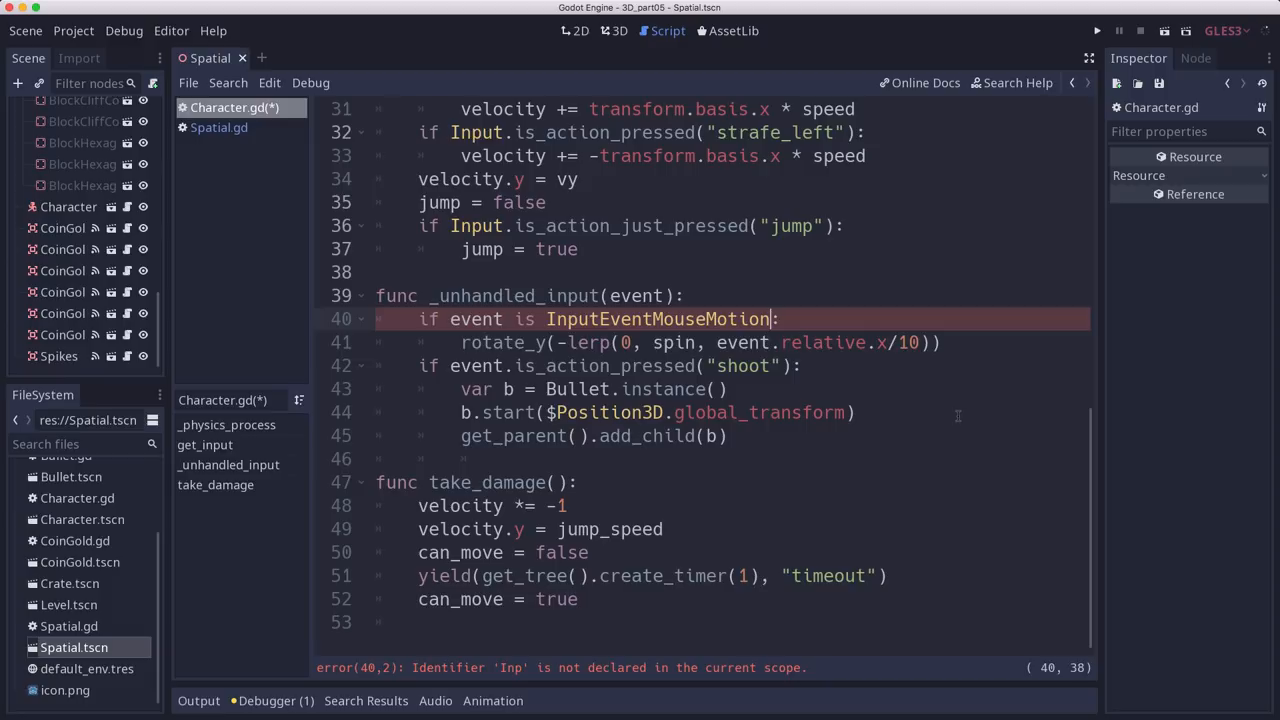
{"action": "type", "text": "and"}
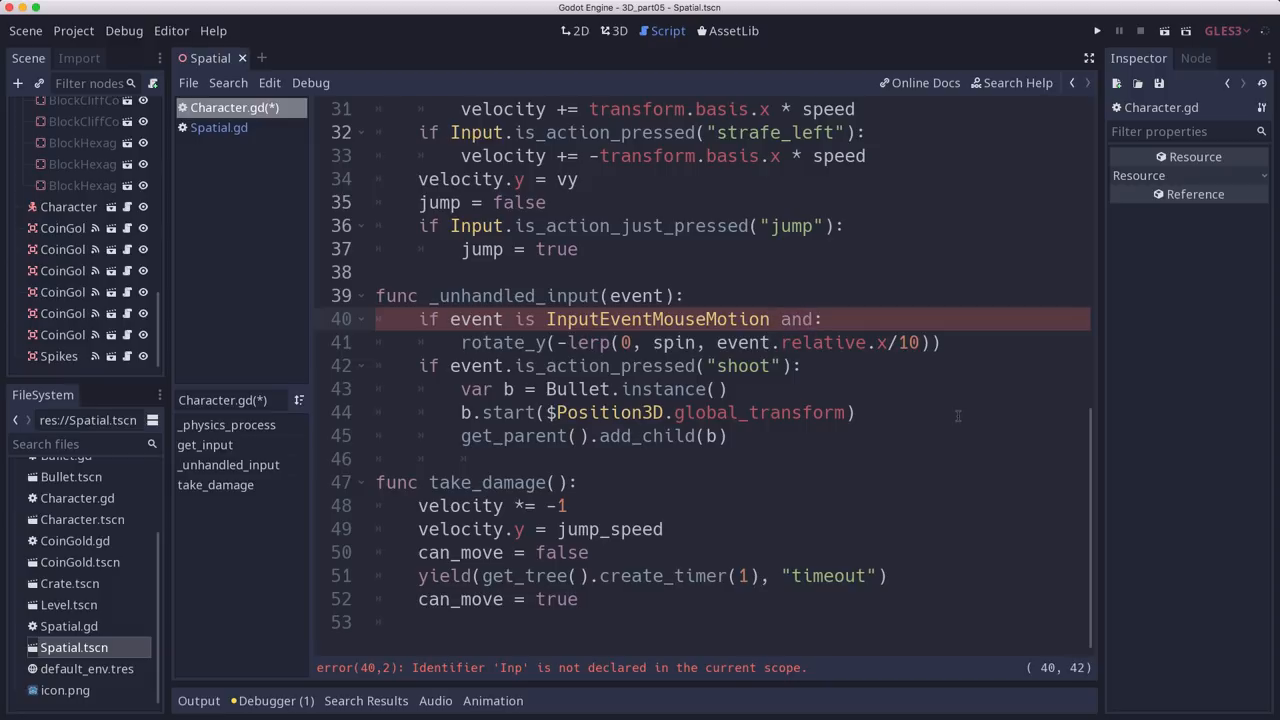
{"action": "type", "text": "Input."}
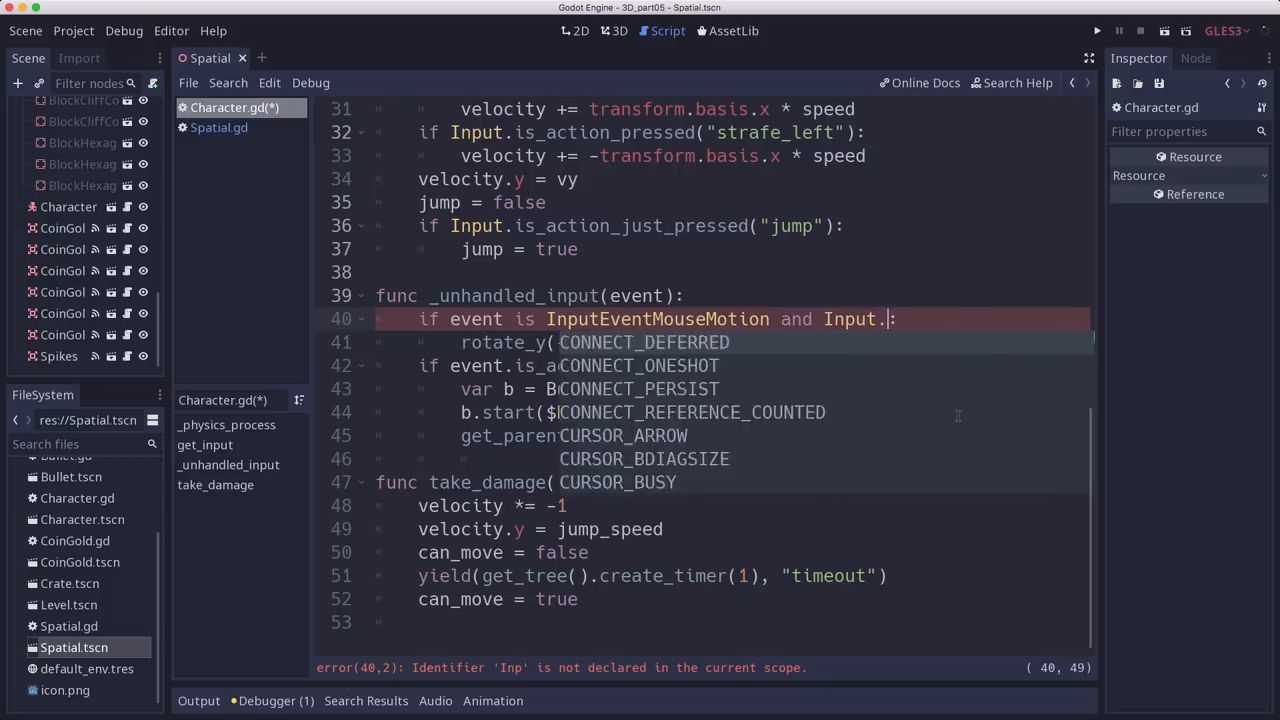
{"action": "type", "text": "getm"}
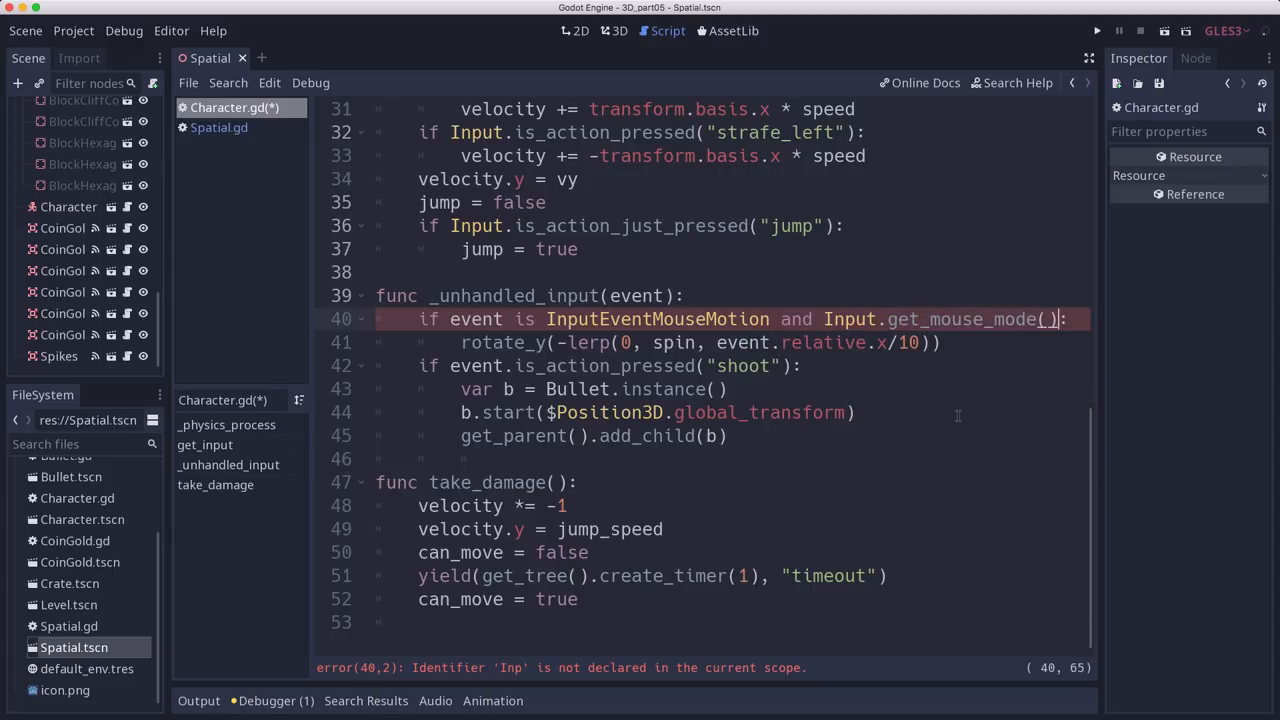
{"action": "type", "text": "== Input.MOUSE_MODE_CAPTURED"}
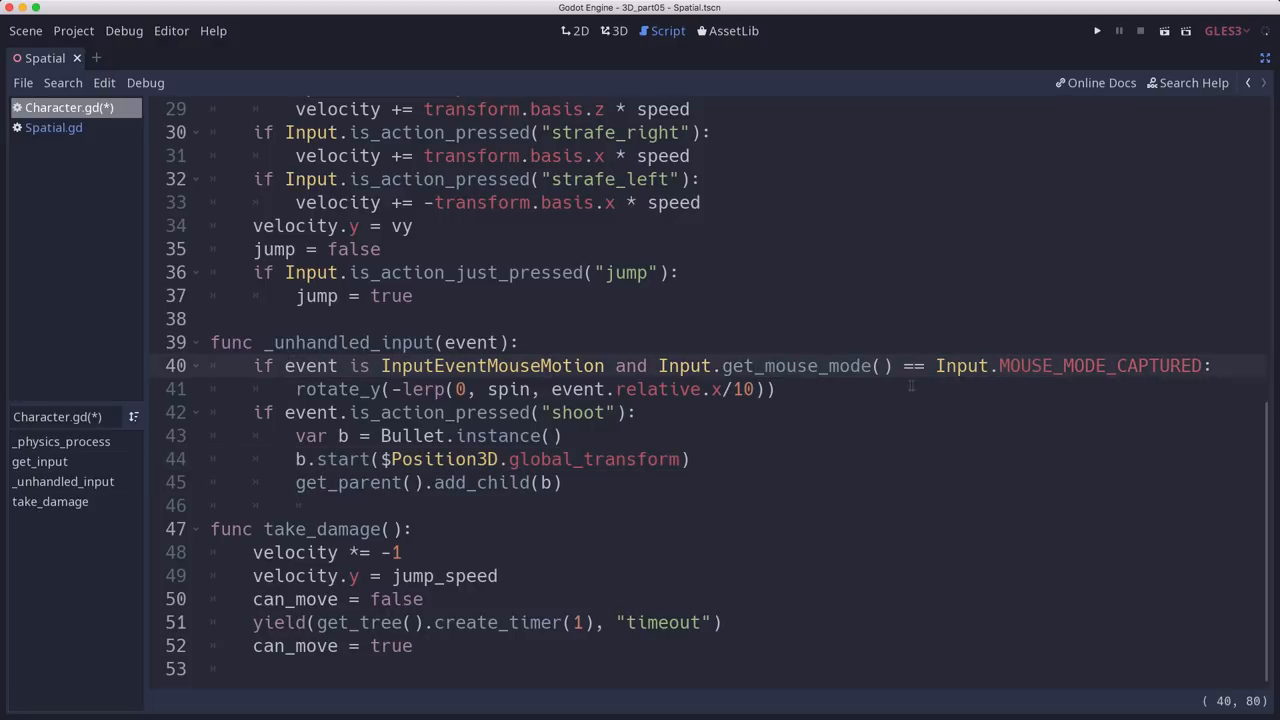
{"action": "left_click", "coordinate": [1053, 365]}
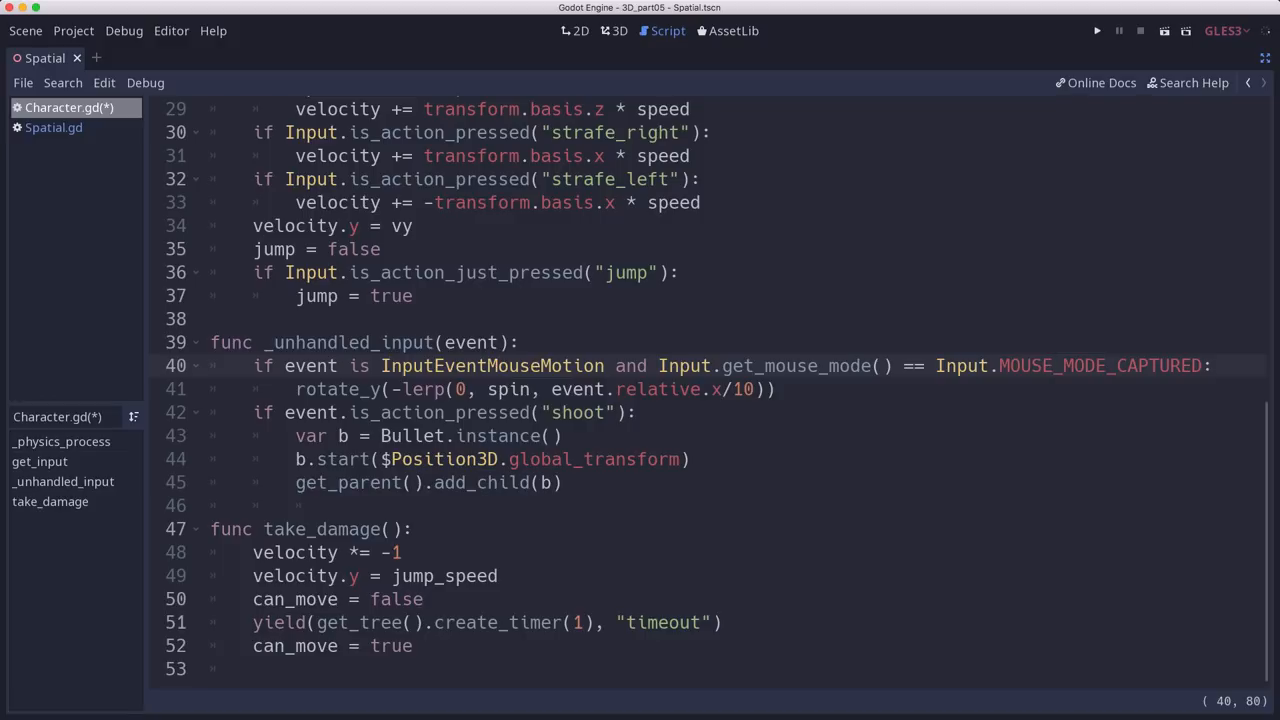
{"action": "left_click", "coordinate": [1055, 365]}
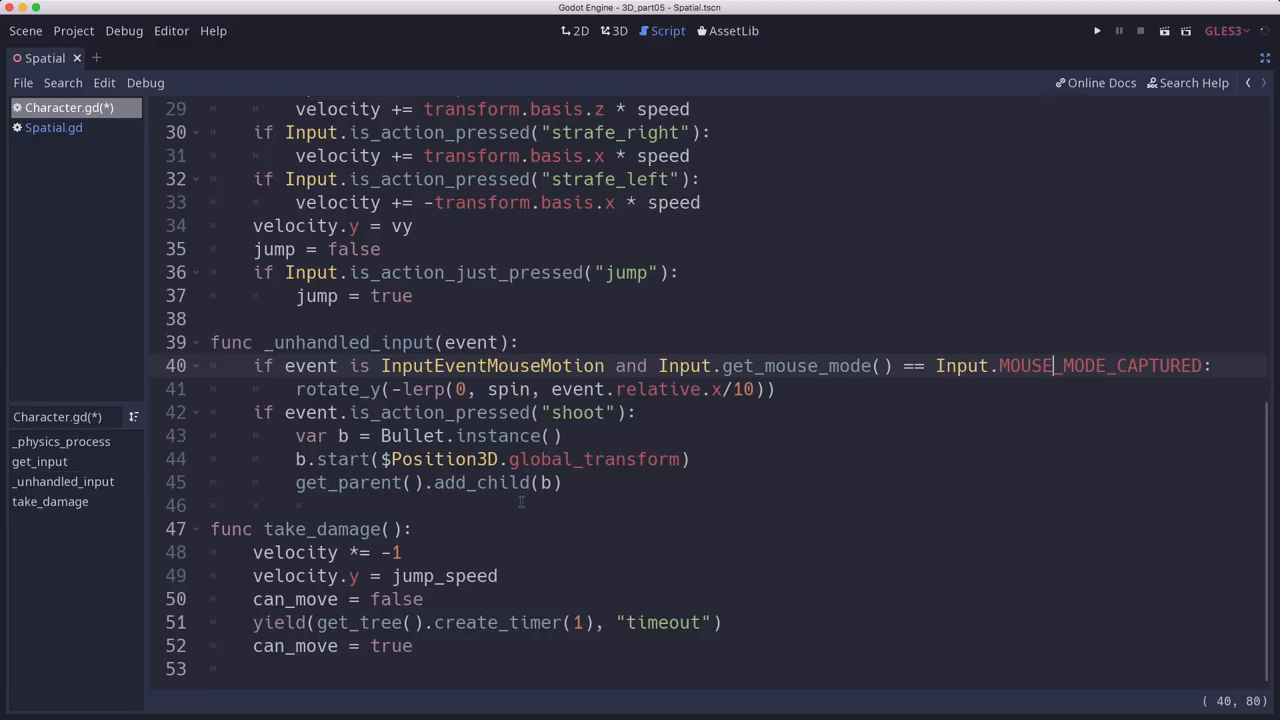
In Spatial.gd's _input, add an if event.is_action_pressed("shoot") check.
{"action": "left_click", "coordinate": [54, 127]}
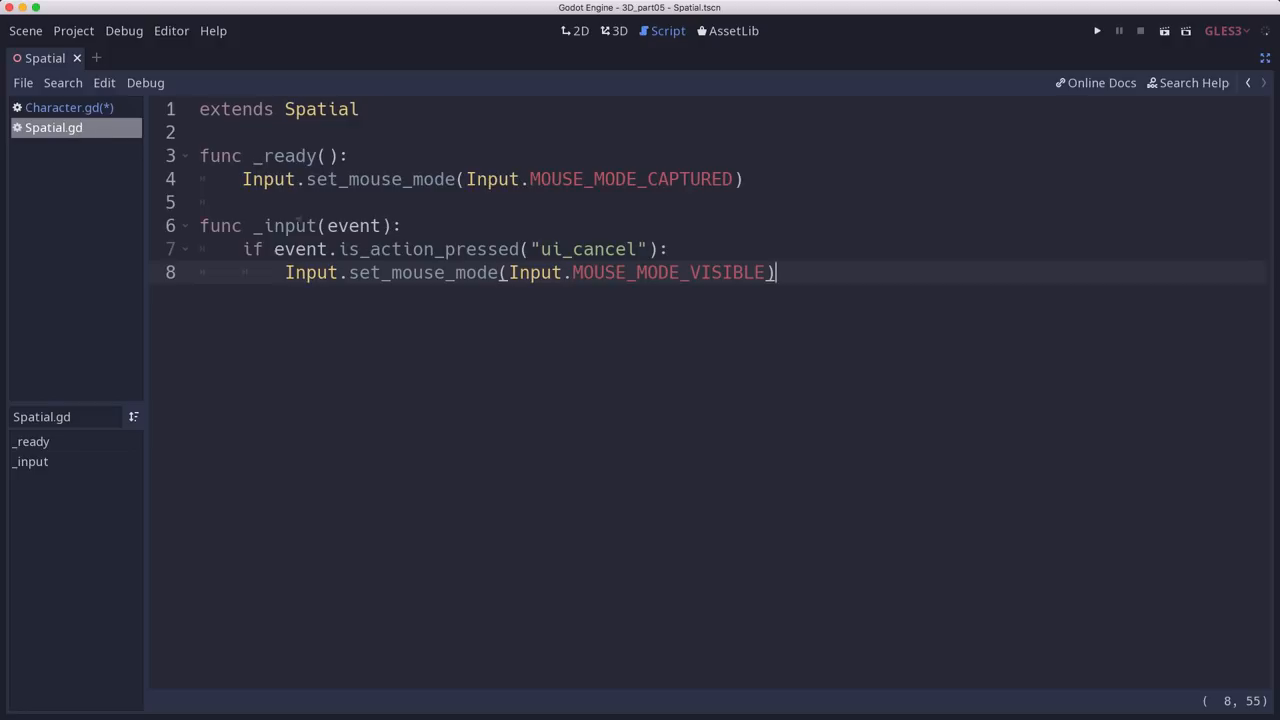
{"action": "mouse_move", "coordinate": [845, 270]}
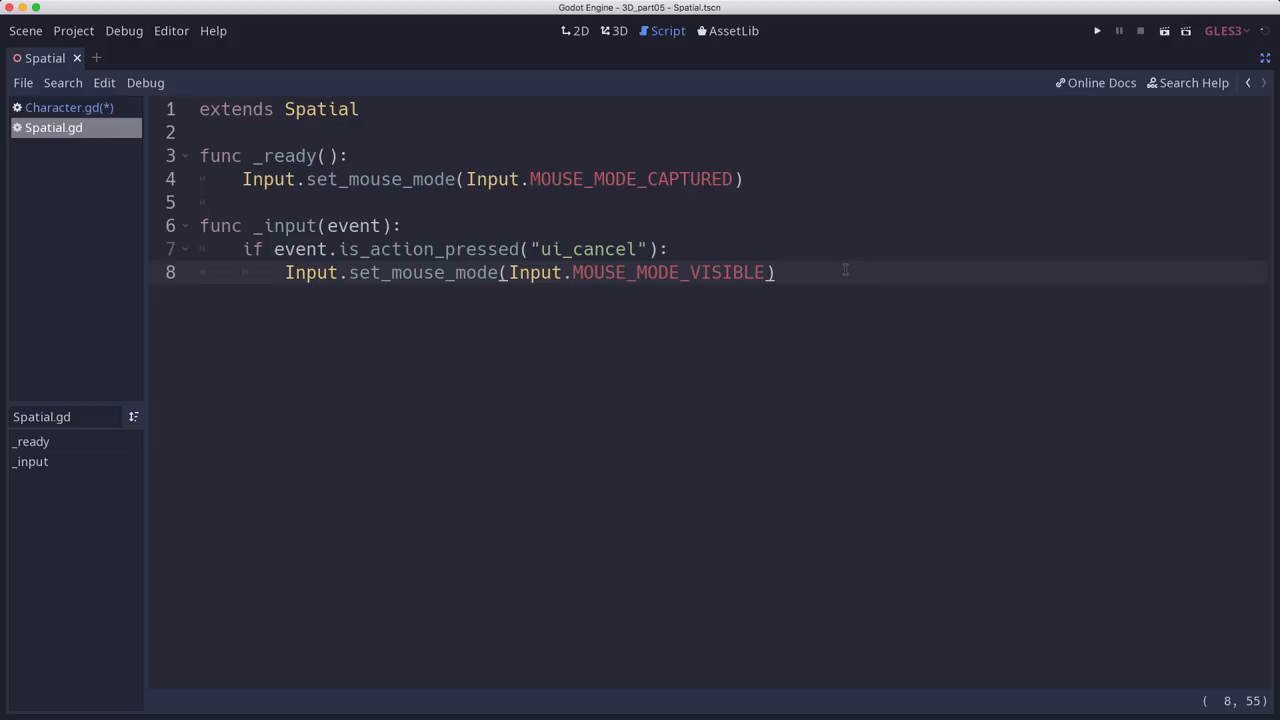
{"action": "type", "text": "if enve."}
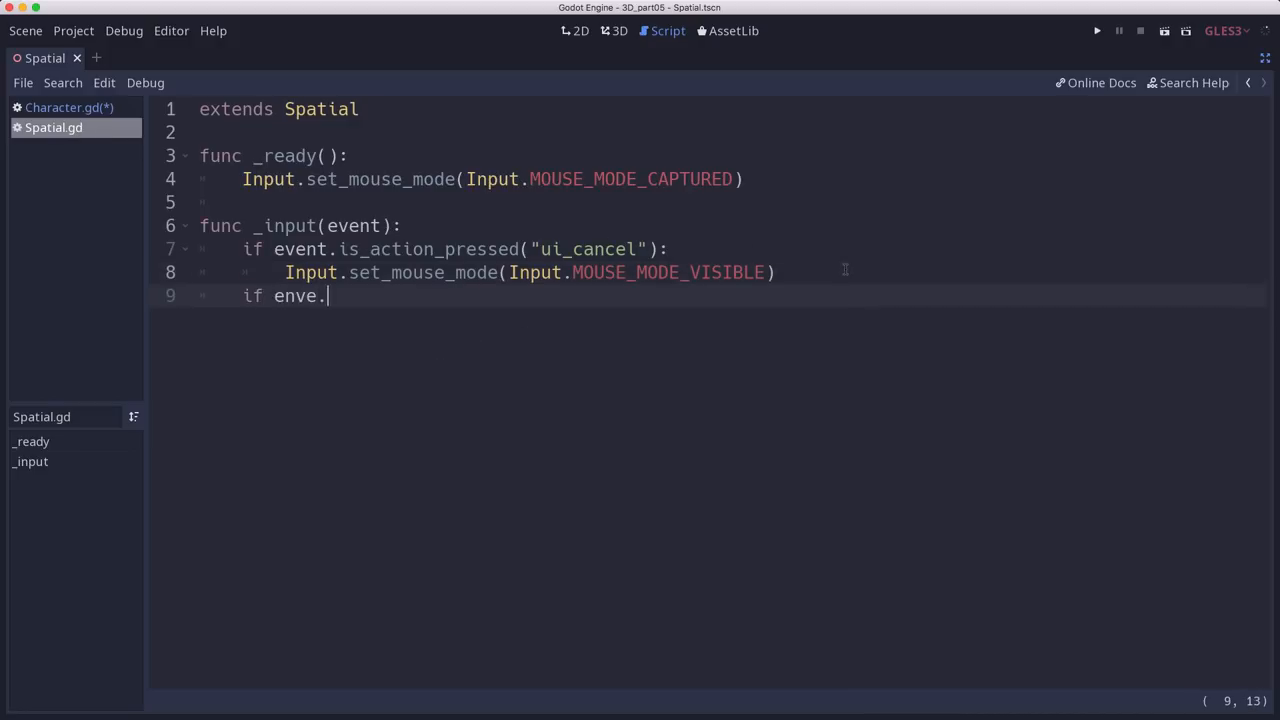
{"action": "type", "text": "event."}
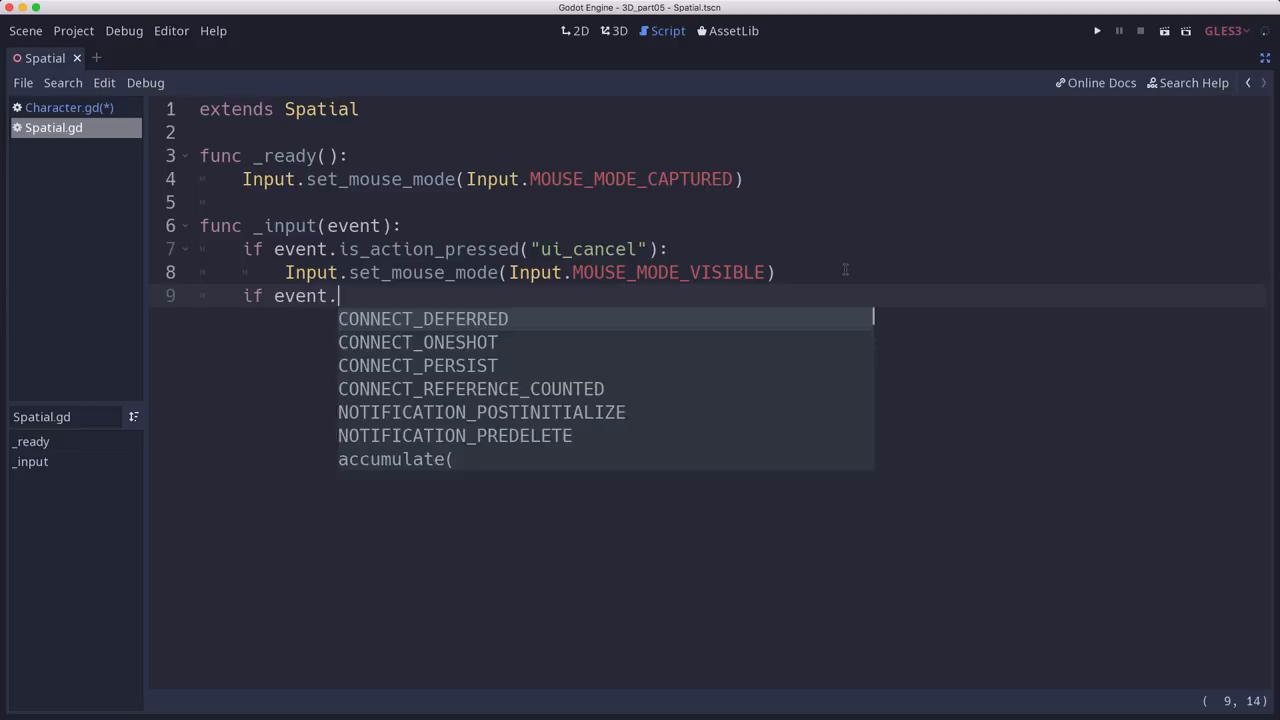
{"action": "type", "text": "isacp"}
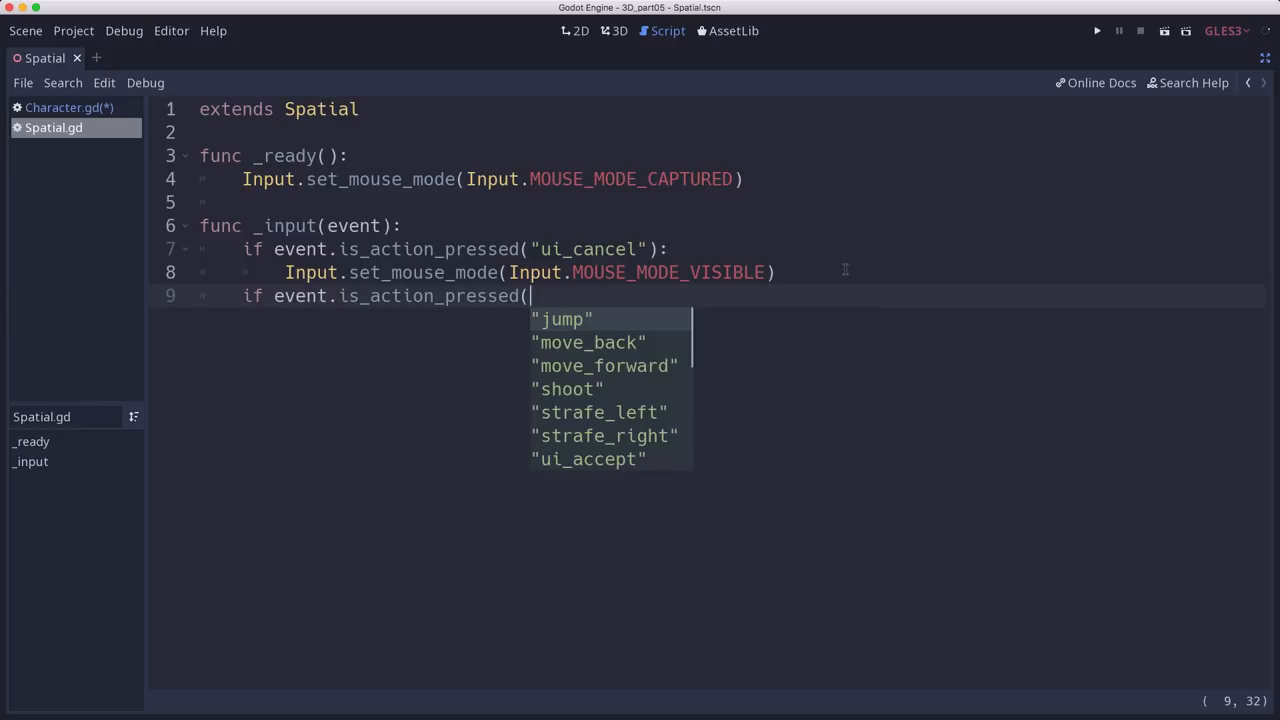
{"action": "left_click", "coordinate": [567, 388]}
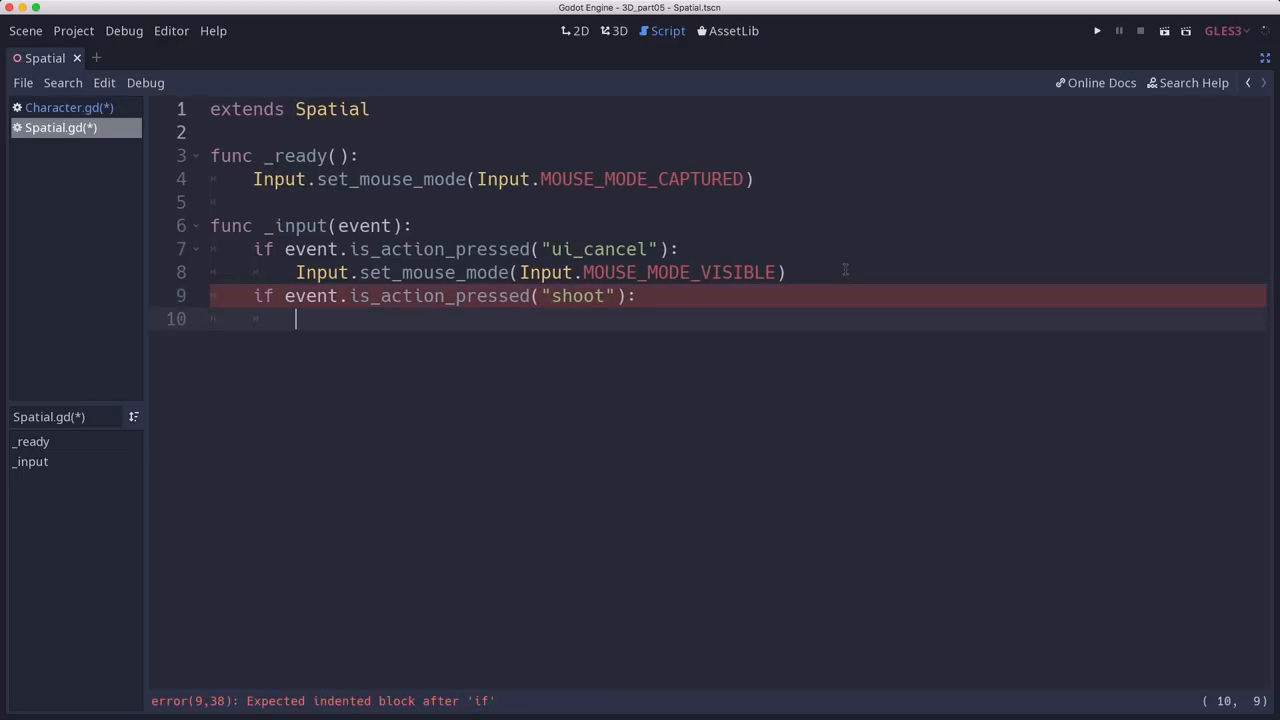
Set MOUSE_MODE_CAPTURED there when the mouse mode is visible, then run the game.
{"action": "type", "text": "if Input"}
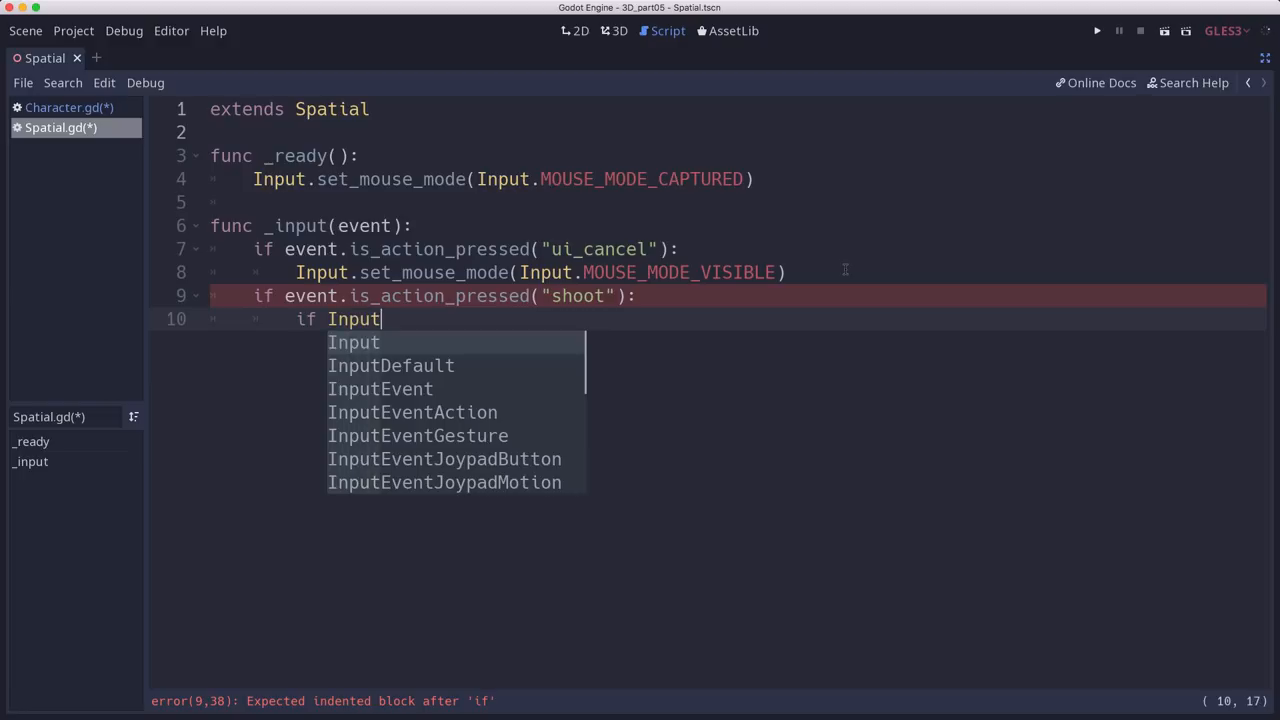
{"action": "type", "text": ".gmou"}
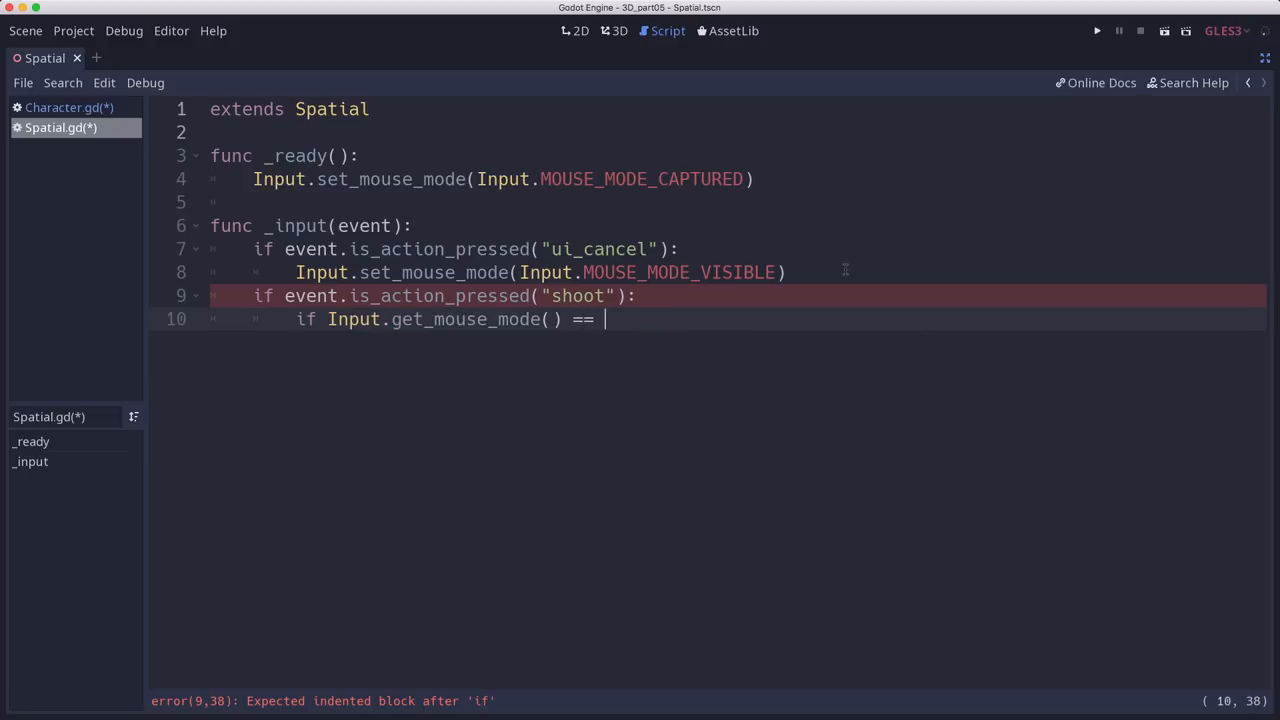
{"action": "type", "text": "Input.m"}
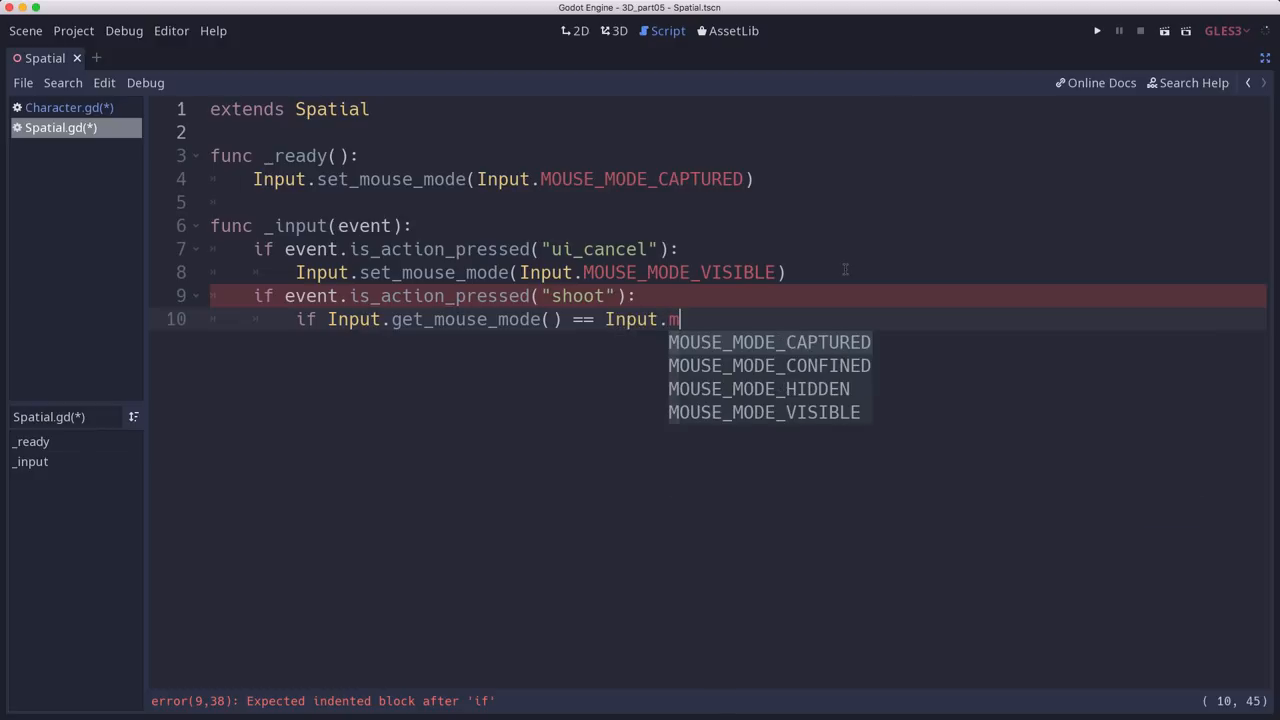
{"action": "type", "text": "o"}
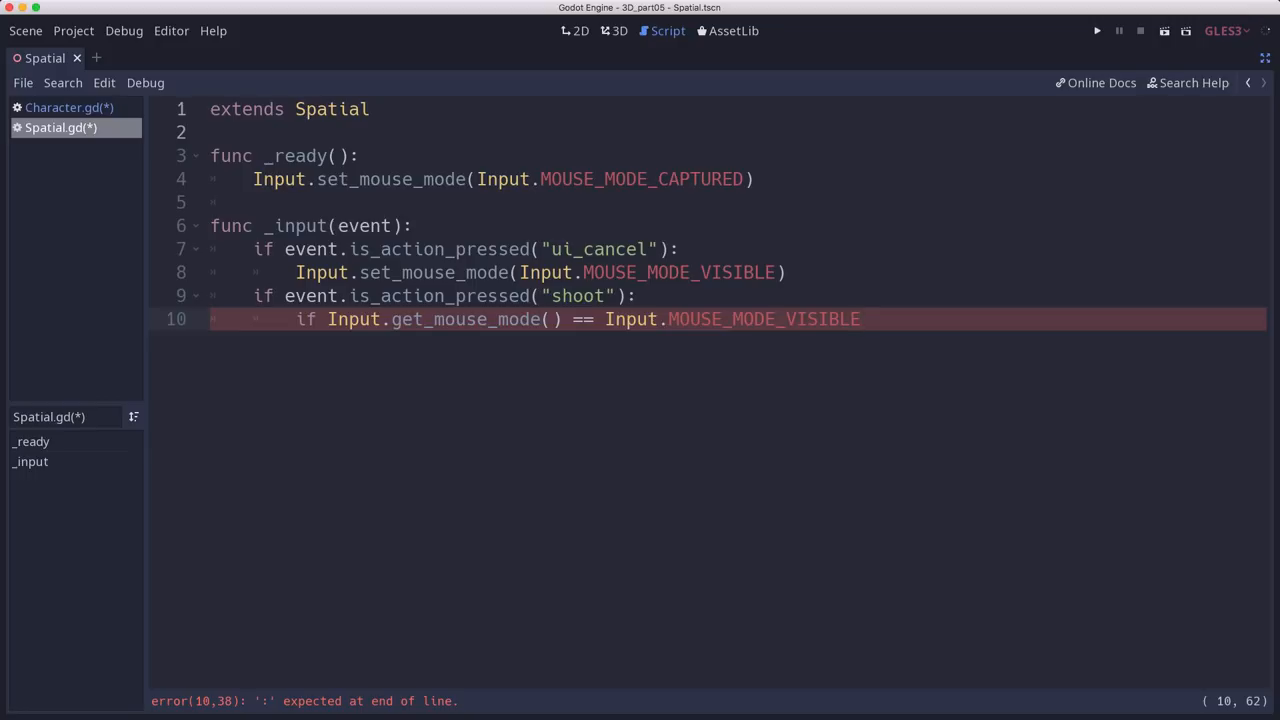
{"action": "left_click", "coordinate": [413, 225]}
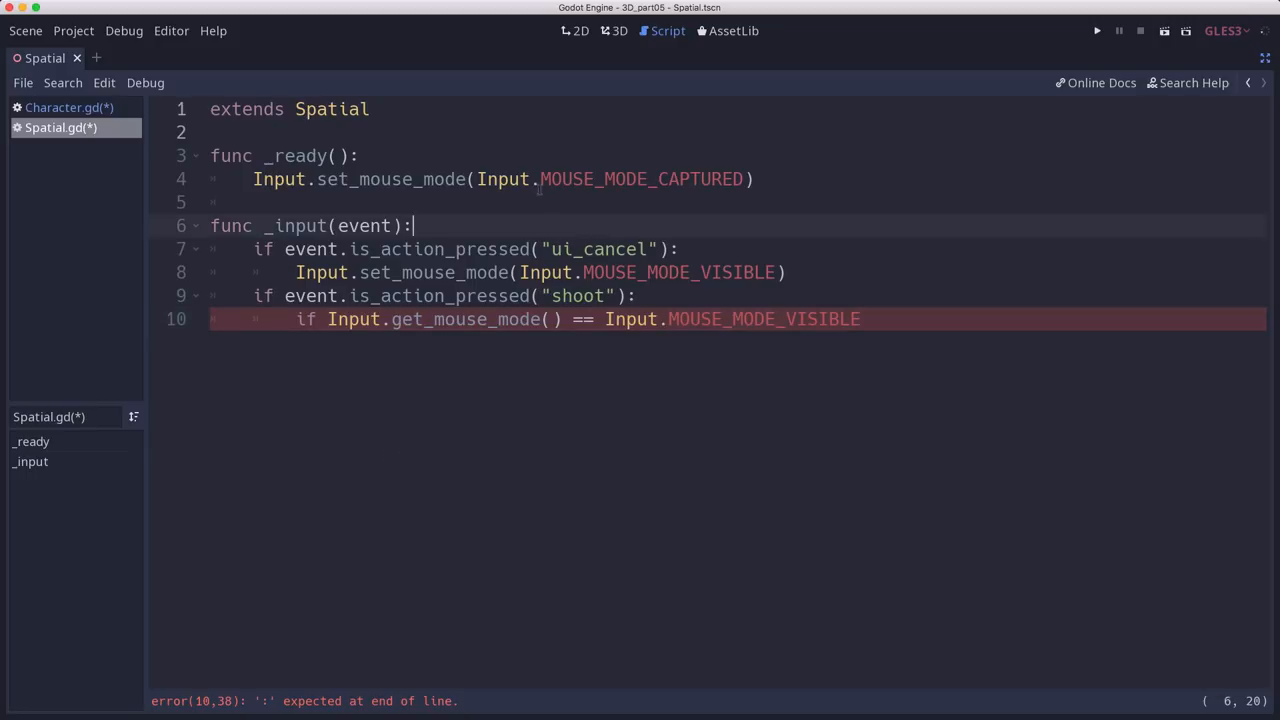
{"action": "left_click", "coordinate": [253, 202]}
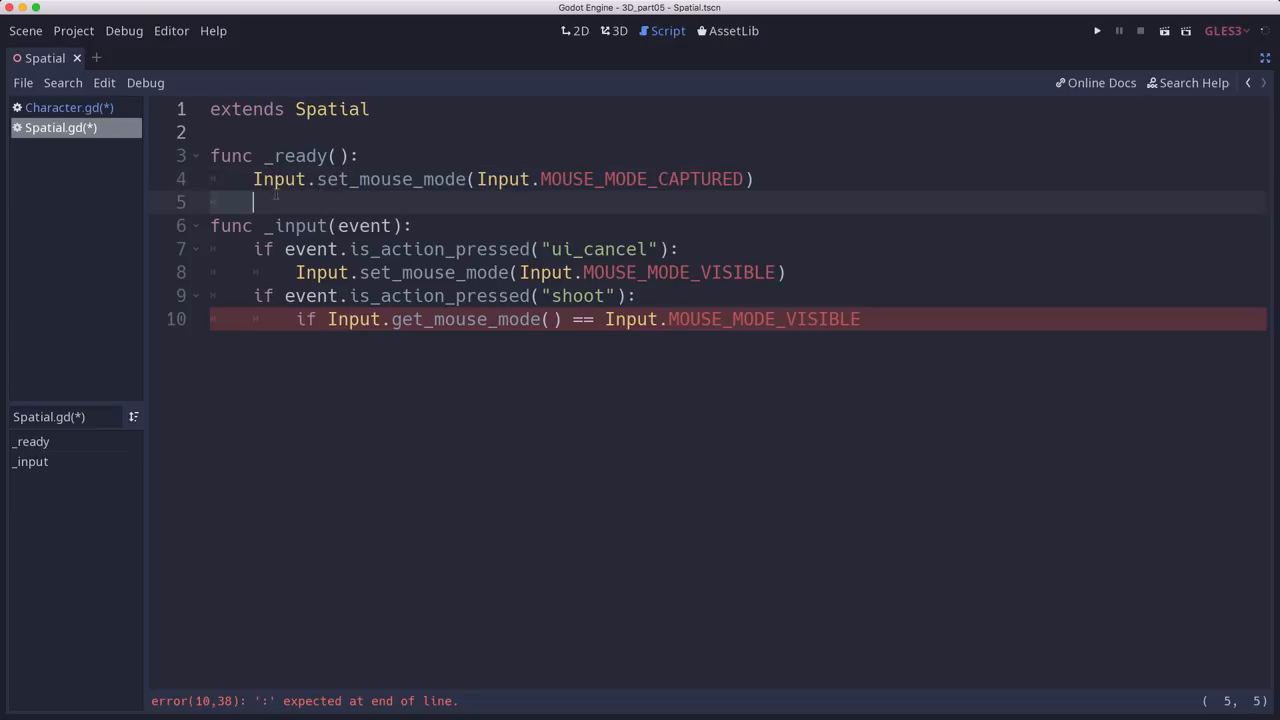
{"action": "type", "text": ":"}
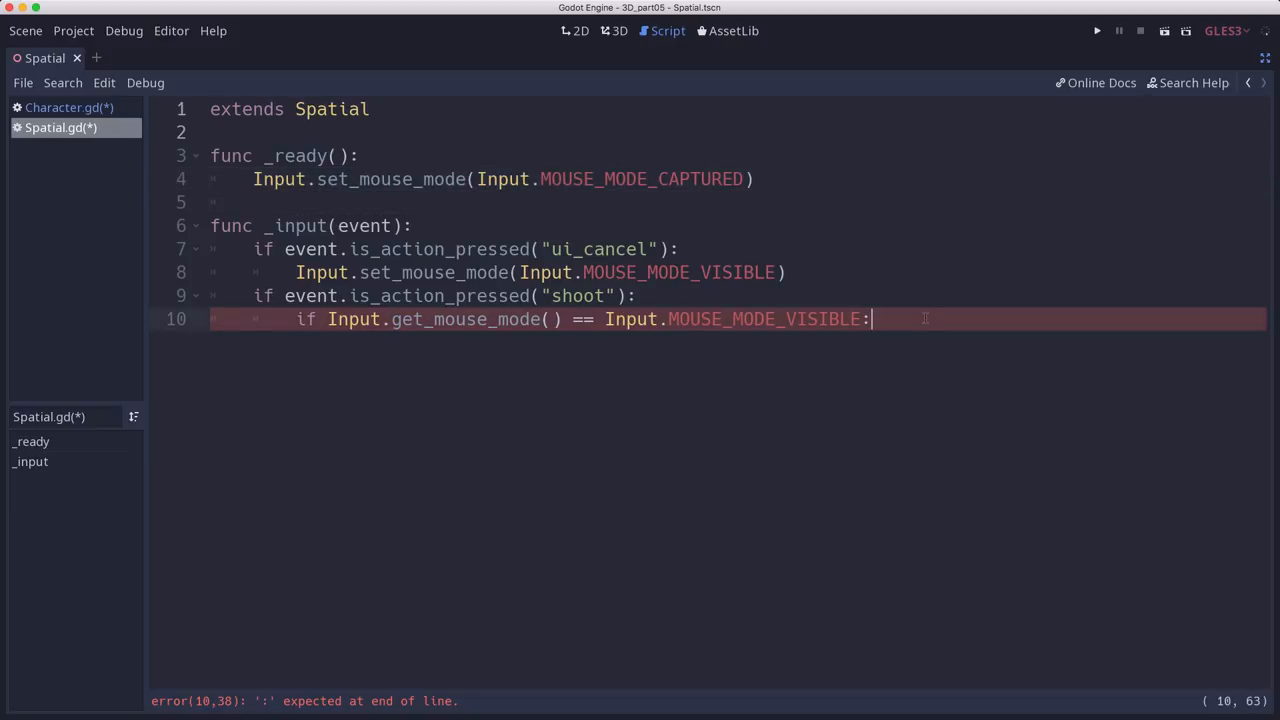
{"action": "type", "text": "Input.set_mouse_mode(Input.MOUSE_MODE_CAPTURED)"}
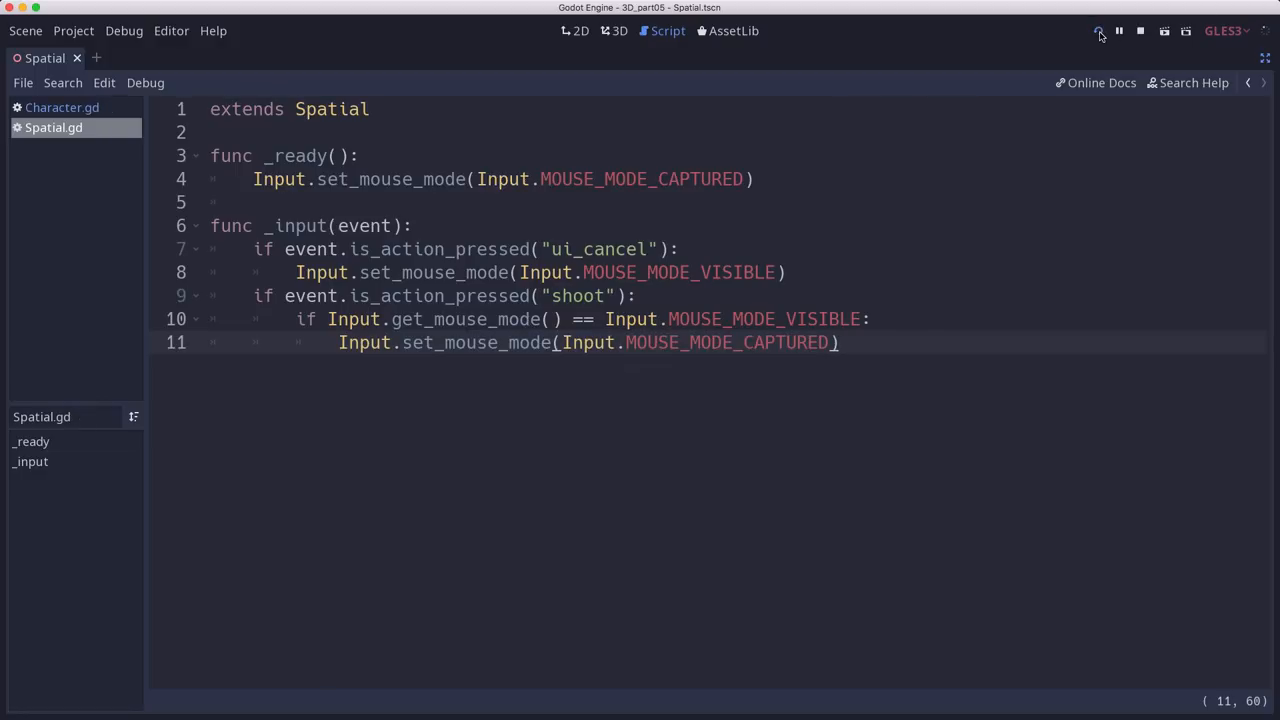
{"action": "left_click", "coordinate": [1098, 30]}
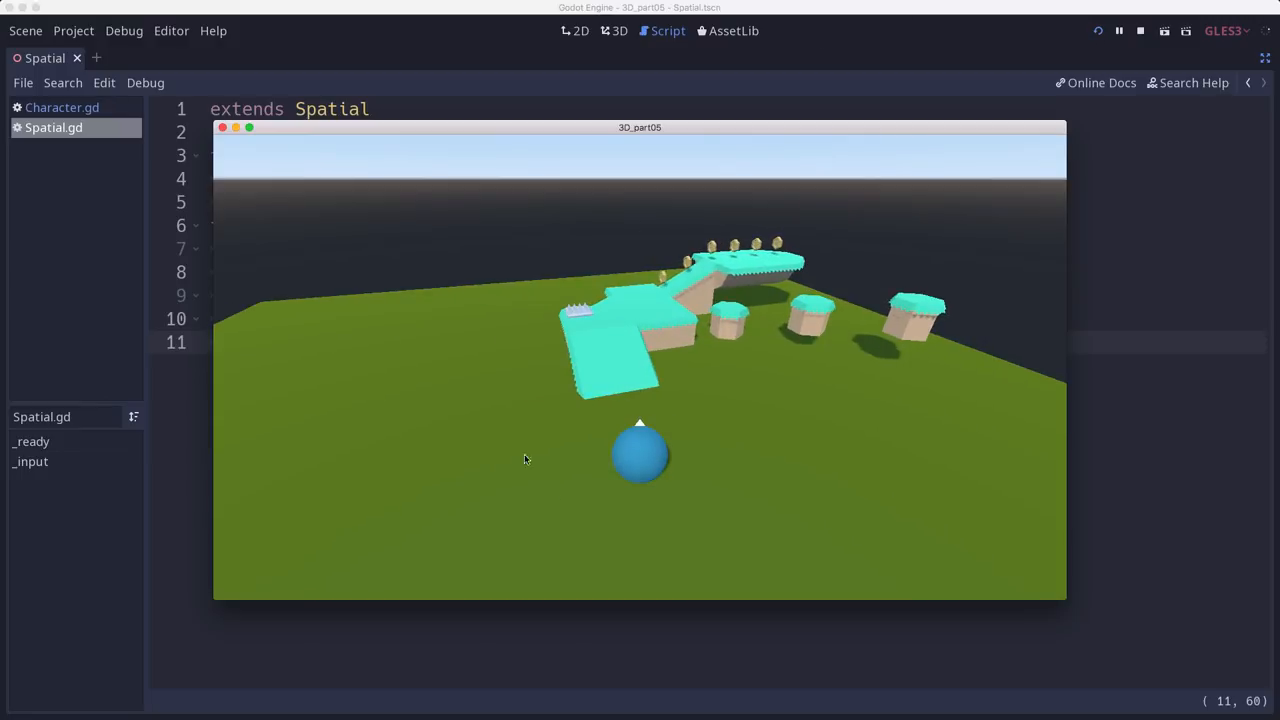
{"action": "mouse_move", "coordinate": [932, 415]}
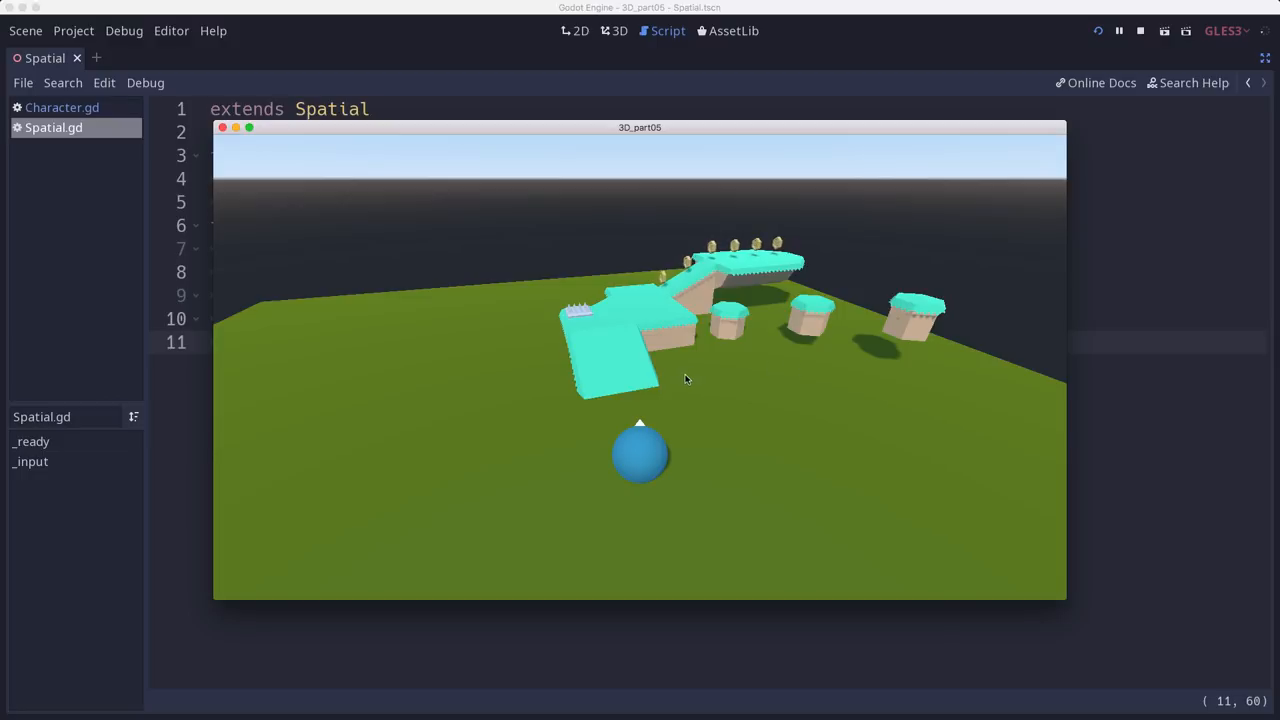
{"action": "mouse_move", "coordinate": [668, 423]}
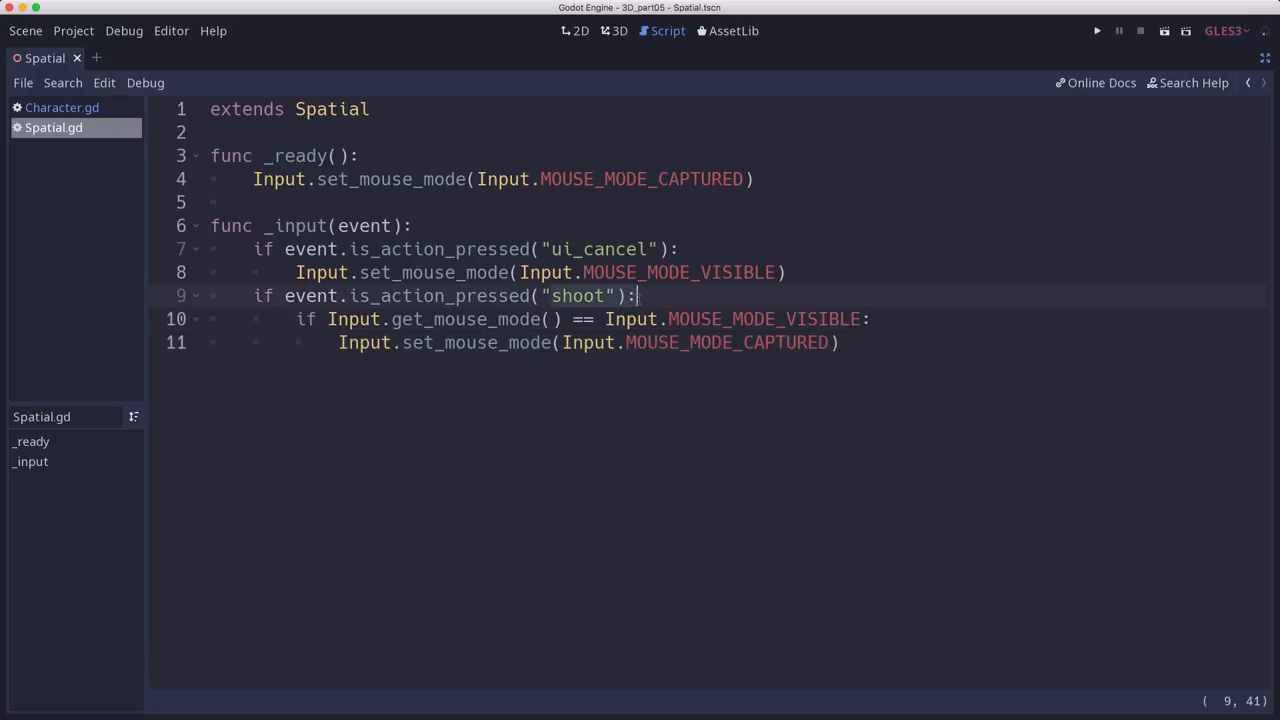
Add get_tree().set_input_as_handled() below the MOUSE_MODE_CAPTURED line in Spatial.gd.
{"action": "left_click", "coordinate": [570, 319]}
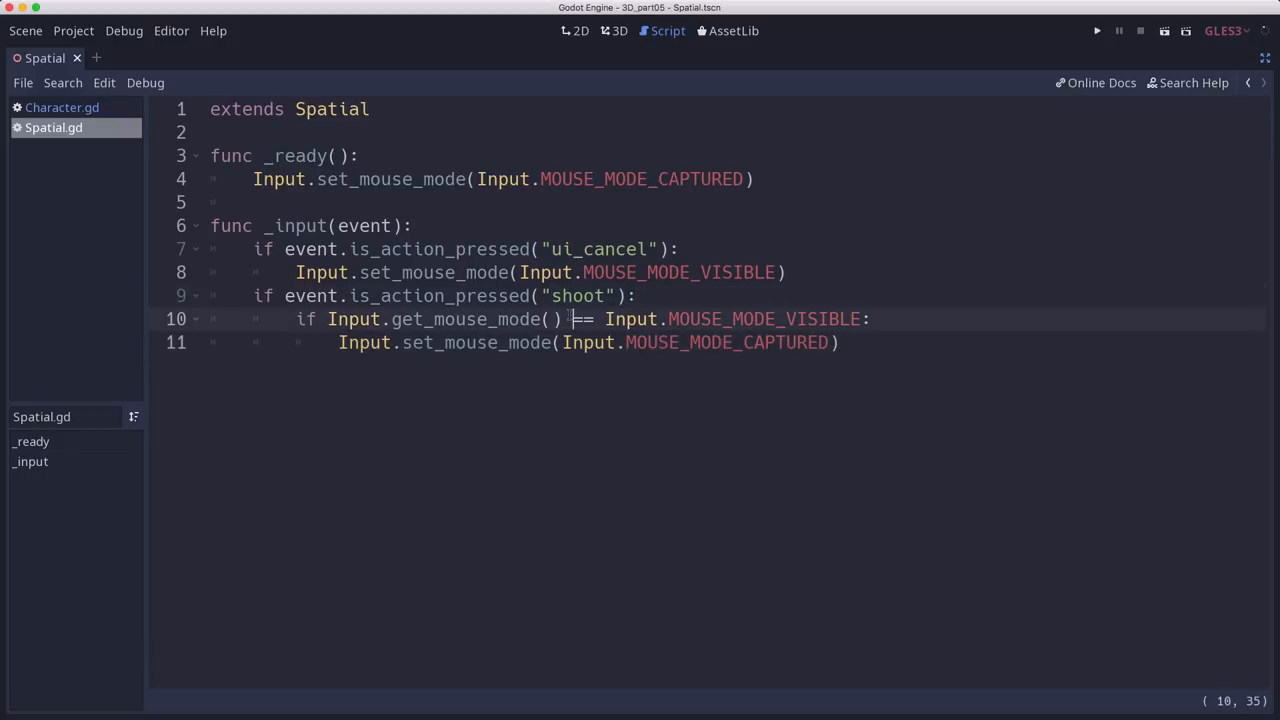
{"action": "left_click", "coordinate": [622, 342]}
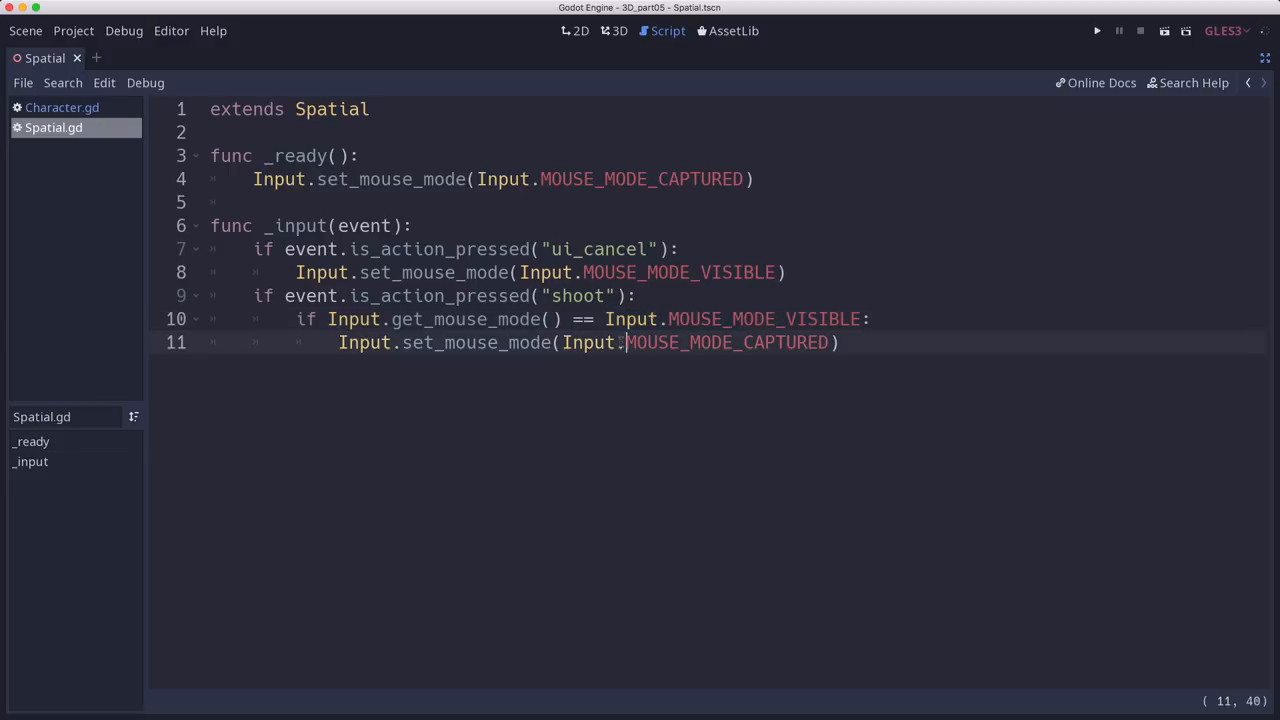
{"action": "left_click", "coordinate": [840, 342]}
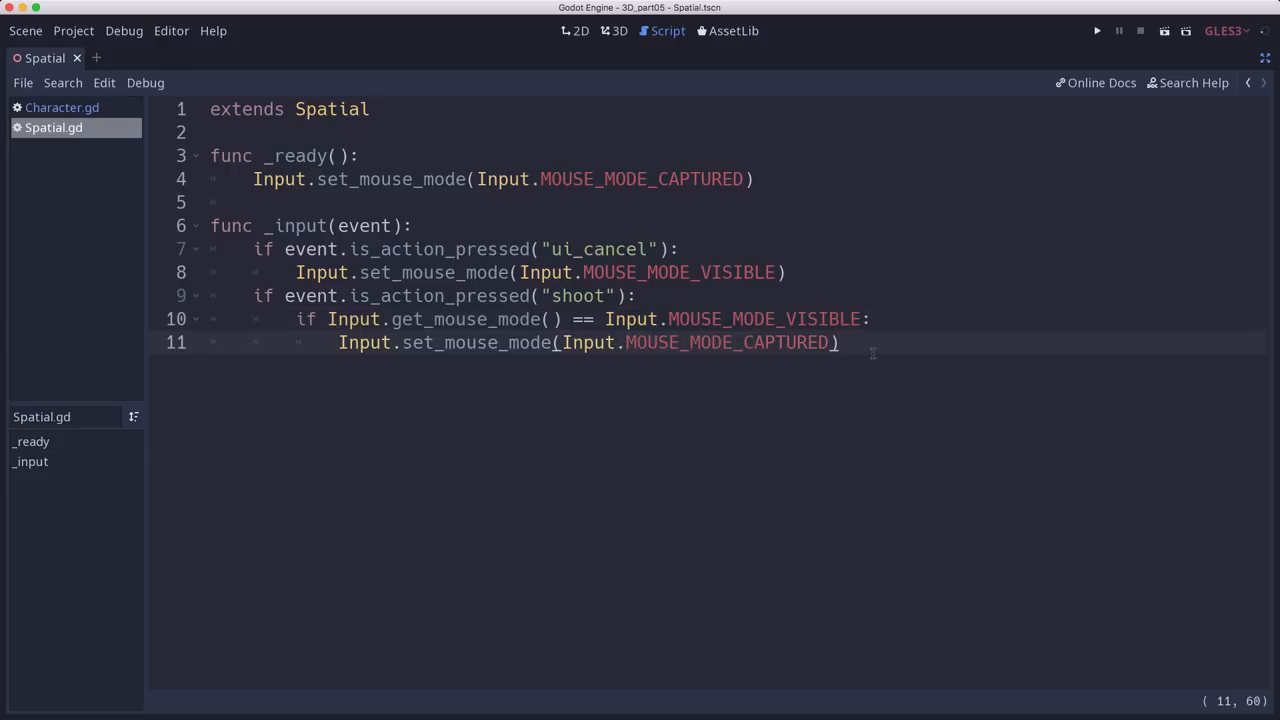
{"action": "type", "text": "get_tree()"}
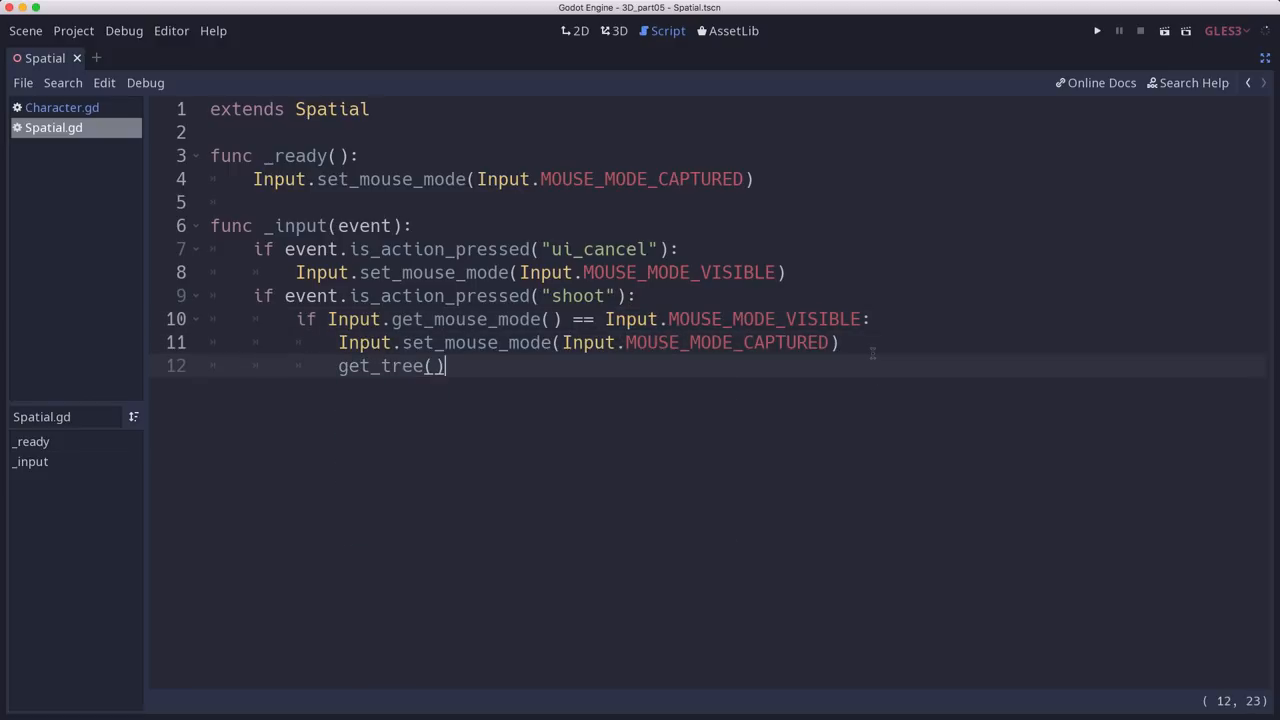
{"action": "type", "text": ".setinput_as_handled("}
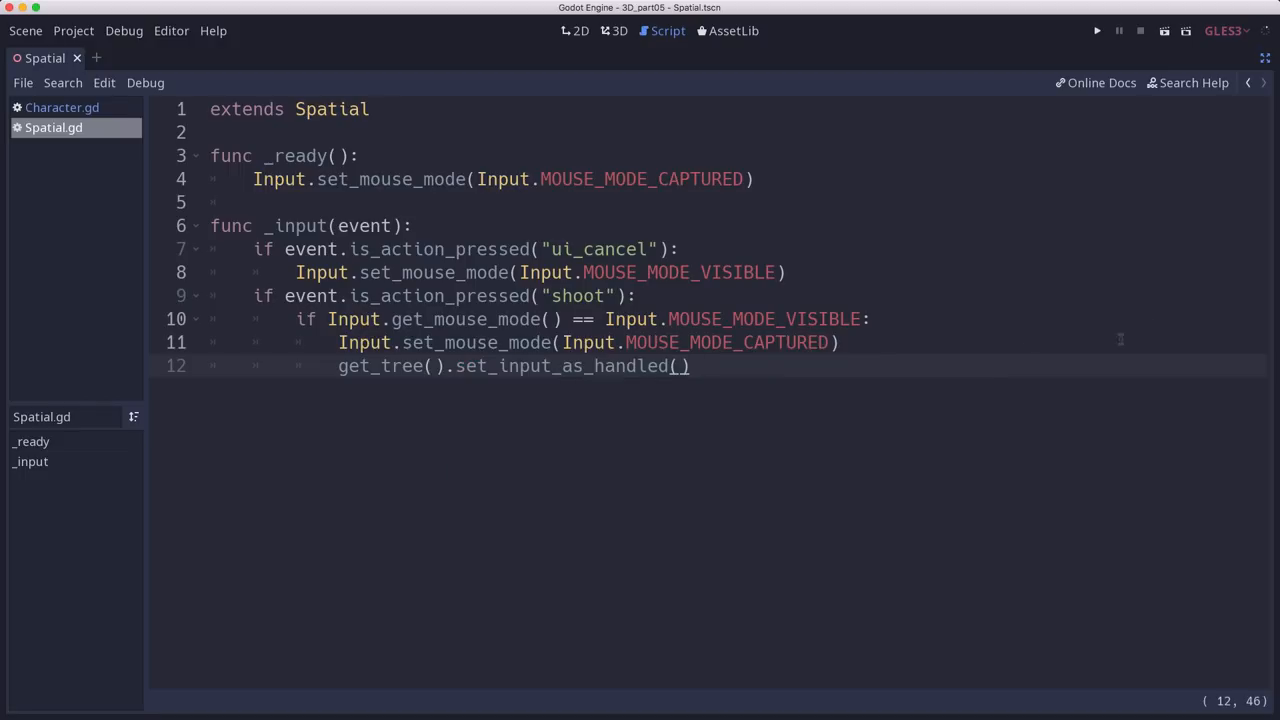
{"action": "left_click", "coordinate": [428, 365]}
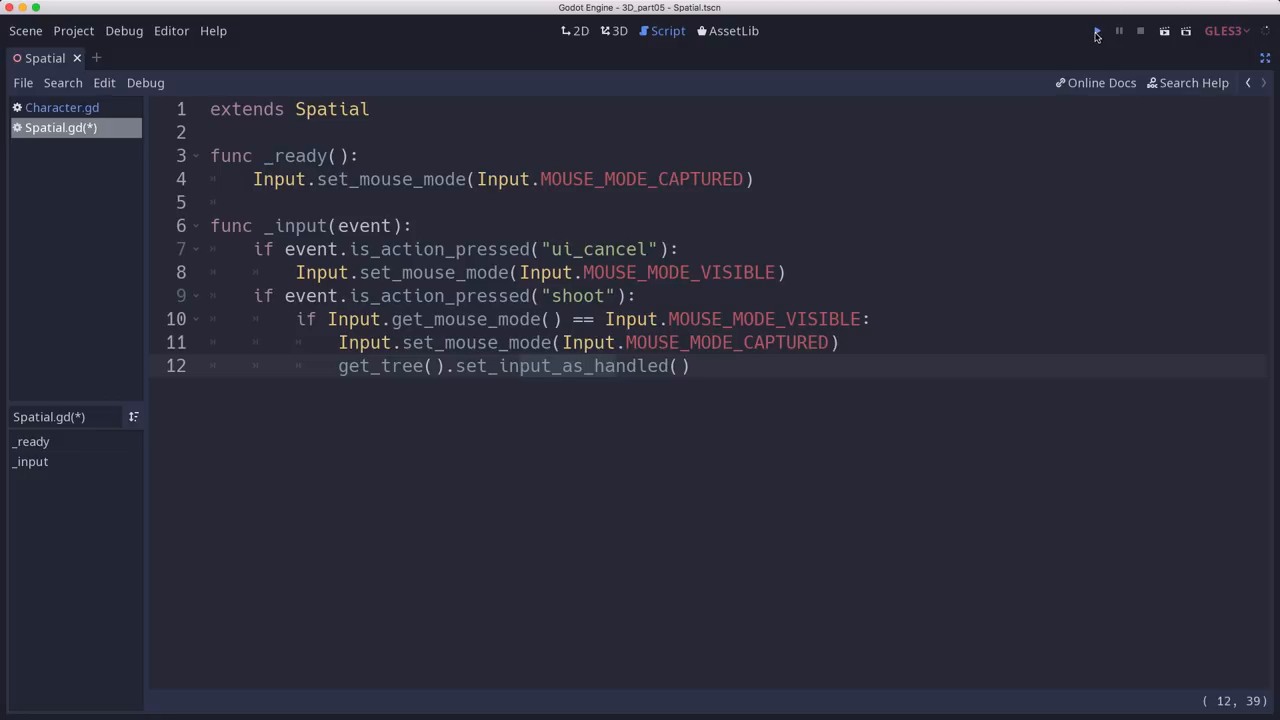
{"action": "left_click", "coordinate": [1097, 30]}
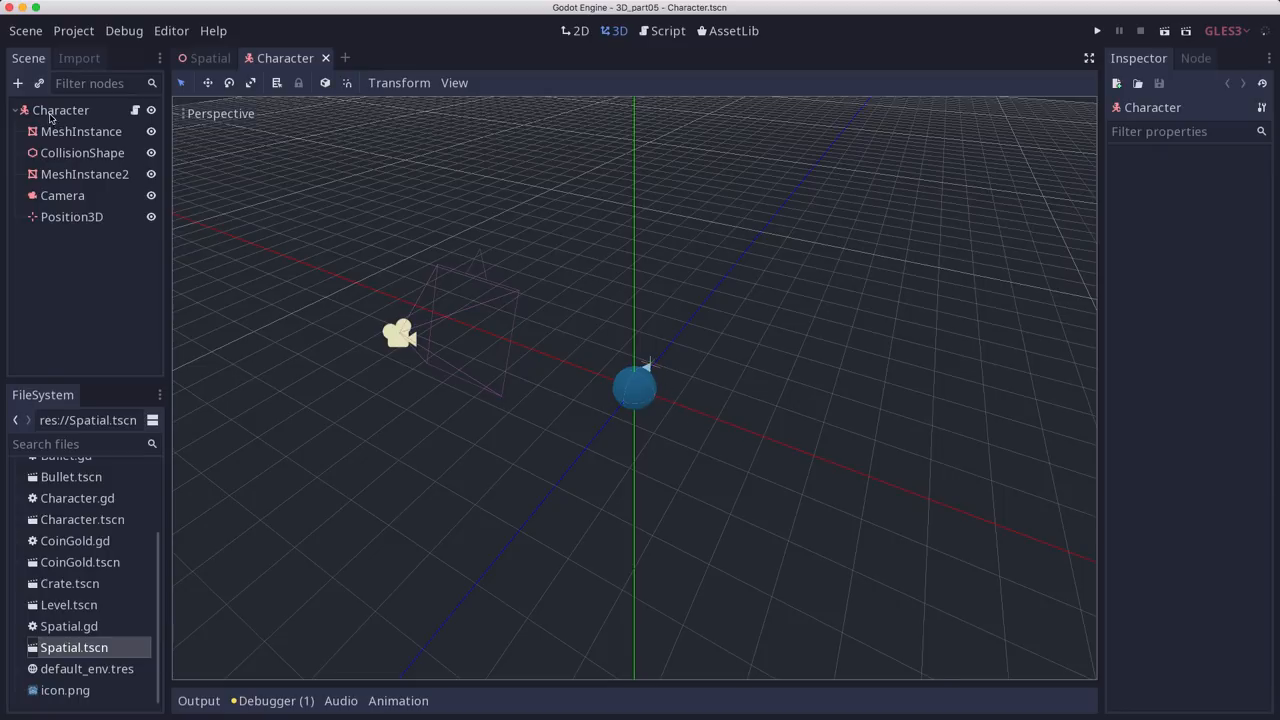
Create a RayCast child node under Character and view the character from the side.
{"action": "left_click", "coordinate": [18, 83]}
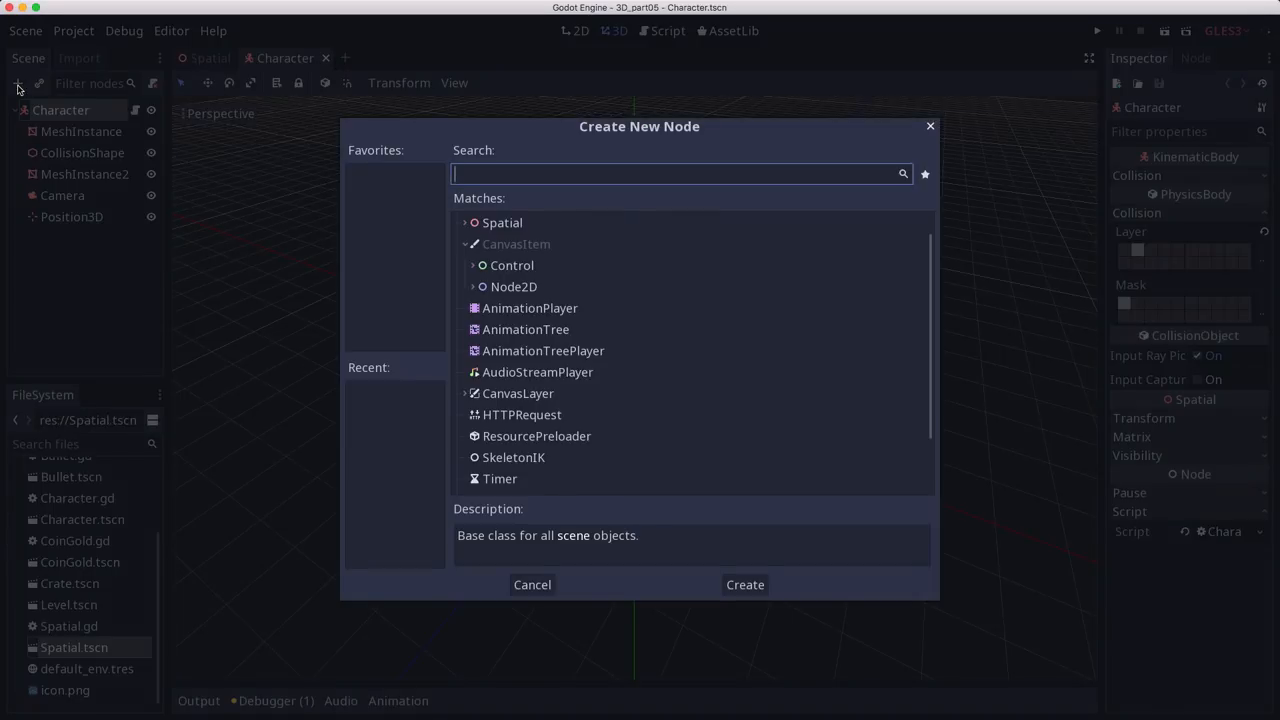
{"action": "left_click", "coordinate": [744, 584]}
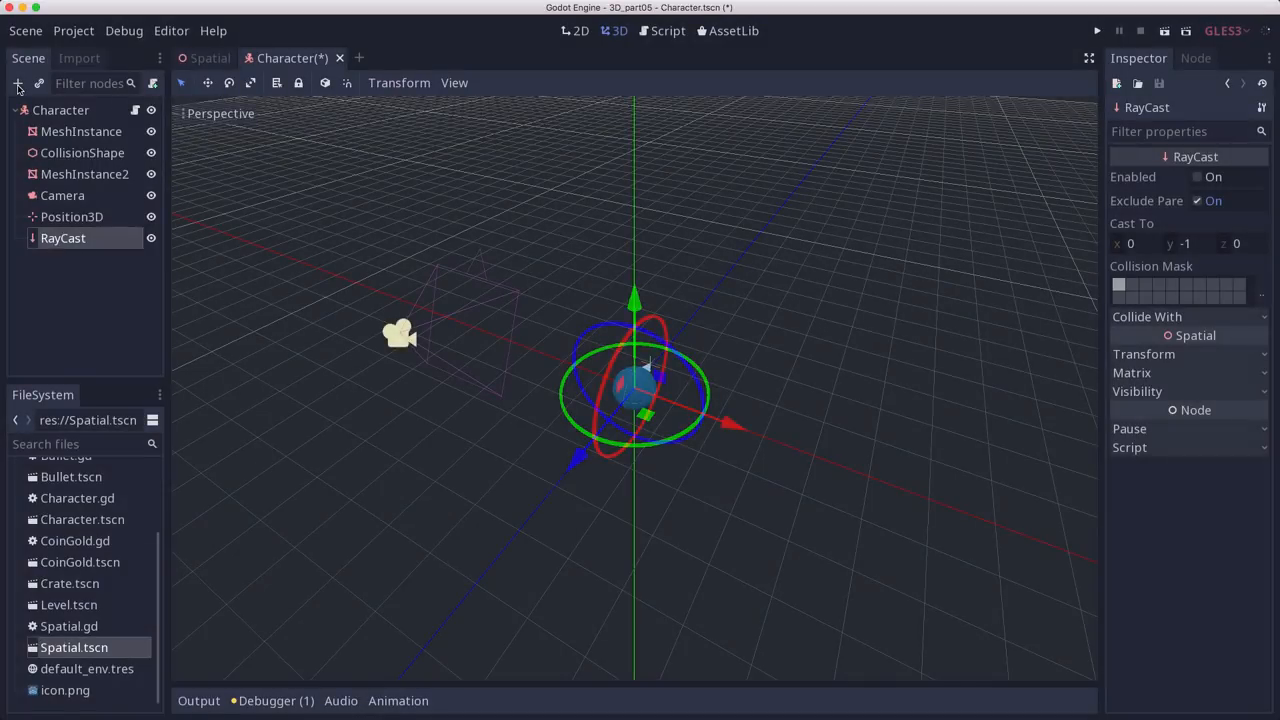
{"action": "mouse_move", "coordinate": [595, 313]}
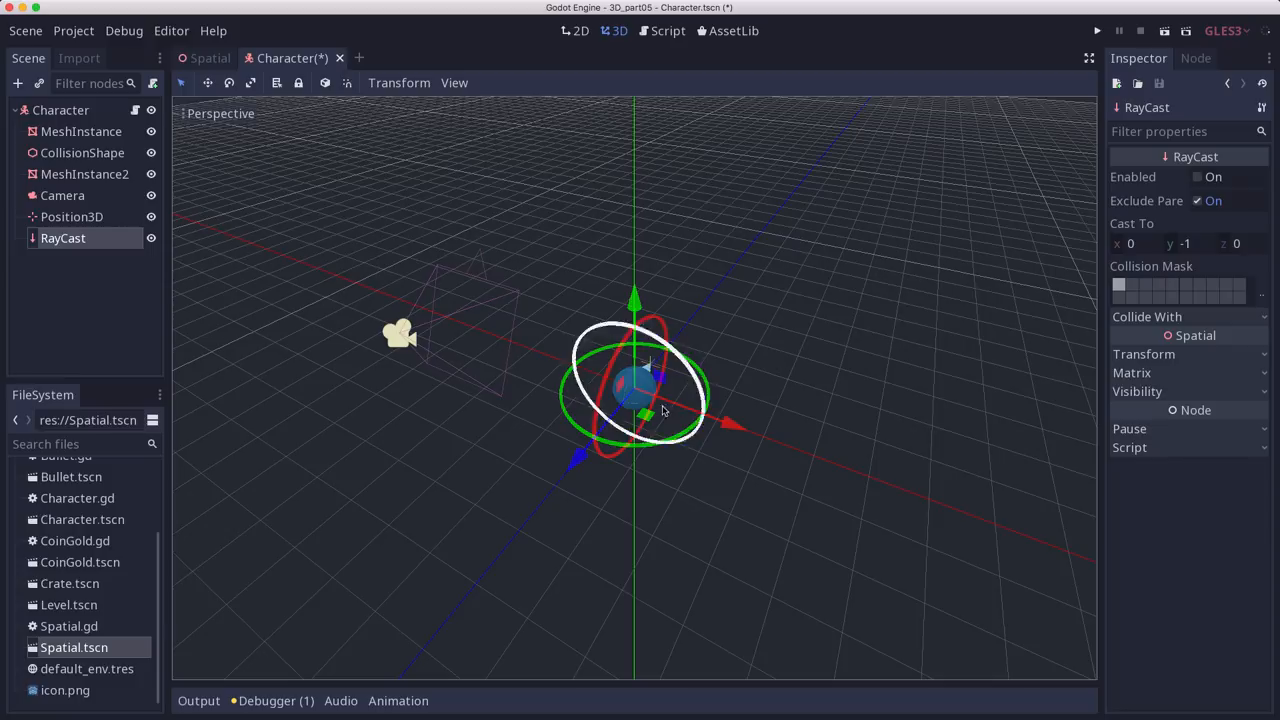
{"action": "left_click_drag", "start_coordinate": [635, 390], "coordinate": [625, 330]}
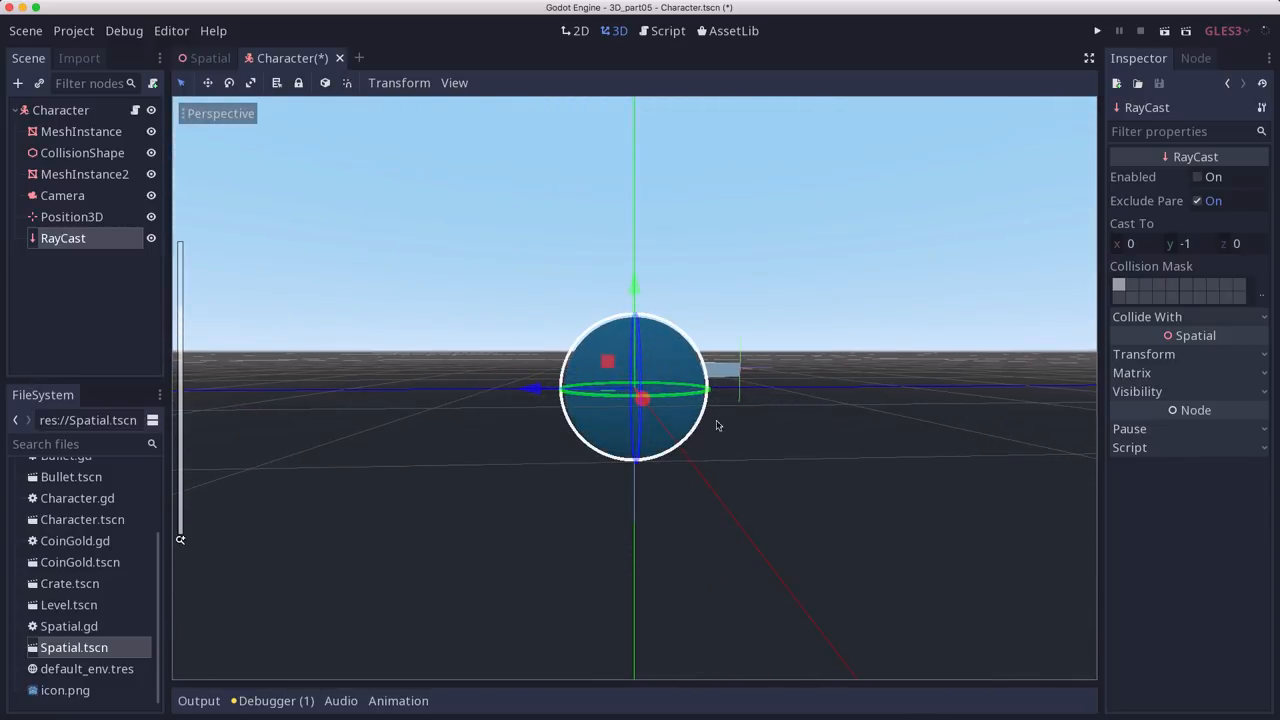
{"action": "left_click", "coordinate": [454, 82]}
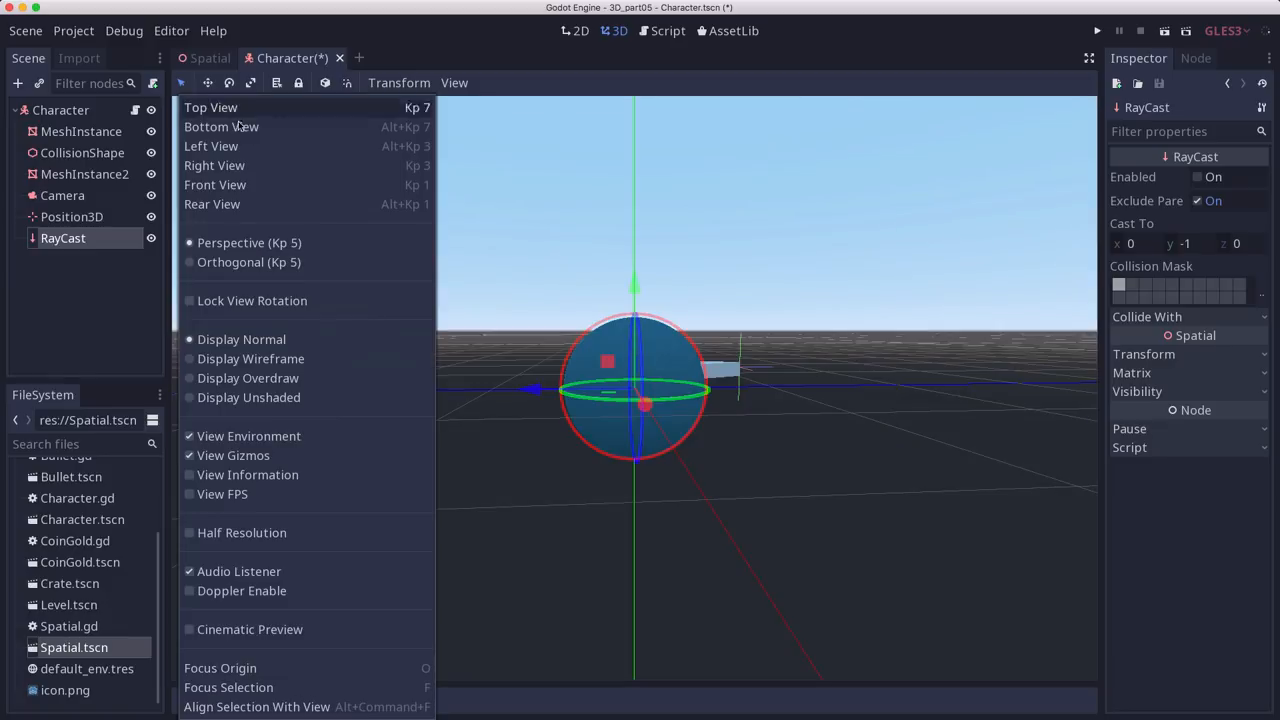
{"action": "left_click", "coordinate": [214, 165]}
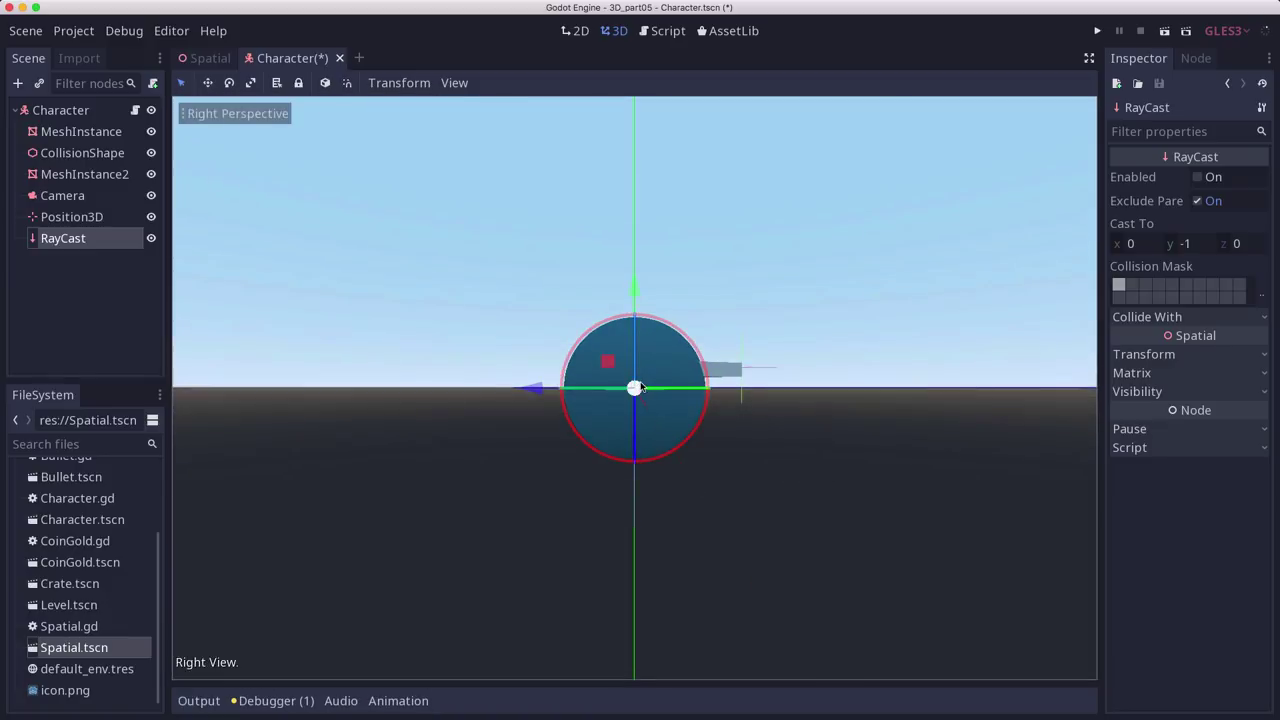
{"action": "mouse_move", "coordinate": [630, 405]}
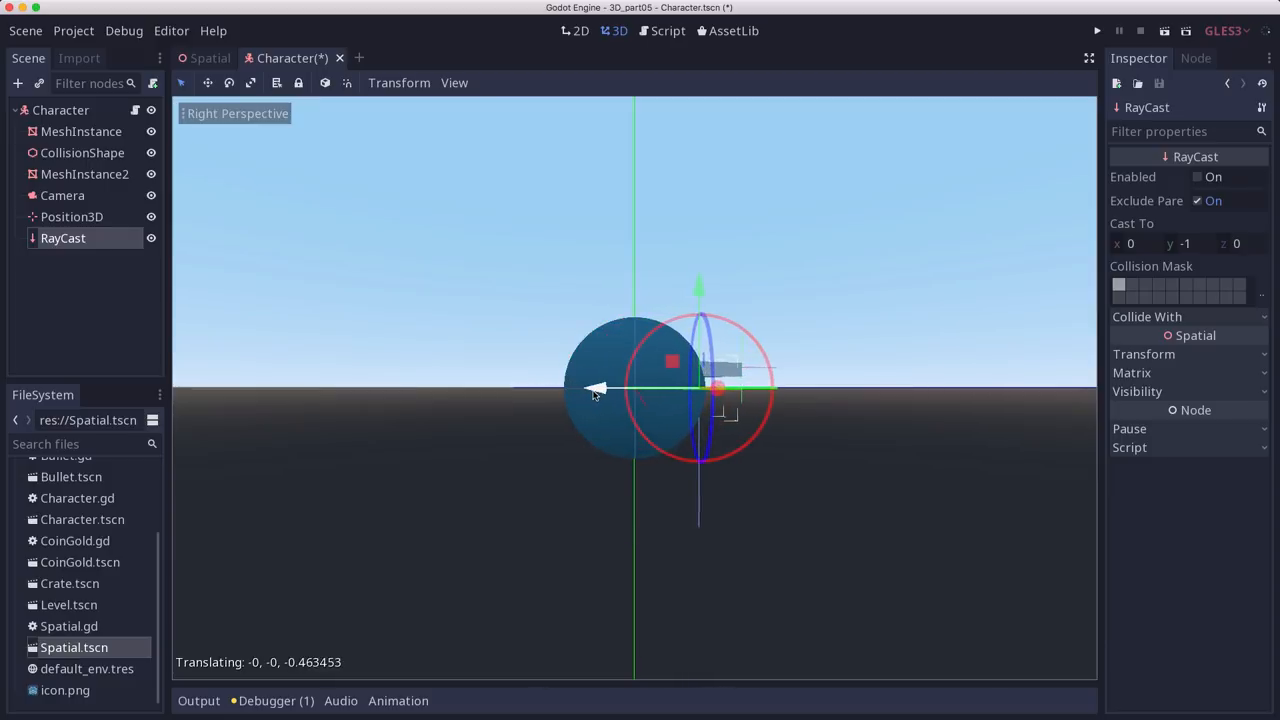
{"action": "left_click_drag", "start_coordinate": [595, 388], "coordinate": [680, 415]}
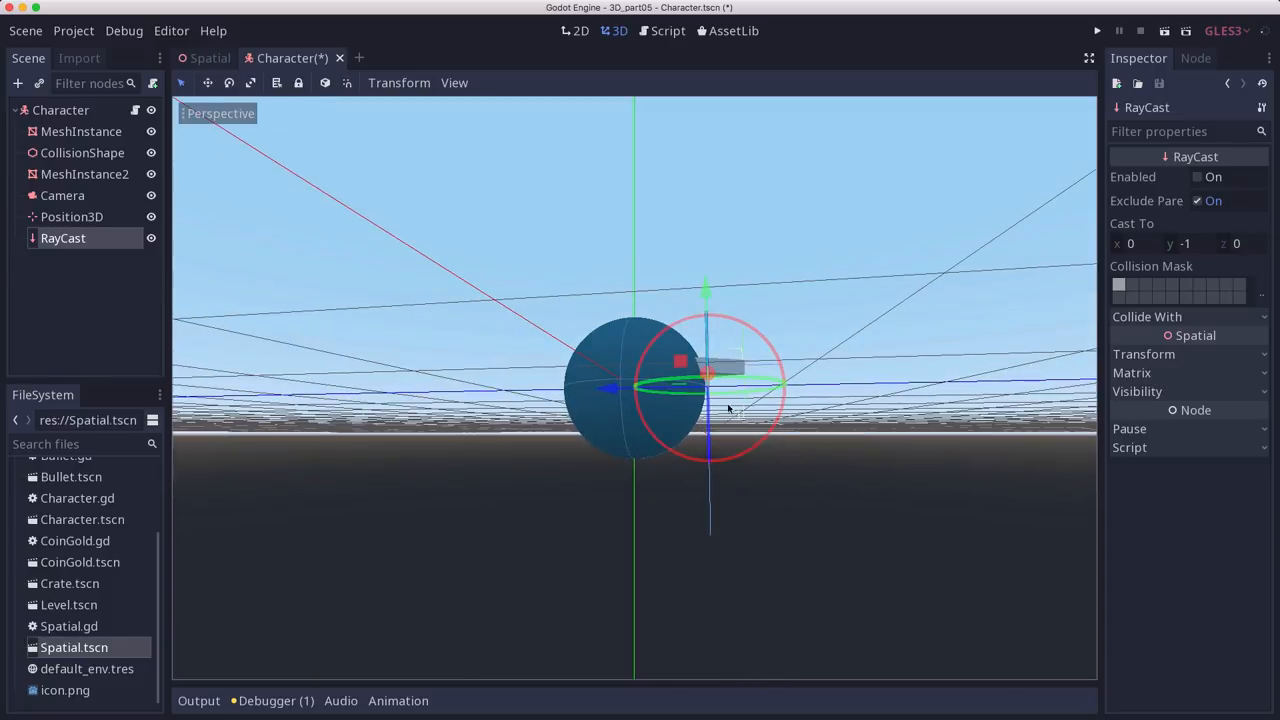
{"action": "left_click", "coordinate": [454, 82]}
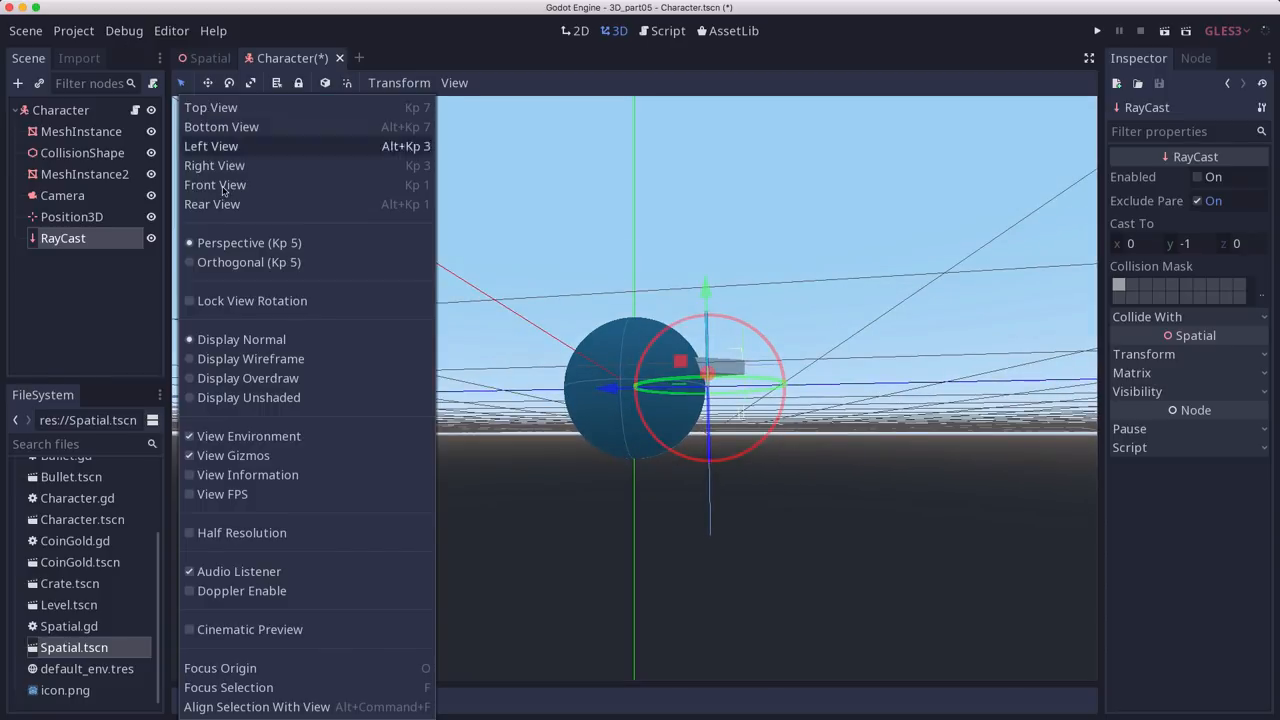
{"action": "left_click", "coordinate": [214, 165]}
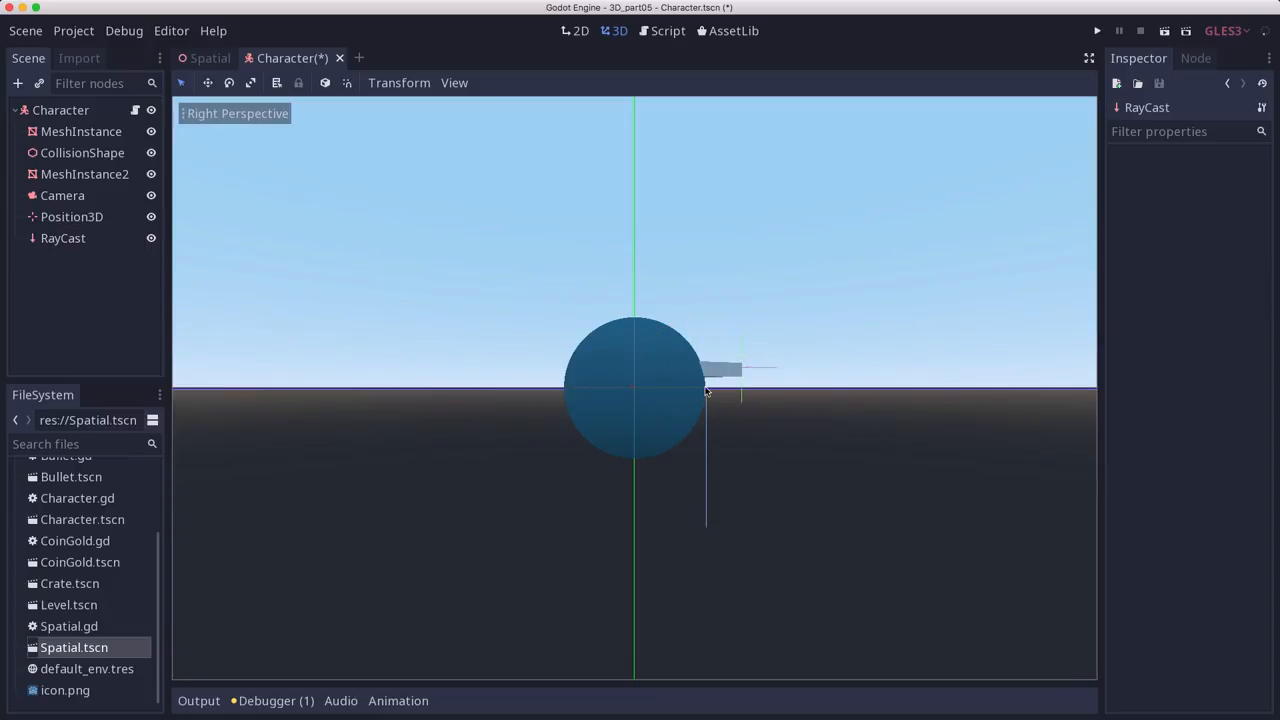
{"action": "mouse_move", "coordinate": [593, 458]}
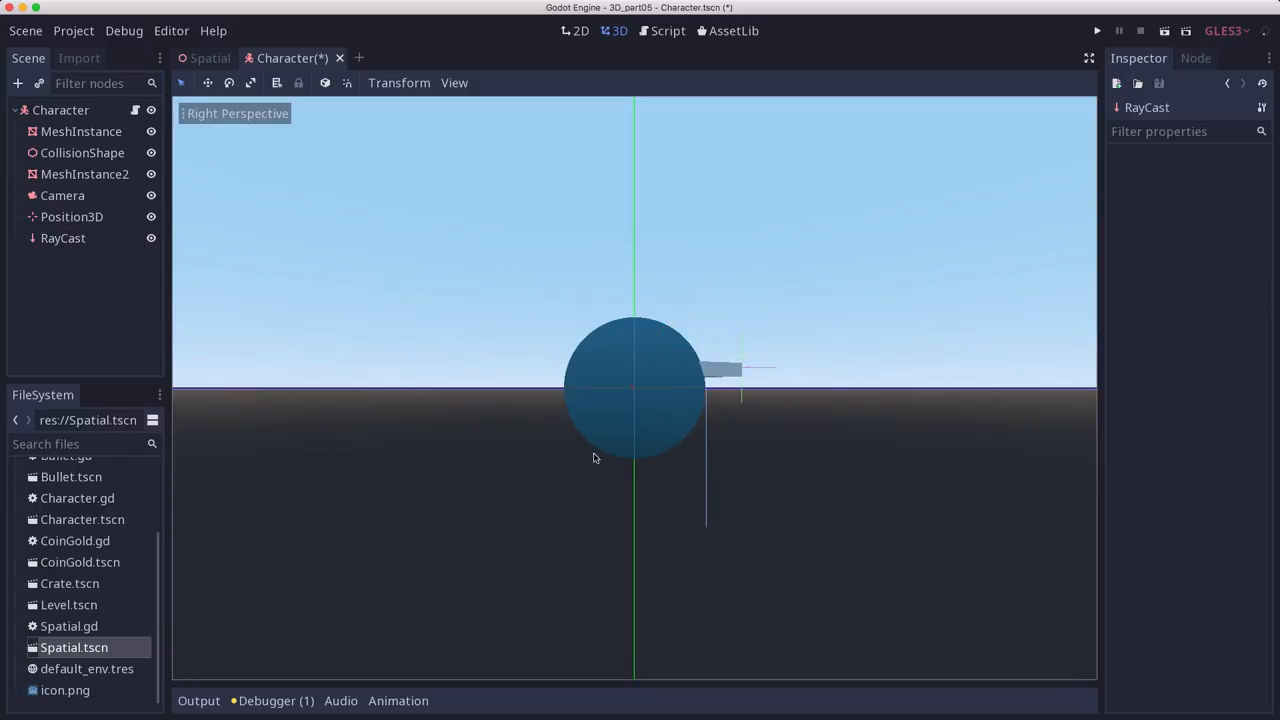
{"action": "mouse_move", "coordinate": [692, 458]}
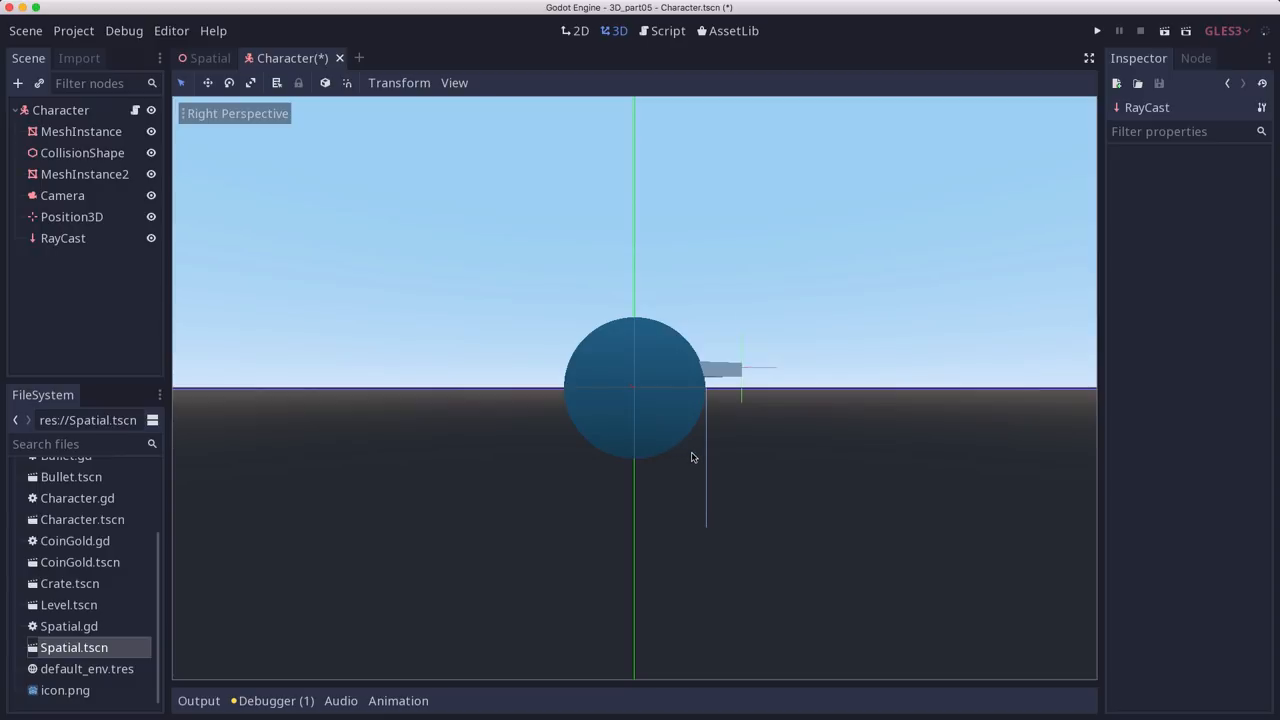
{"action": "mouse_move", "coordinate": [703, 456]}
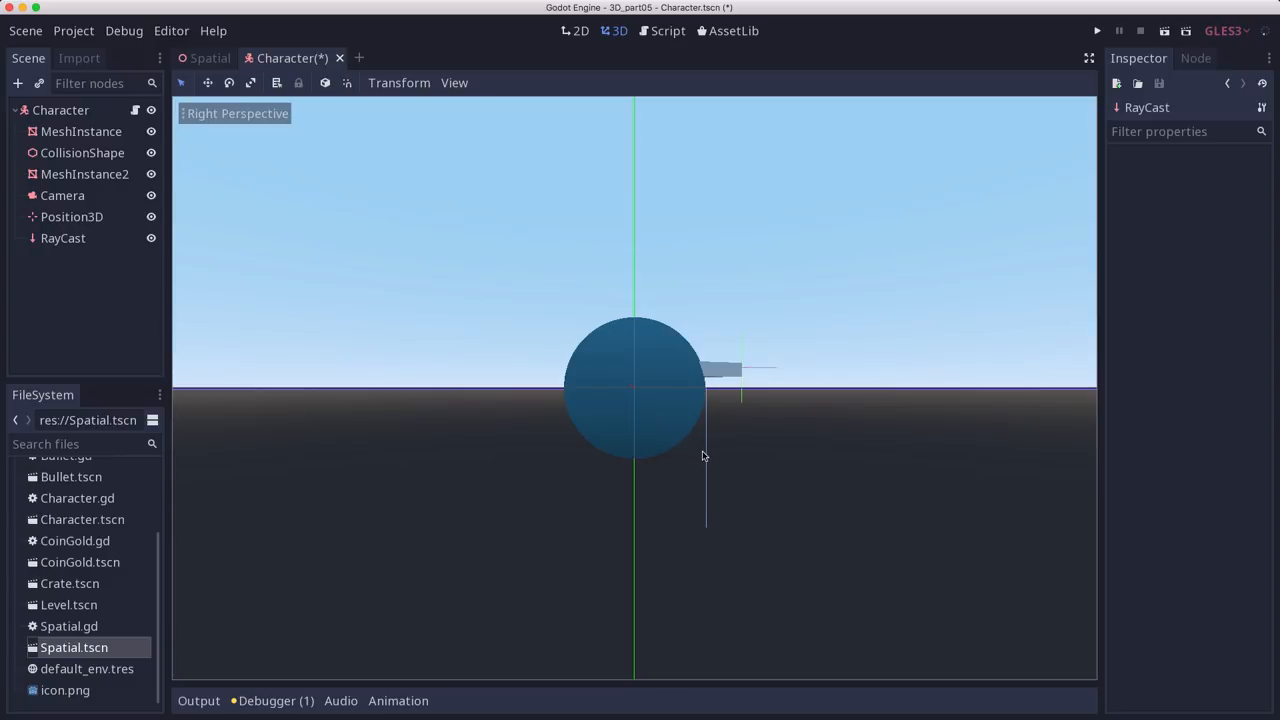
{"action": "mouse_move", "coordinate": [757, 463]}
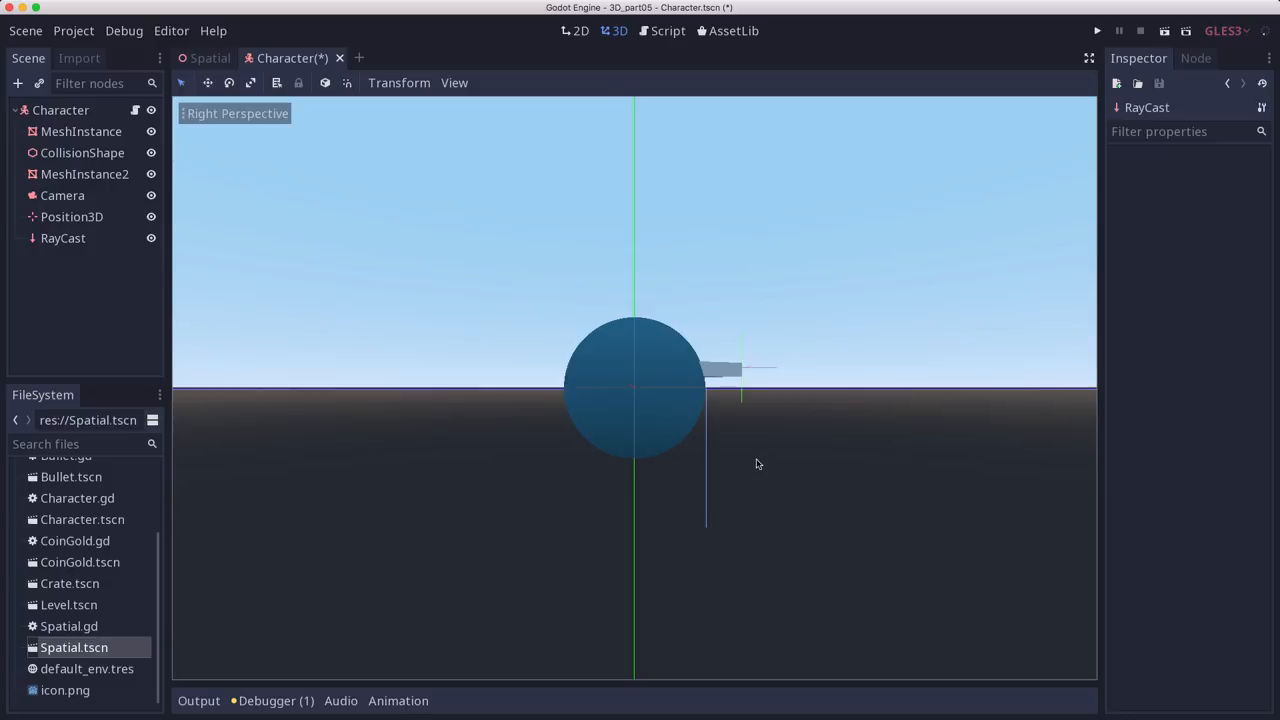
{"action": "mouse_move", "coordinate": [706, 461]}
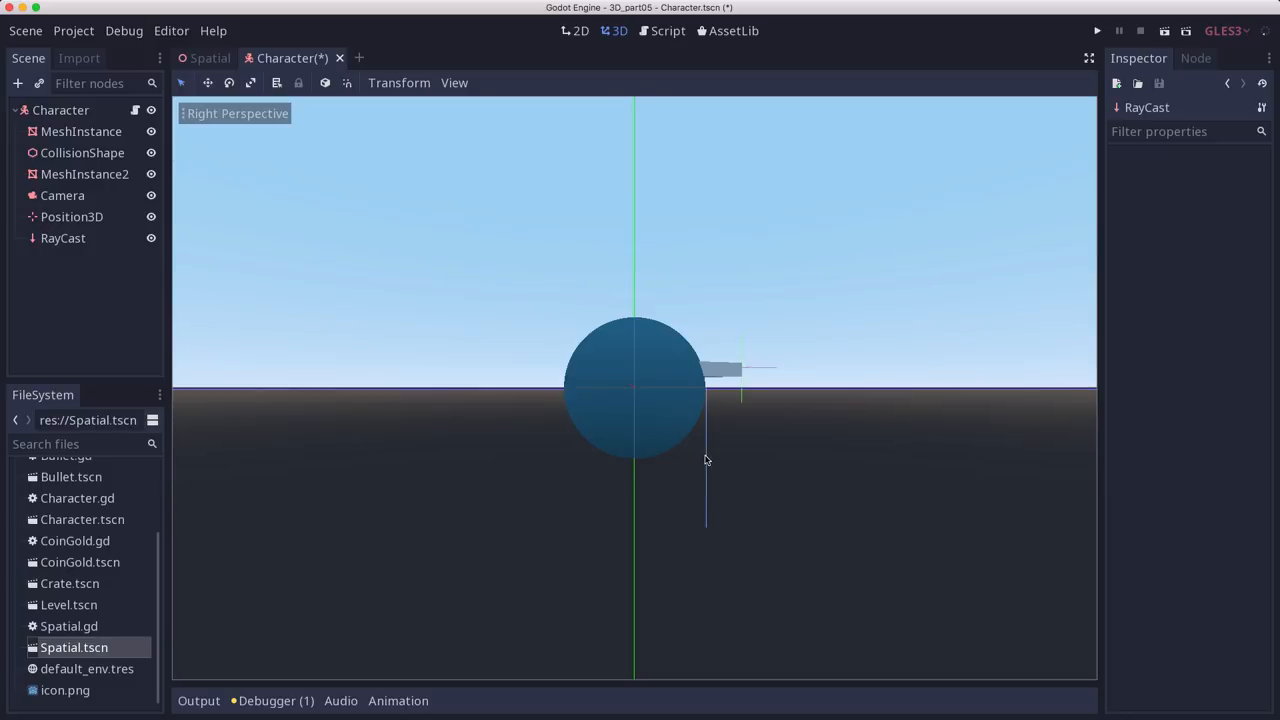
{"action": "mouse_move", "coordinate": [688, 459]}
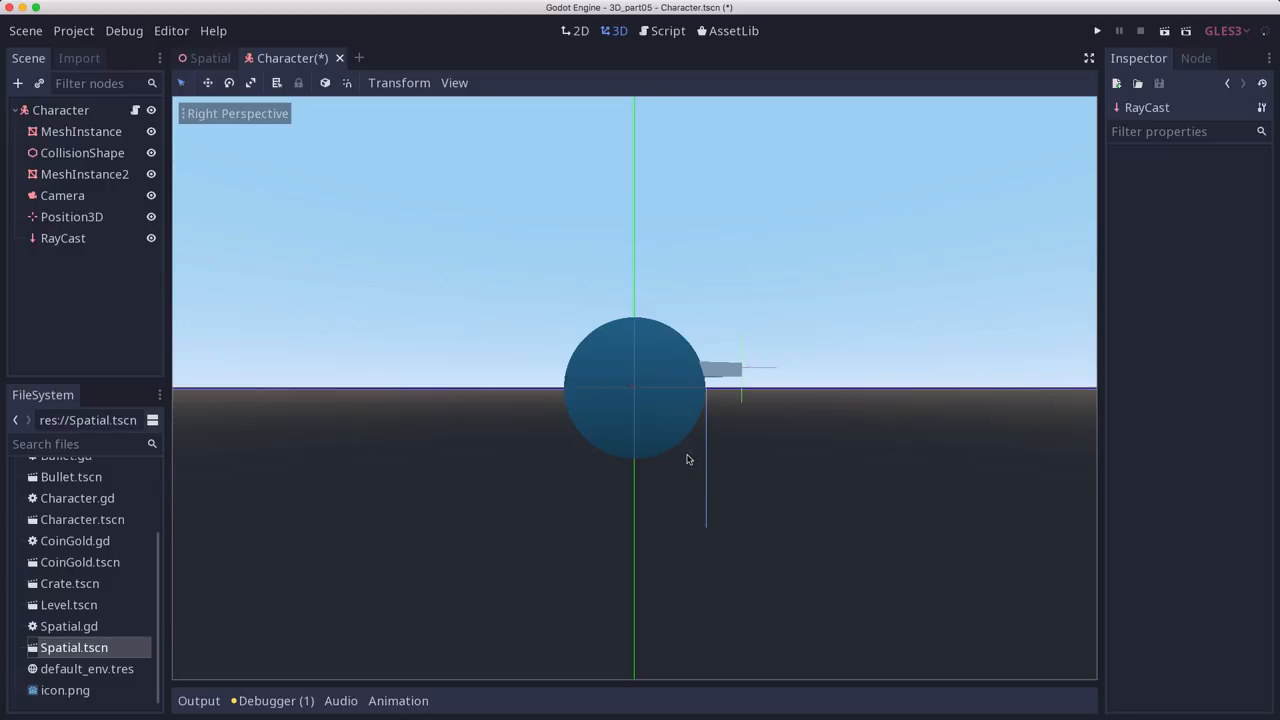
{"action": "mouse_move", "coordinate": [709, 462]}
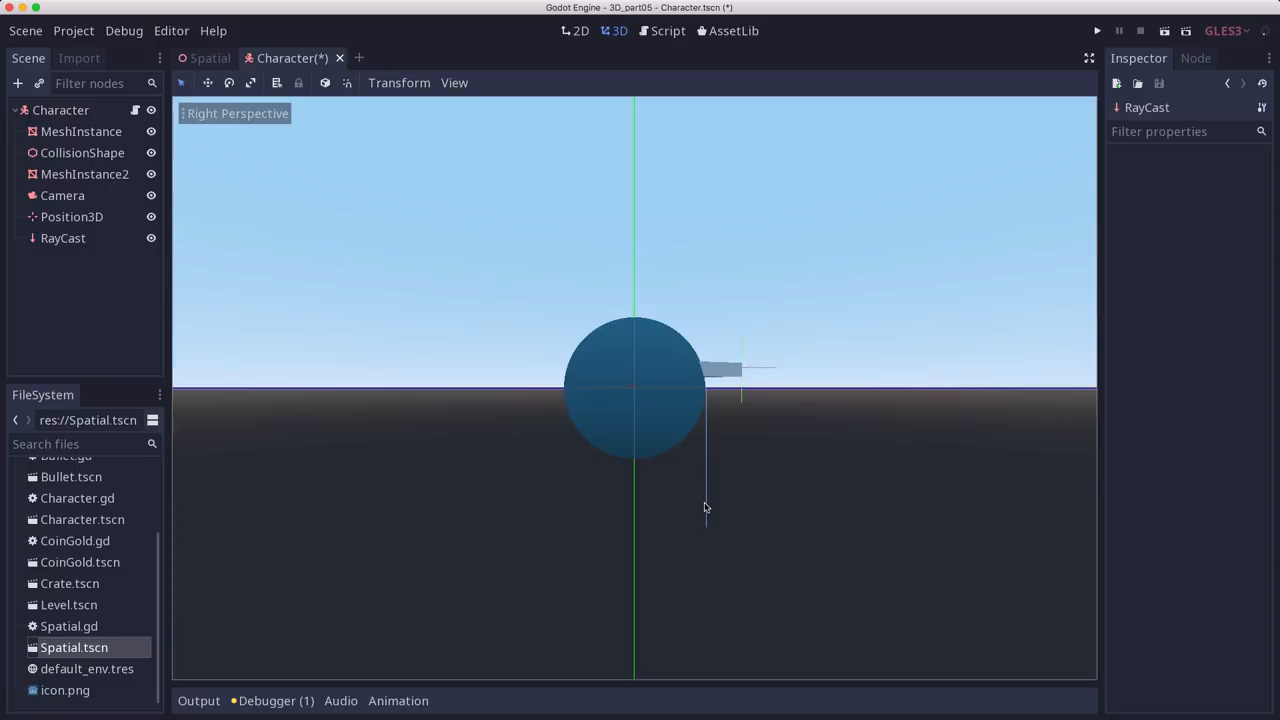
{"action": "mouse_move", "coordinate": [690, 458]}
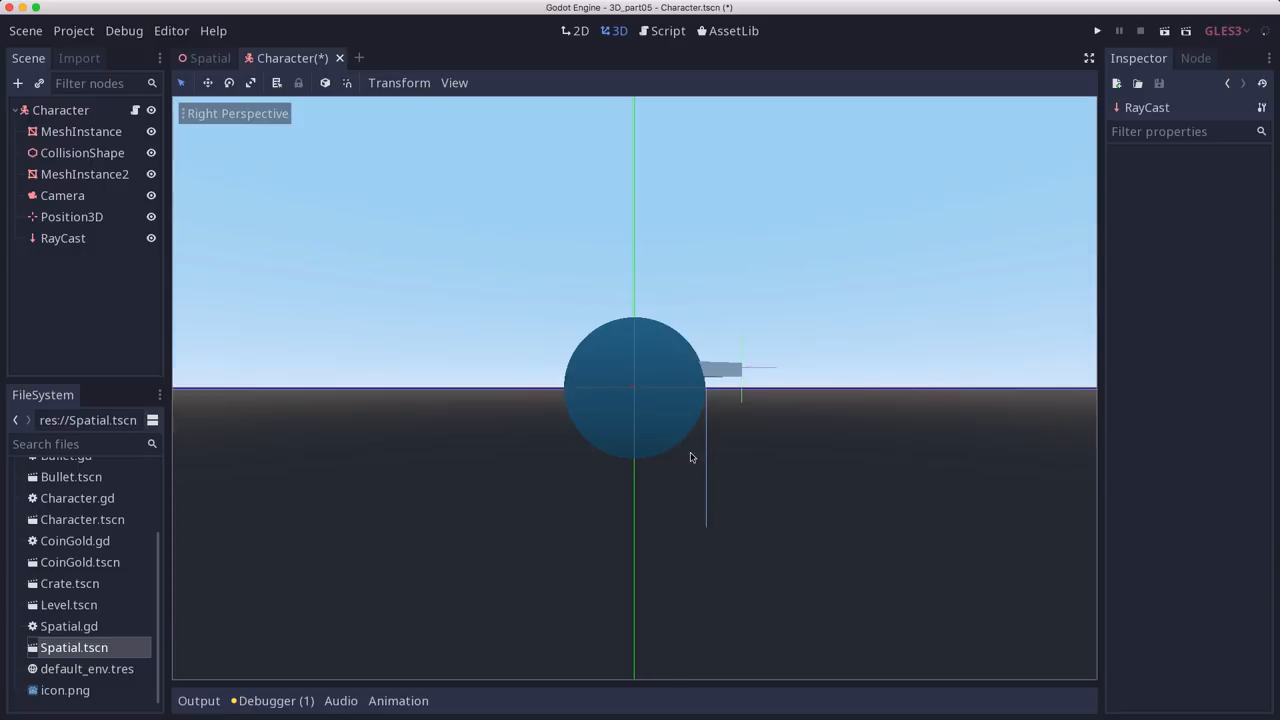
{"action": "mouse_move", "coordinate": [716, 419]}
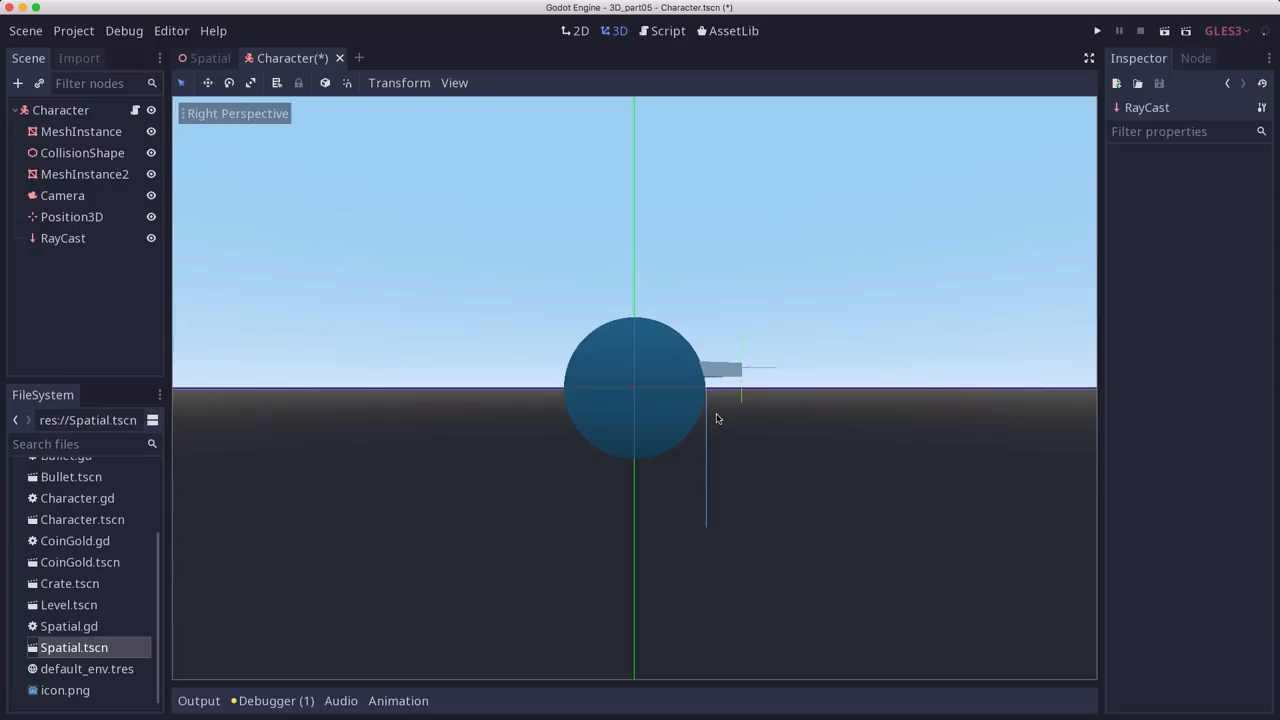
{"action": "mouse_move", "coordinate": [708, 501]}
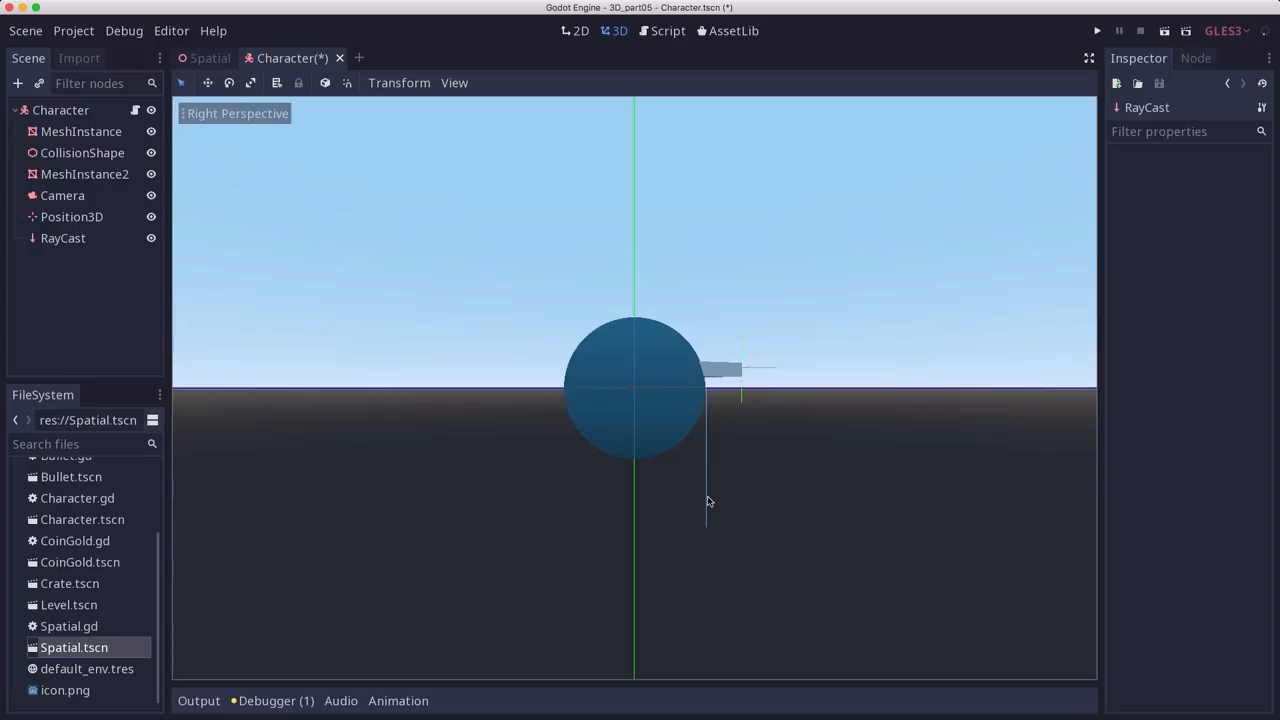
{"action": "mouse_move", "coordinate": [838, 468]}
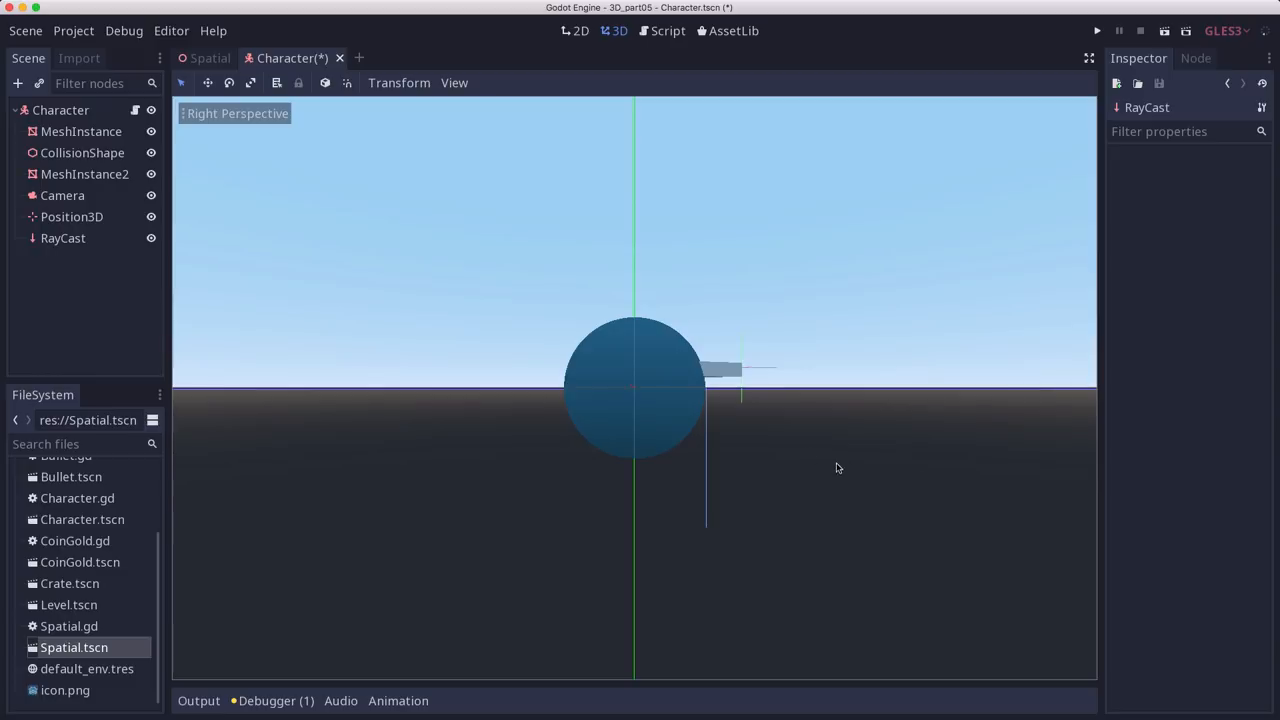
{"action": "mouse_move", "coordinate": [535, 388]}
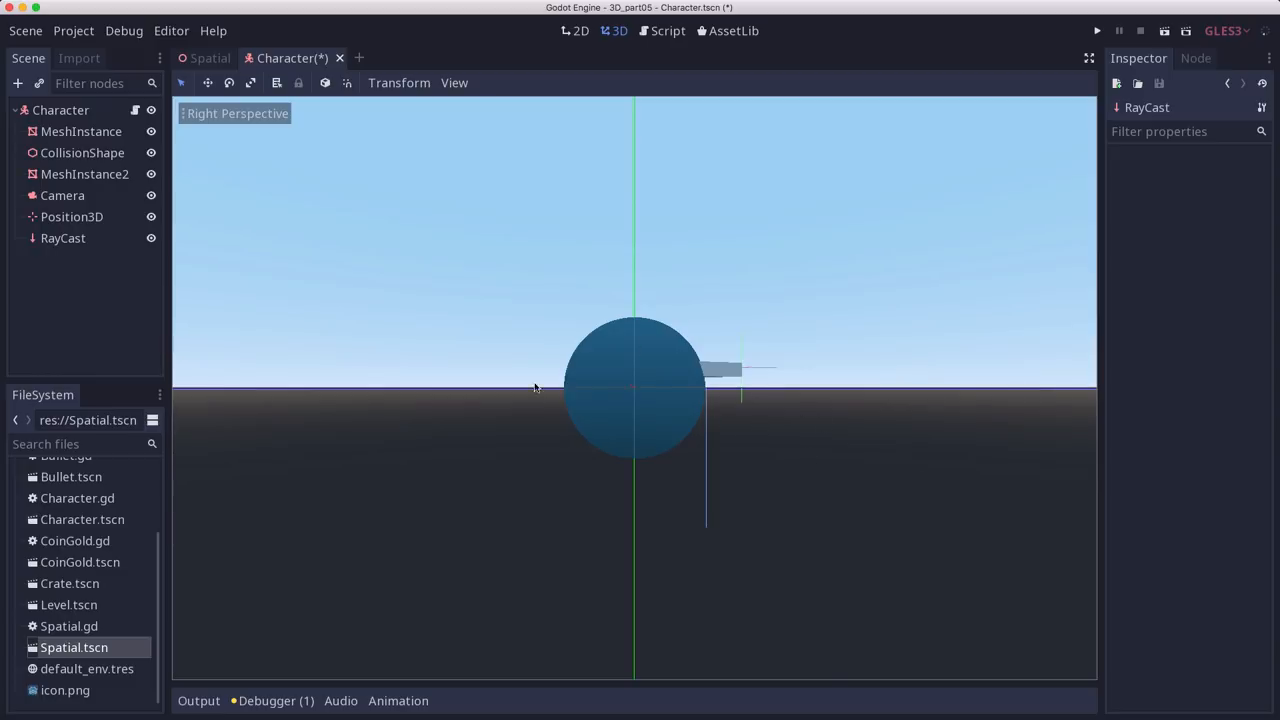
Select the RayCast node and tick Enabled in the Inspector.
{"action": "left_click", "coordinate": [63, 238]}
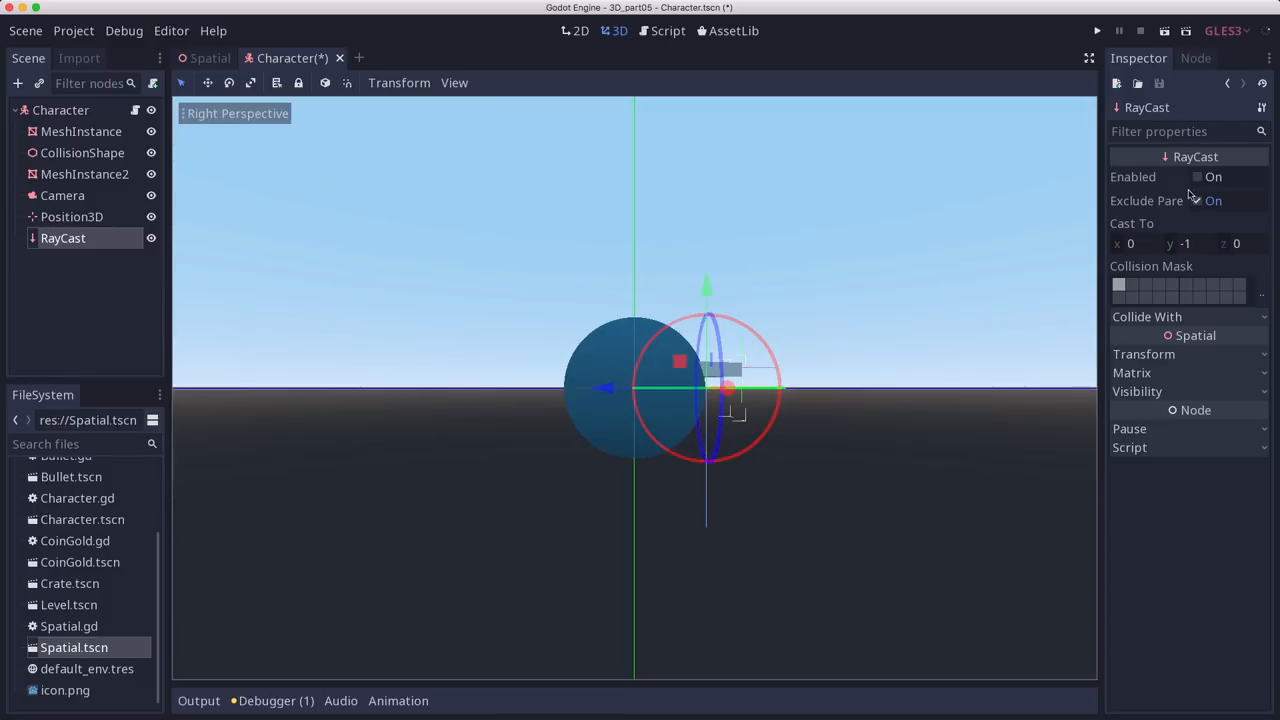
{"action": "left_click", "coordinate": [1197, 200]}
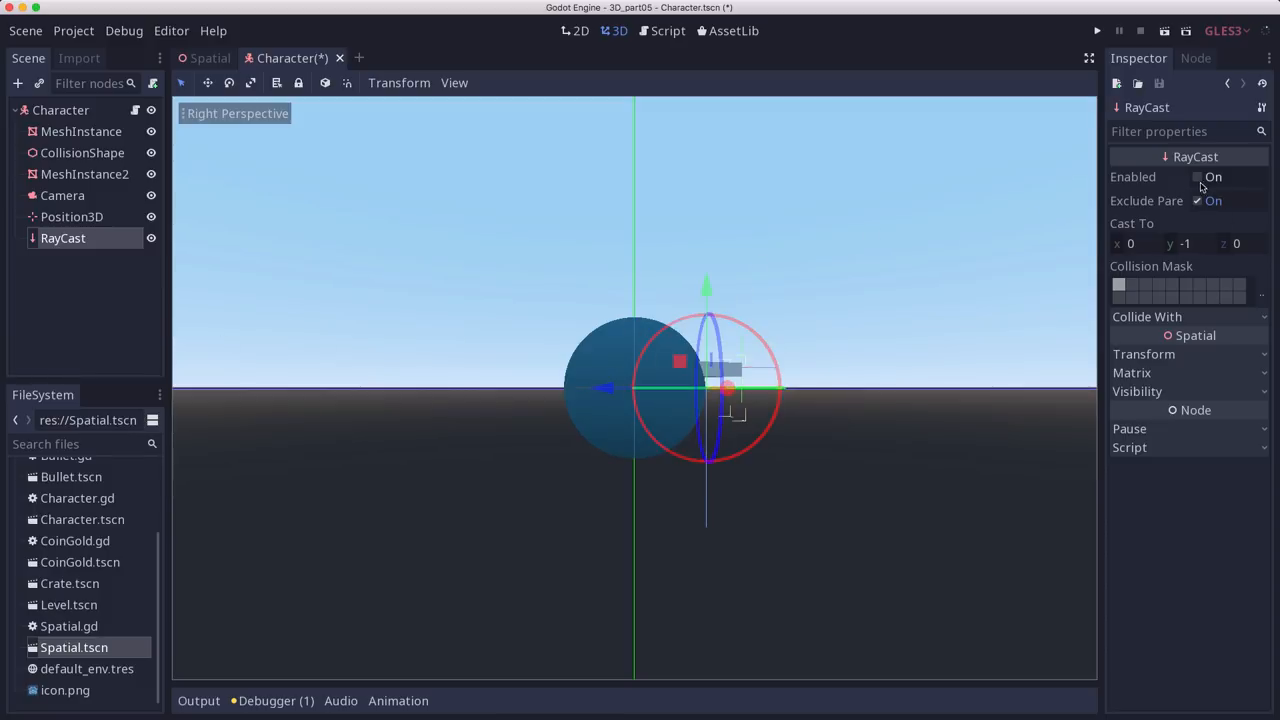
{"action": "left_click", "coordinate": [1198, 177]}
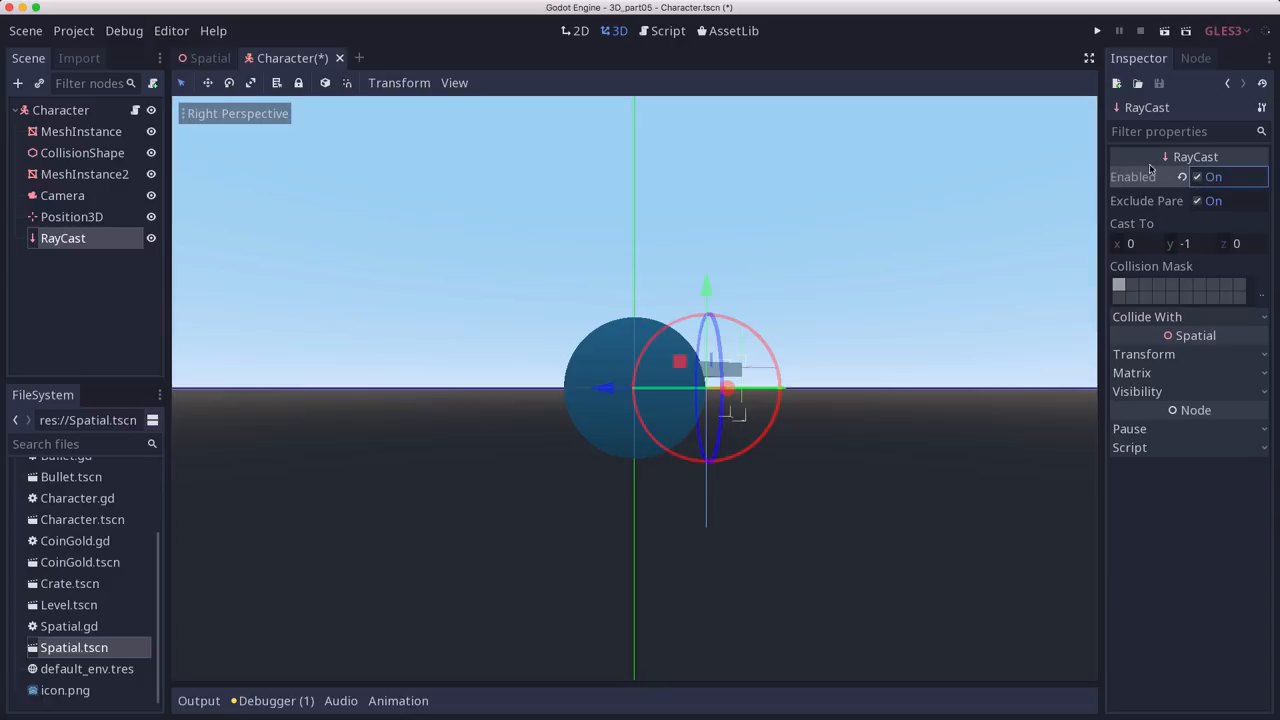
{"action": "mouse_move", "coordinate": [1207, 320]}
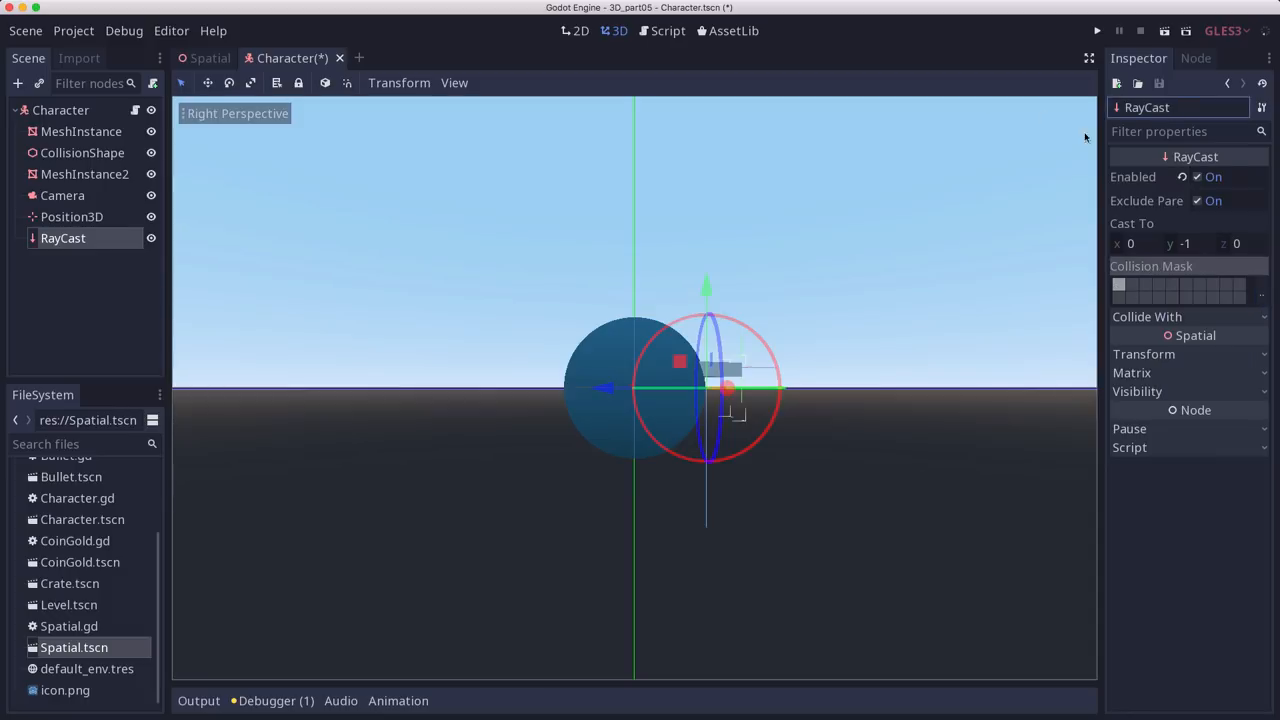
Append 'and $RayCast.is_colliding()' to the move_forward if condition and save Character.gd.
{"action": "left_click", "coordinate": [662, 30]}
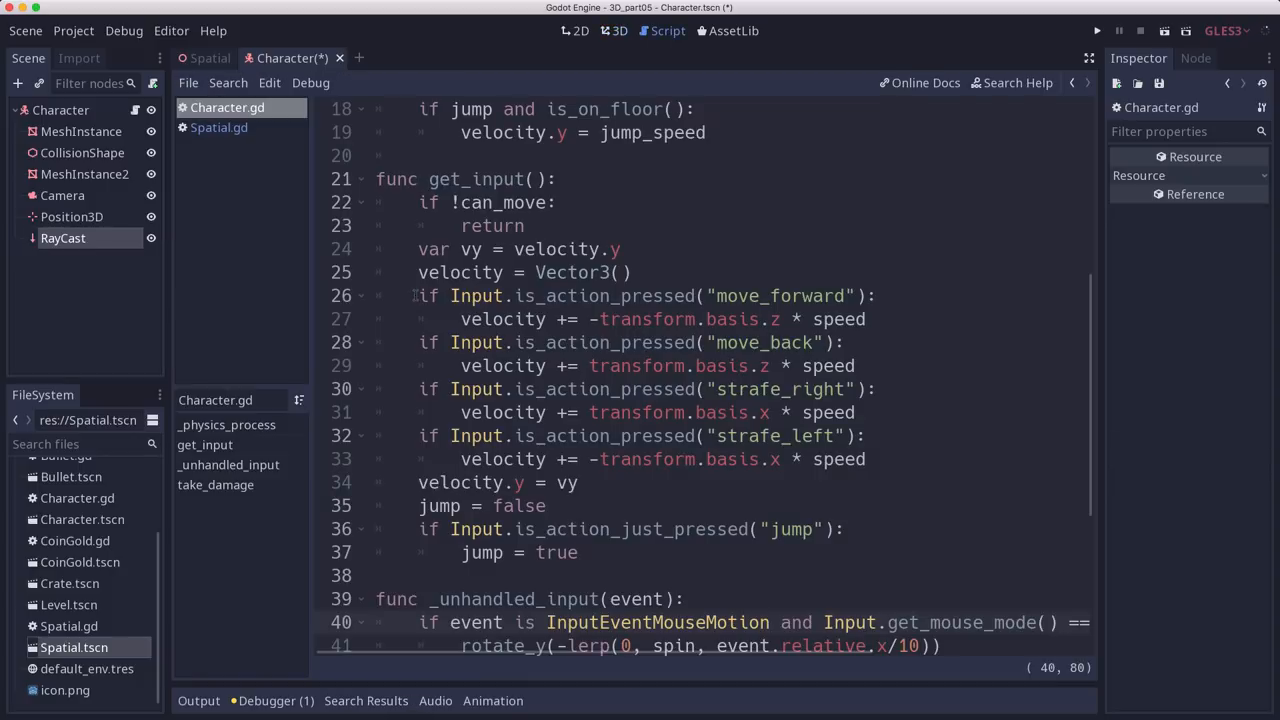
{"action": "left_click", "coordinate": [878, 295]}
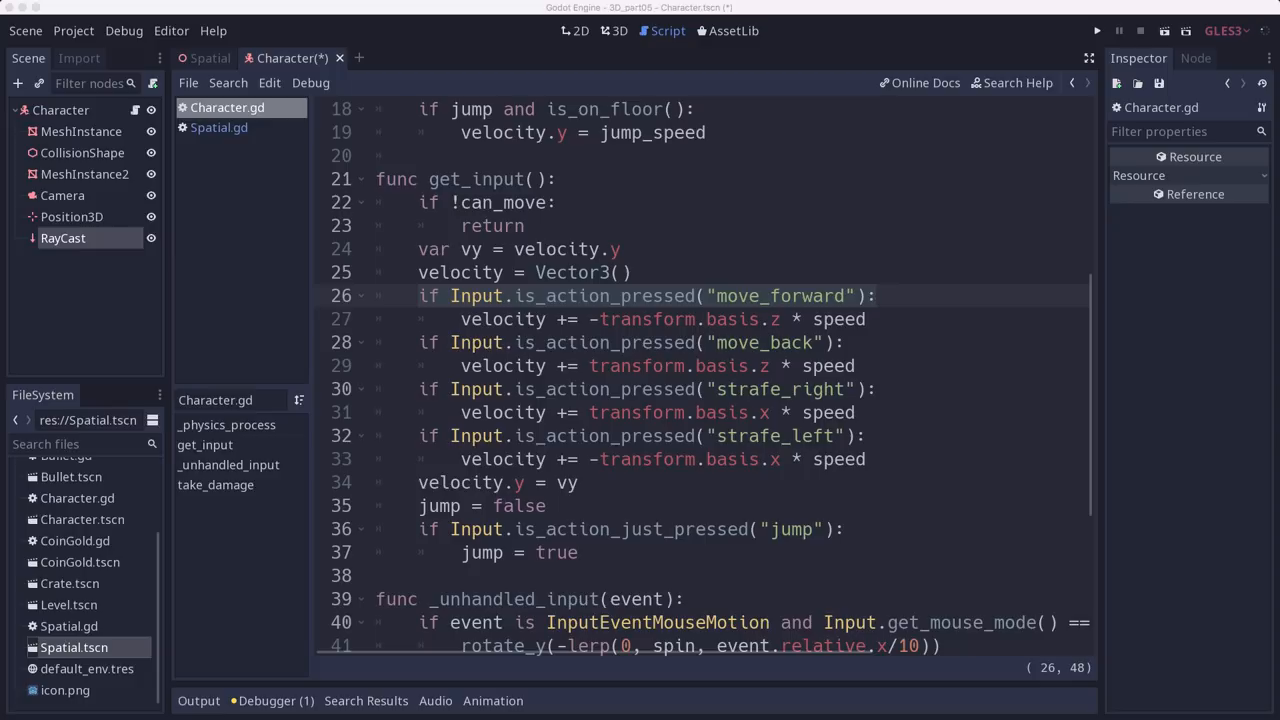
{"action": "type", "text": "a"}
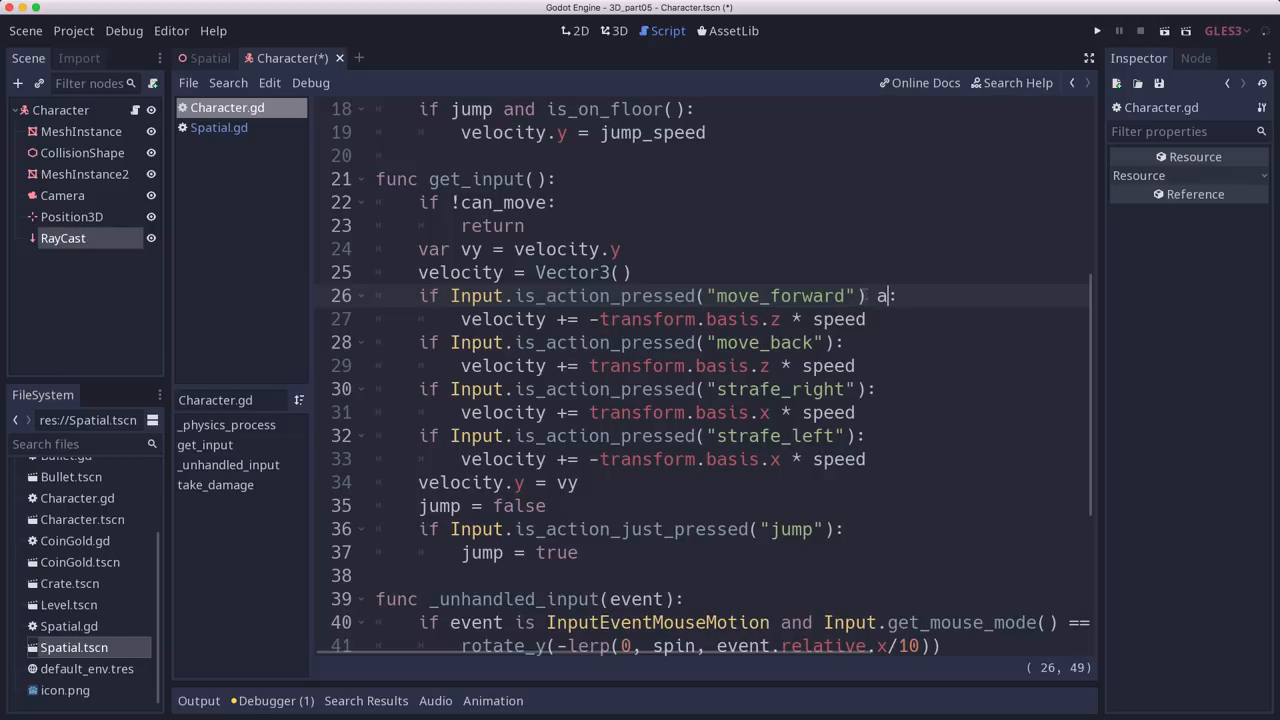
{"action": "type", "text": "nd $RayCast"}
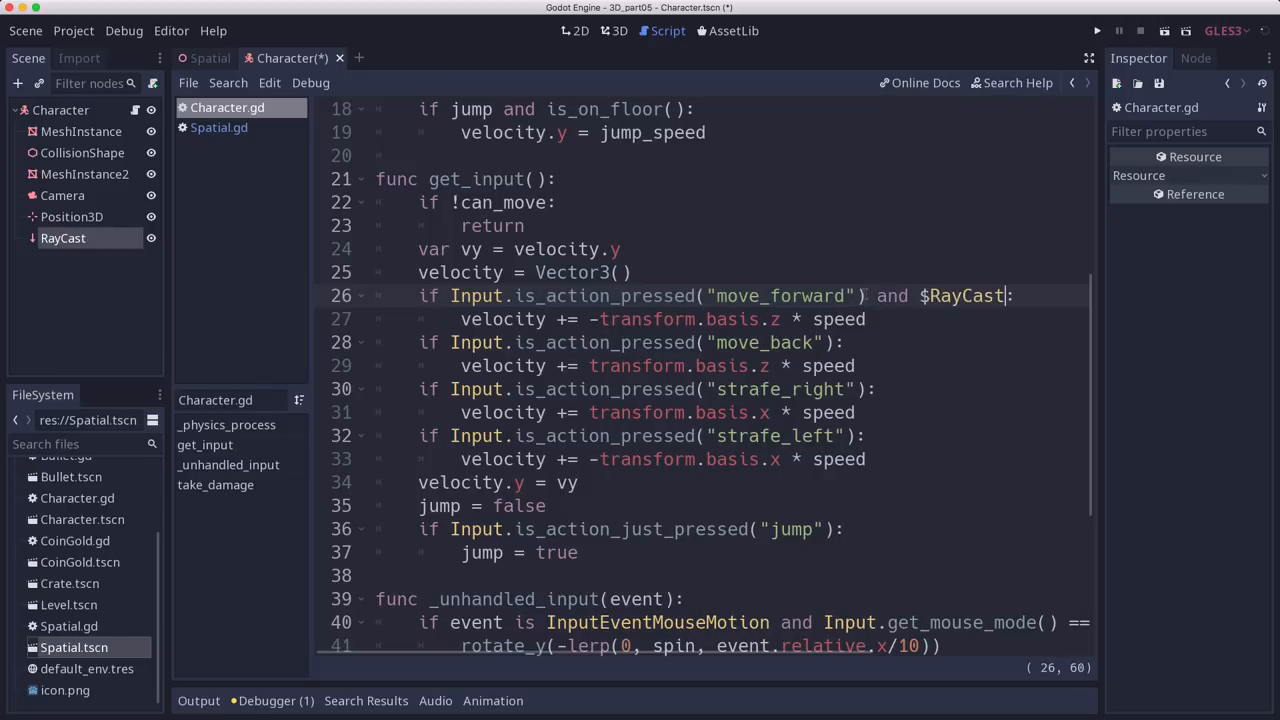
{"action": "type", "text": ".iscolliding("}
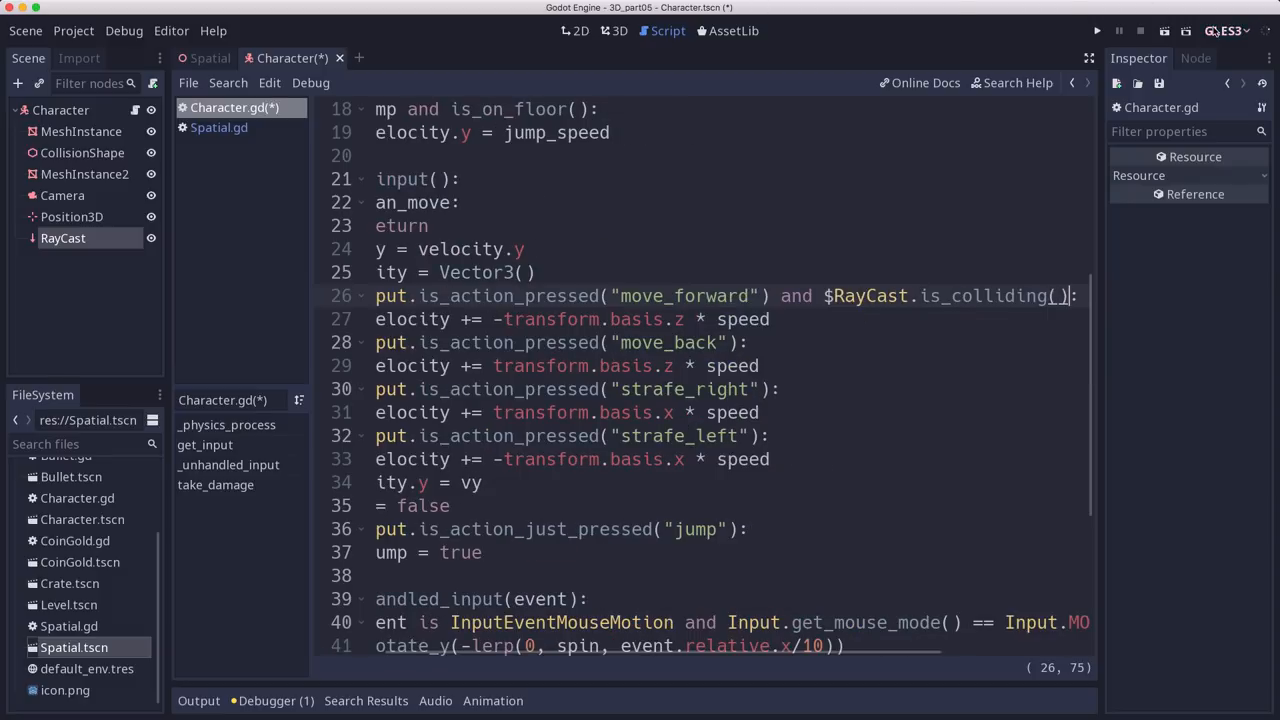
{"action": "key", "text": "ctrl+s"}
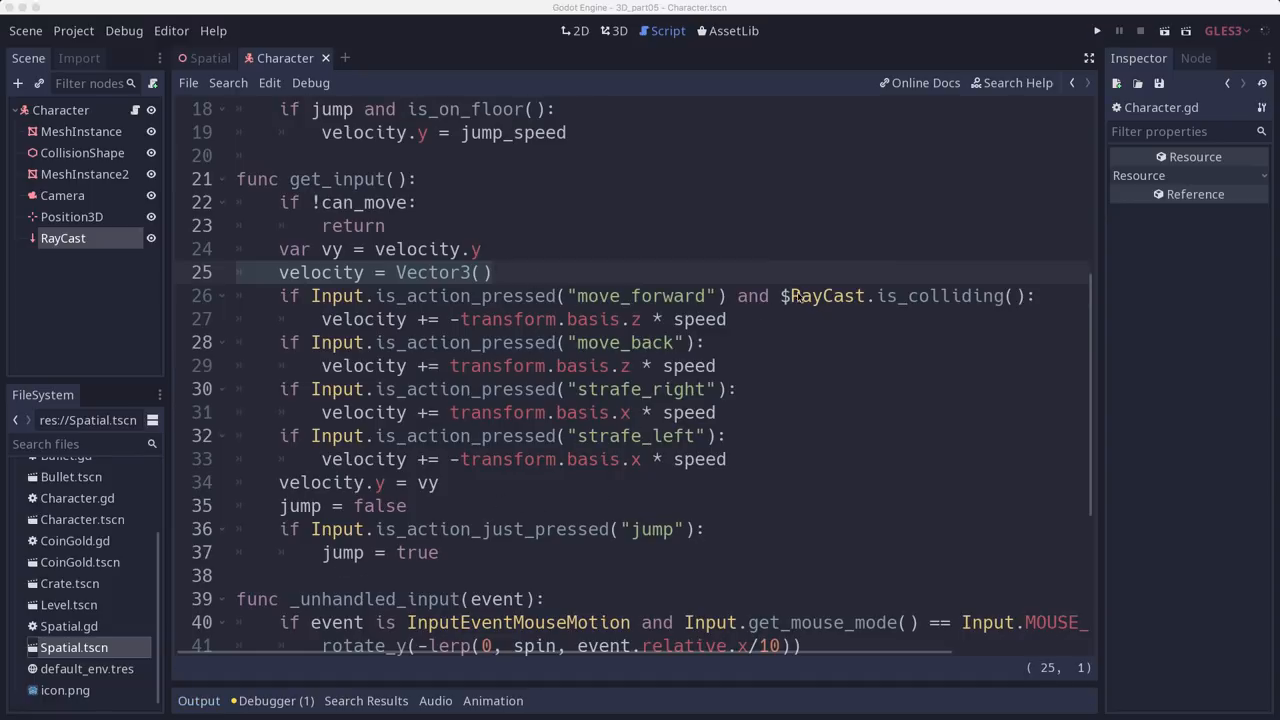
Rewrite the move_forward condition to require being on the floor and !$RayCast.is_colliding().
{"action": "left_click", "coordinate": [767, 295]}
{"action": "type", "text": "if ison"}
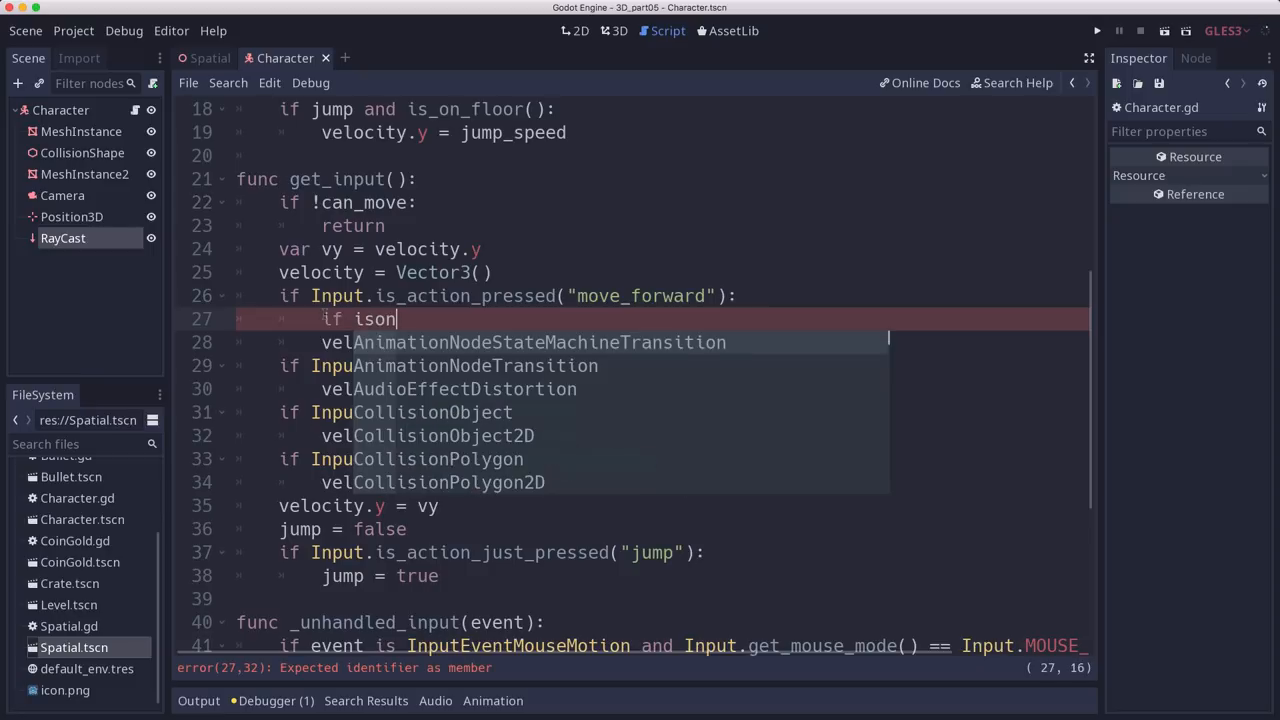
{"action": "type", "text": "floor() and"}
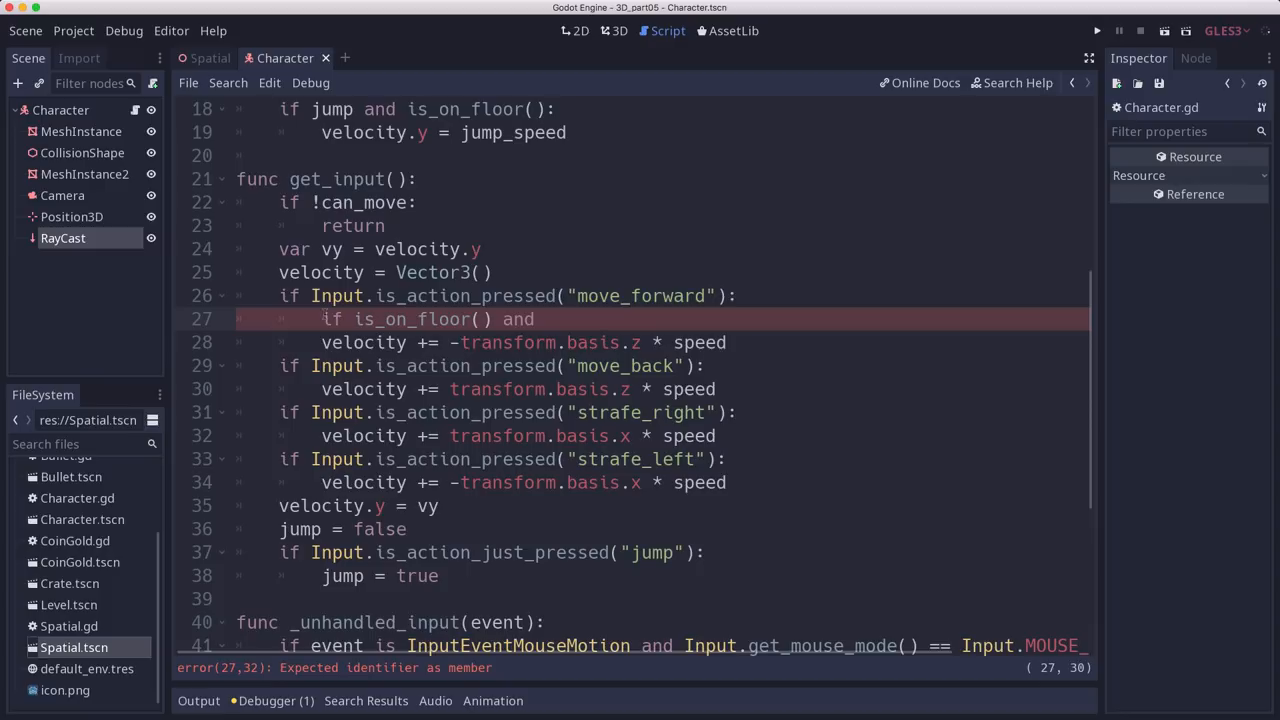
{"action": "type", "text": "!$RayCast."}
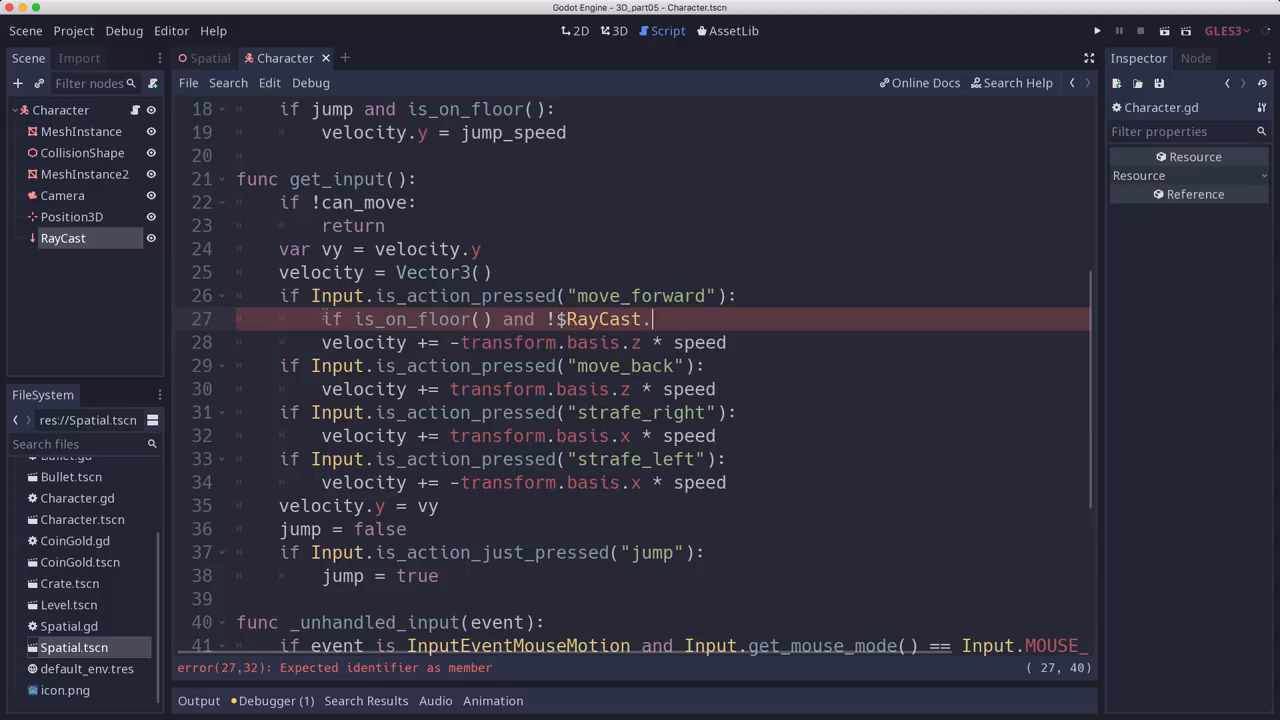
{"action": "type", "text": "is_colliding()"}
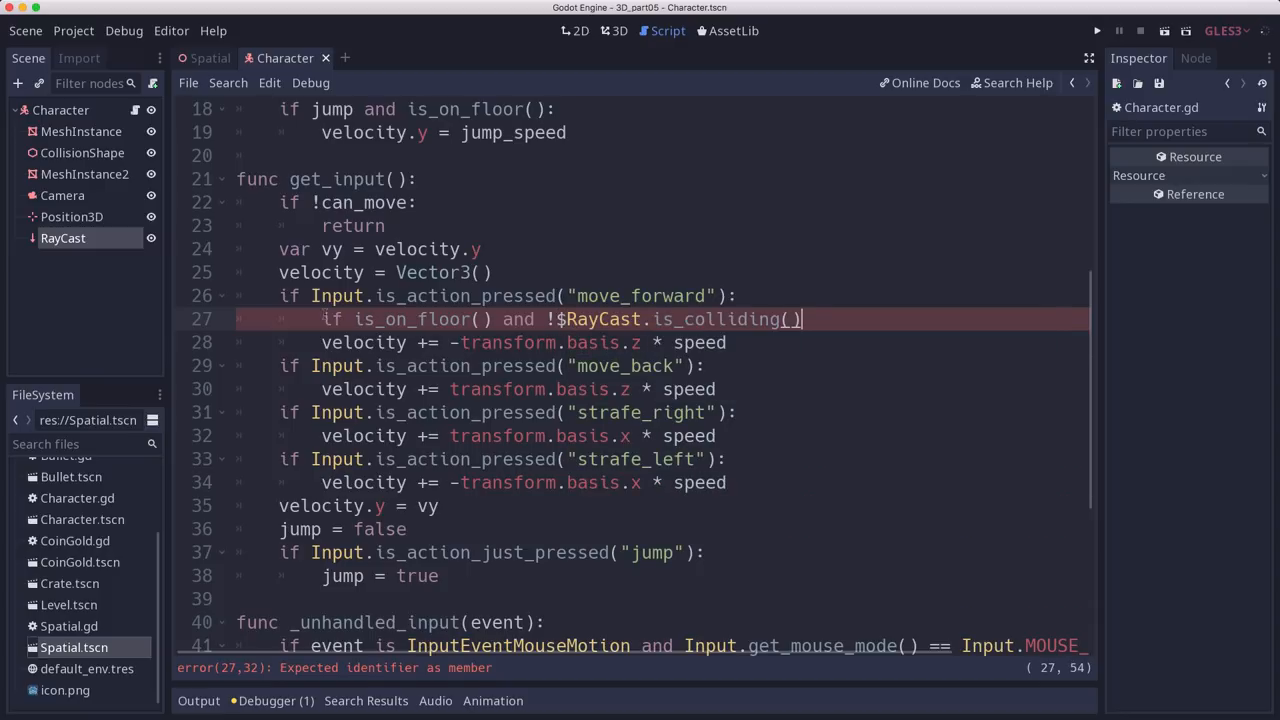
{"action": "type", "text": ":"}
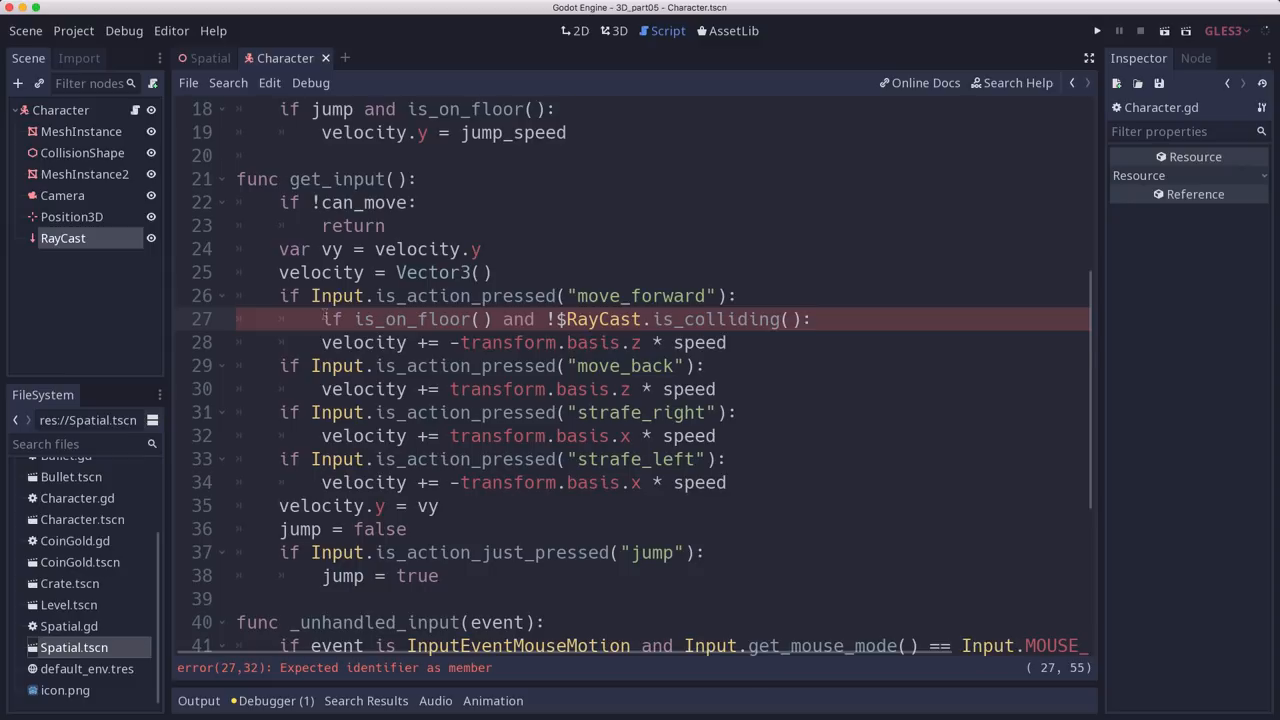
Put 'pass' under that if, move forward velocity into an else branch, and save.
{"action": "type", "text": "pas"}
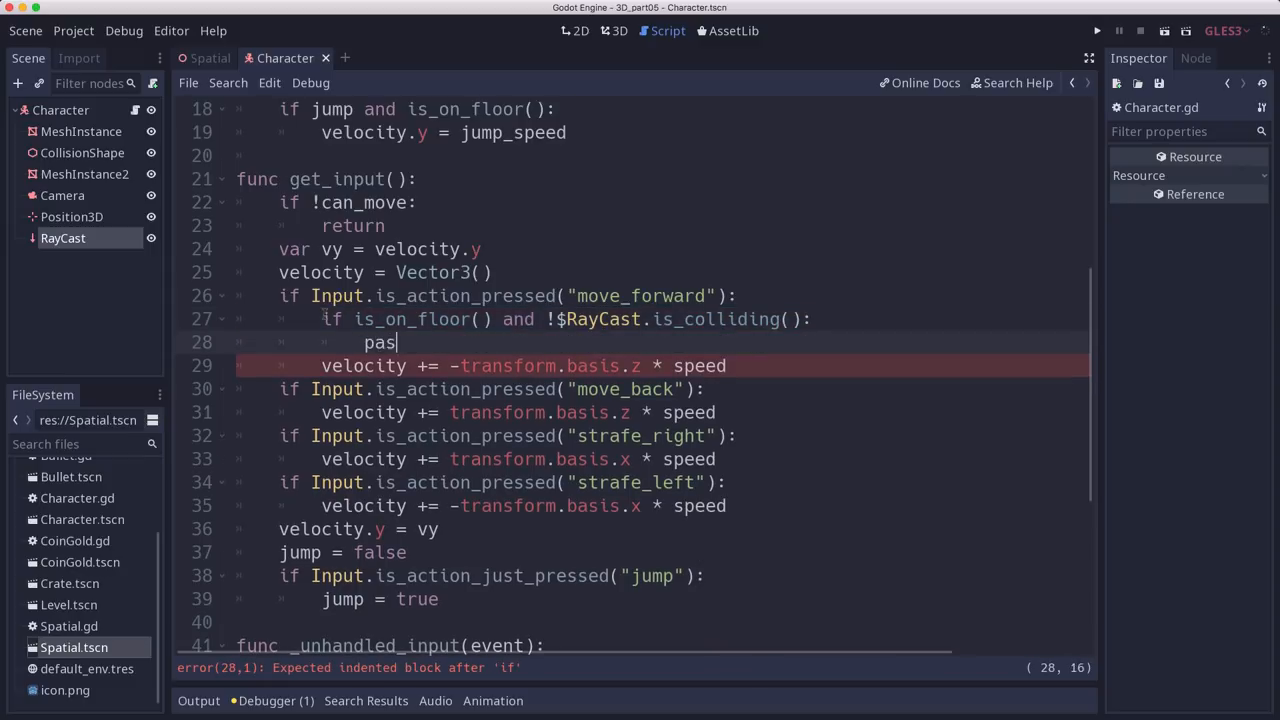
{"action": "type", "text": "s"}
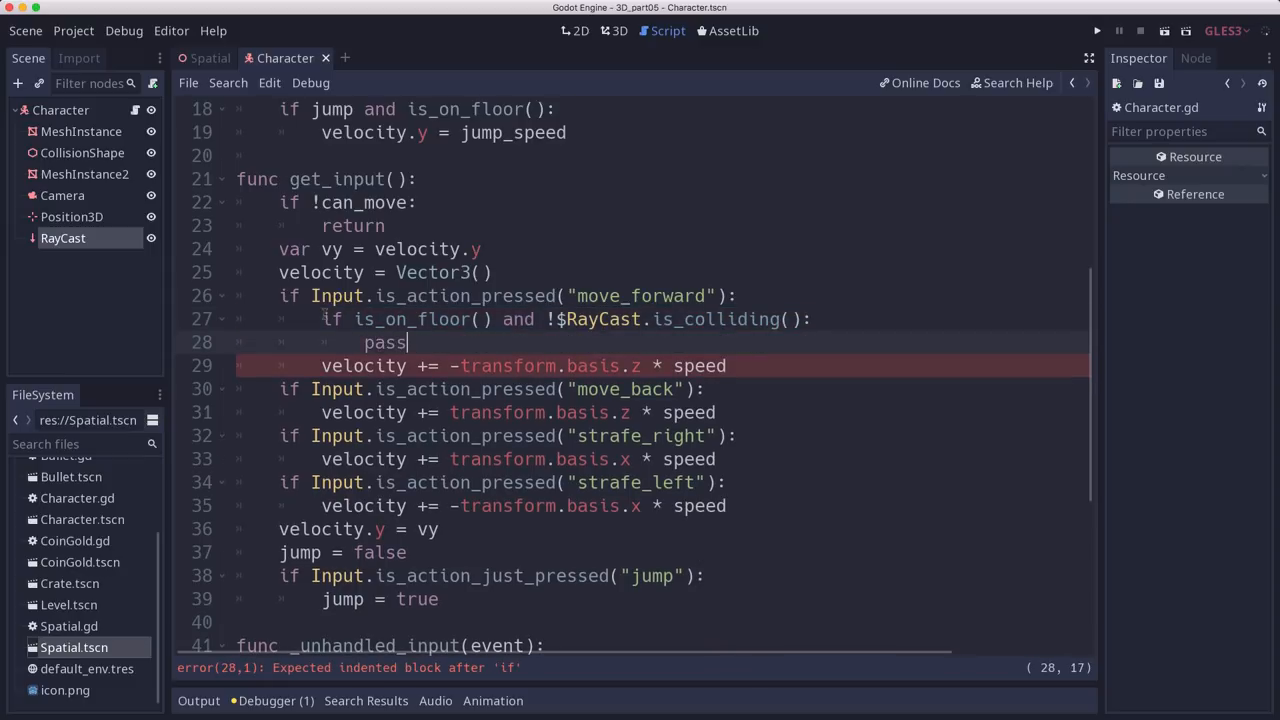
{"action": "type", "text": "else:"}
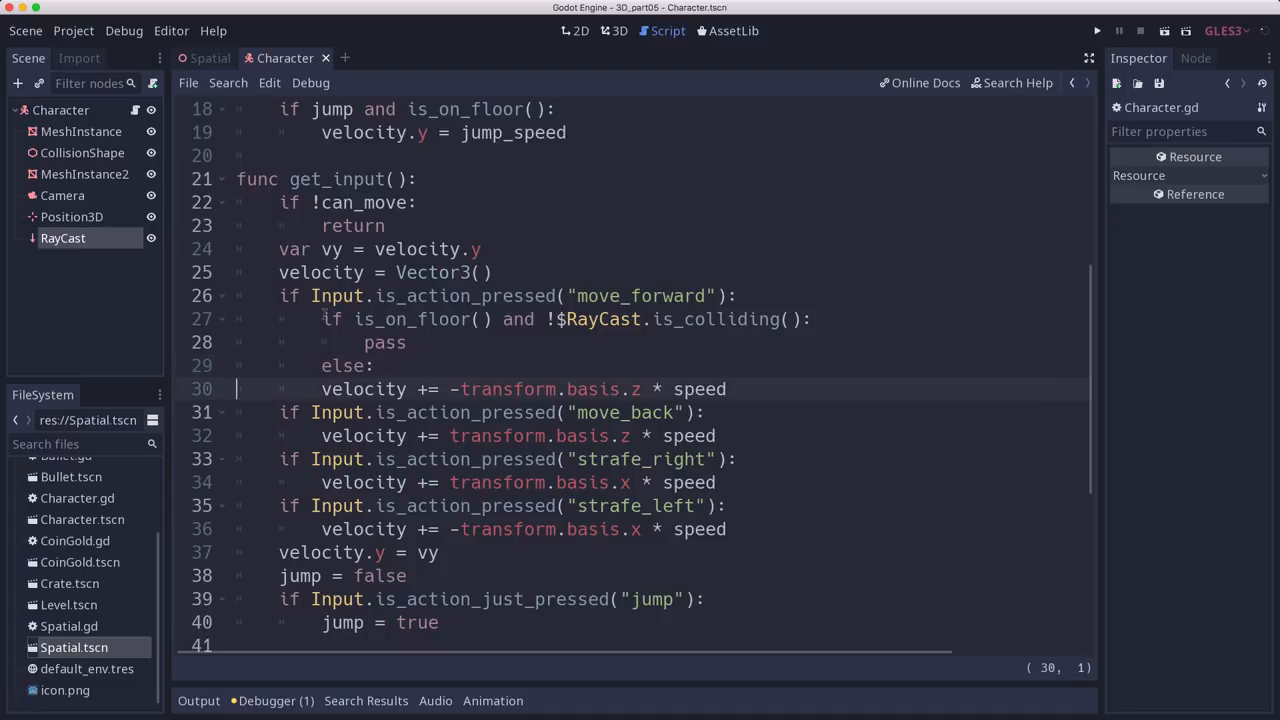
{"action": "key", "text": "Tab"}
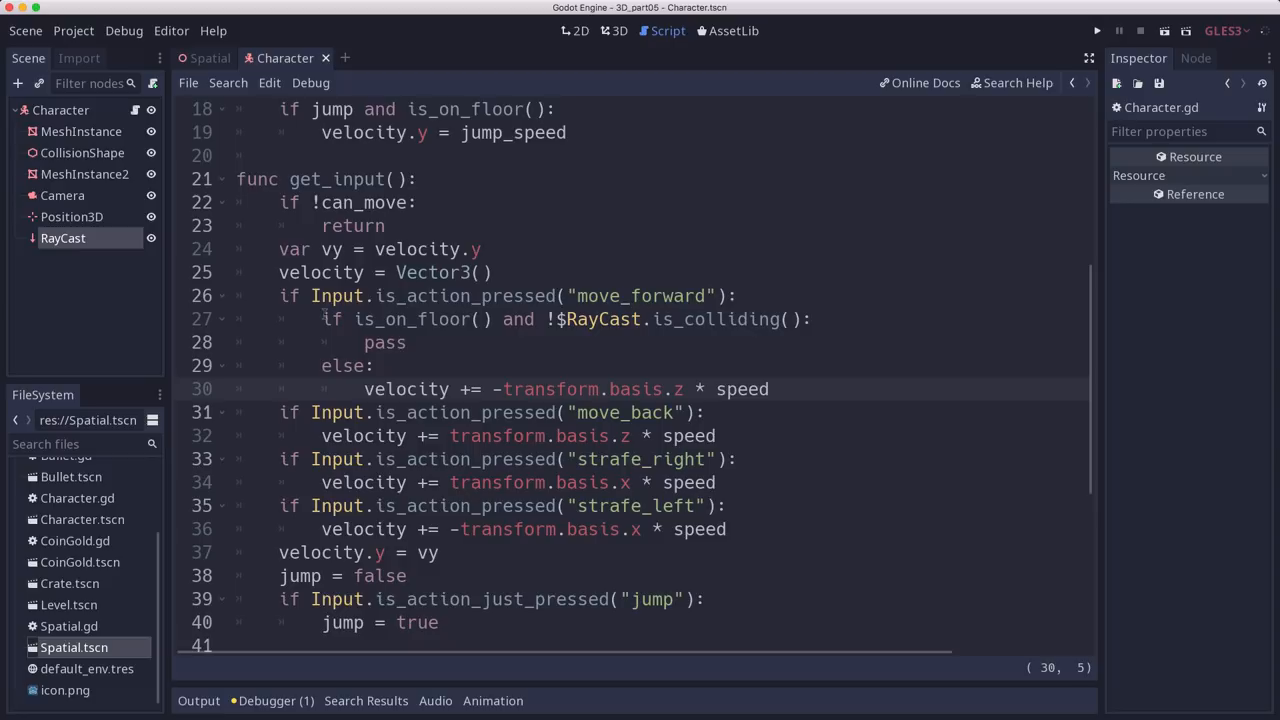
{"action": "mouse_move", "coordinate": [428, 358]}
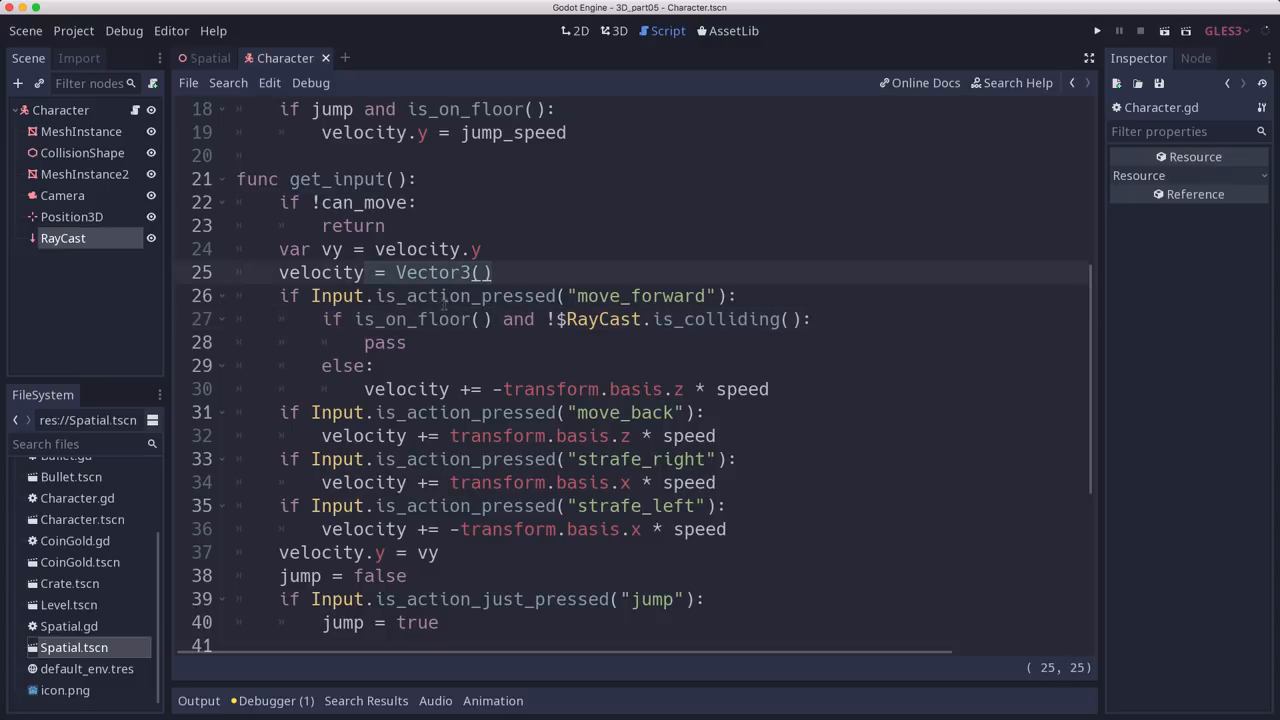
{"action": "left_click", "coordinate": [595, 295]}
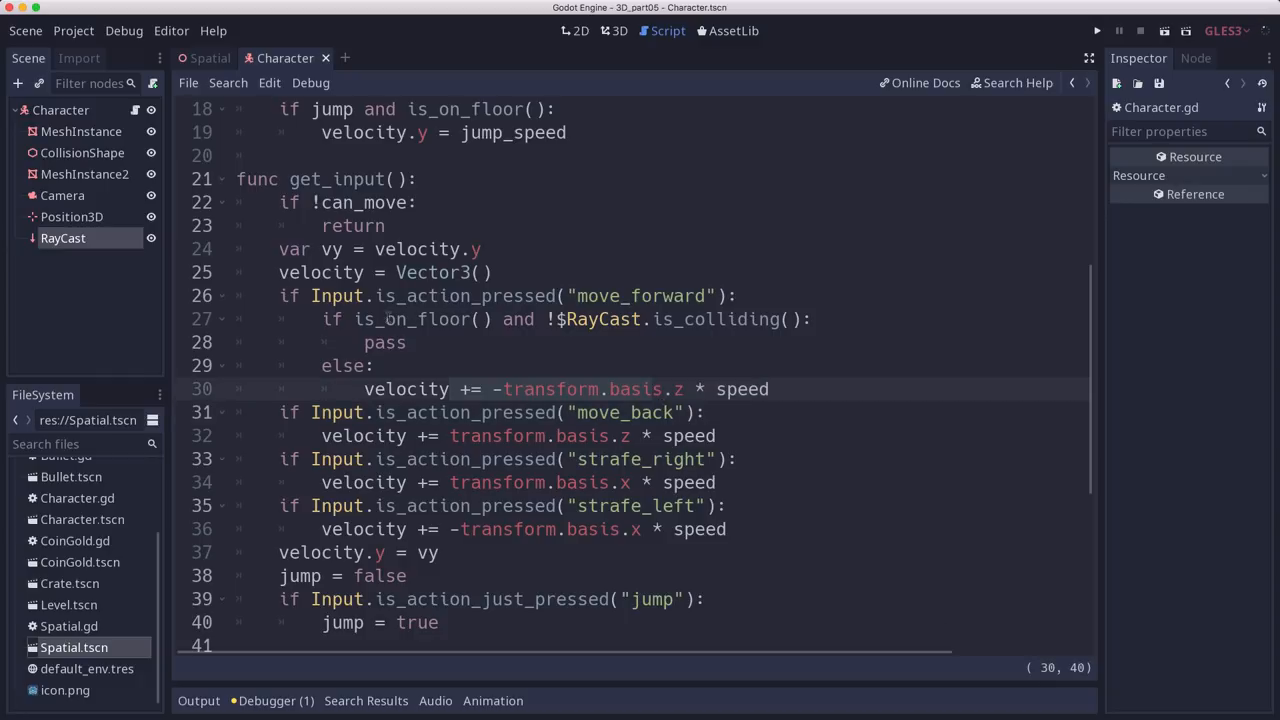
{"action": "left_click", "coordinate": [398, 318]}
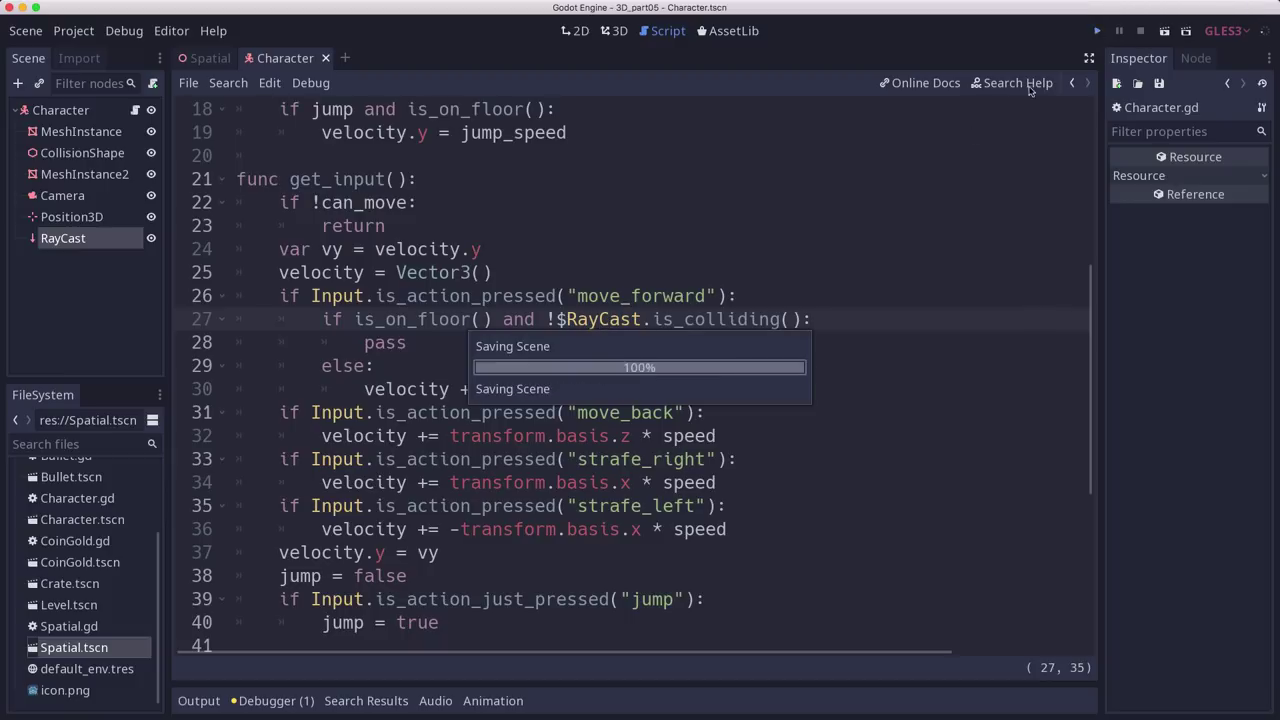
Switch to the Visual Studio Code window showing the if A / do_nothing / else / do_something sketch.
{"action": "left_click", "coordinate": [1097, 30]}
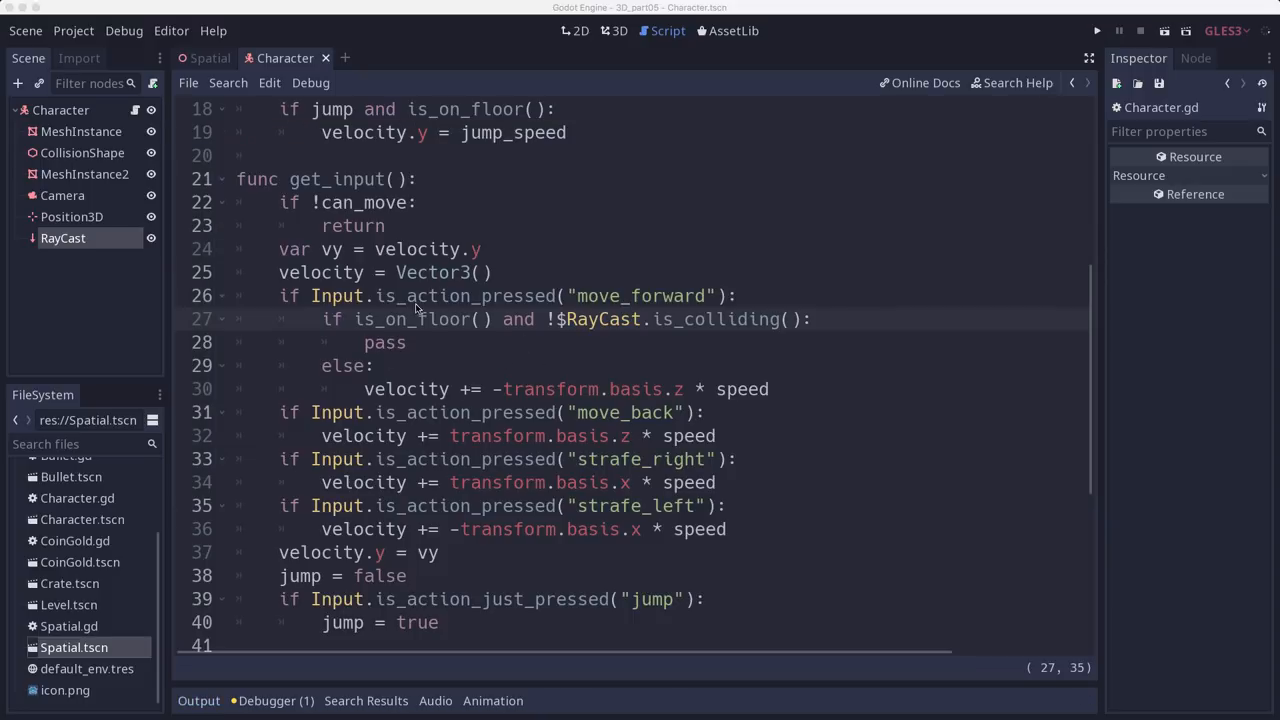
{"action": "mouse_move", "coordinate": [375, 345]}
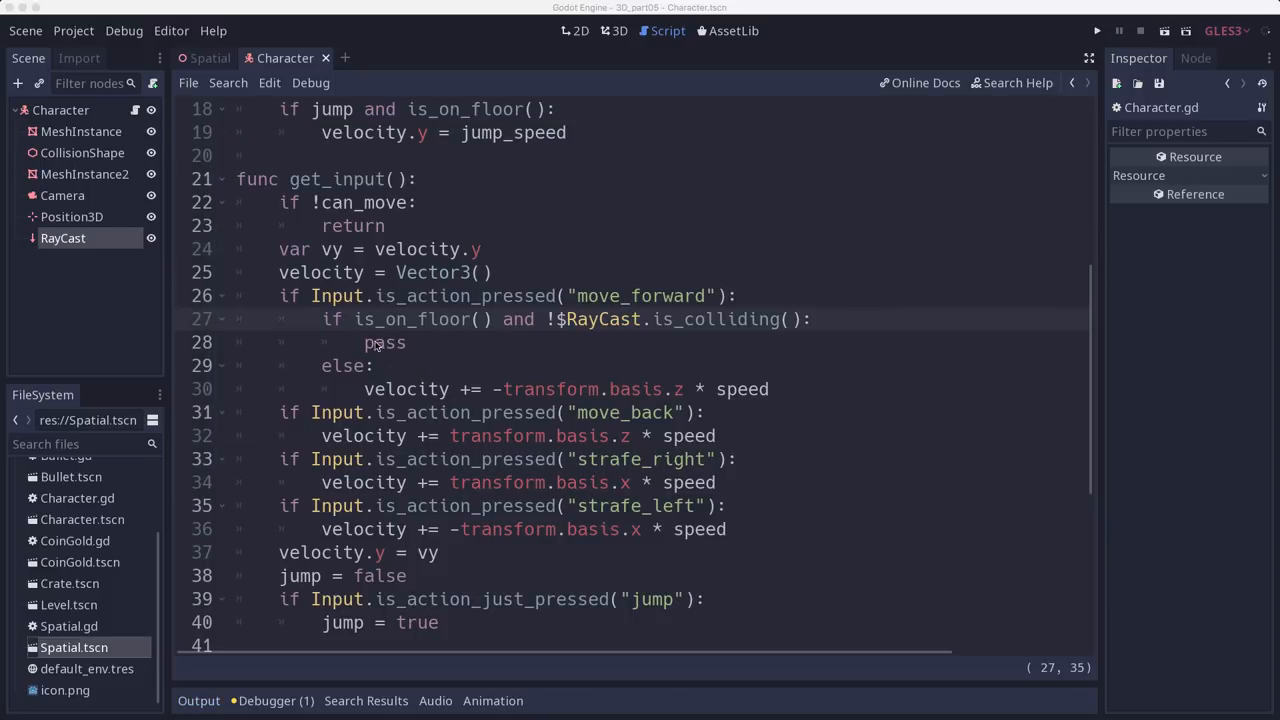
{"action": "mouse_move", "coordinate": [385, 320]}
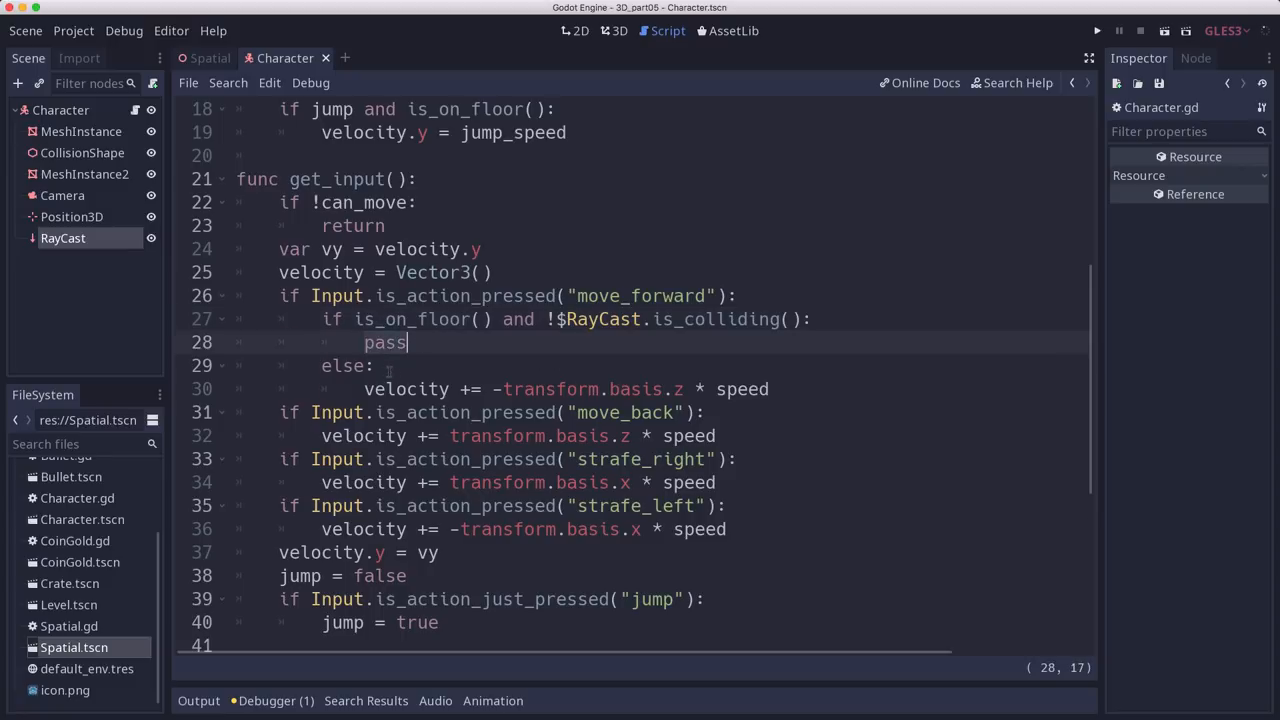
{"action": "left_click", "coordinate": [543, 389]}
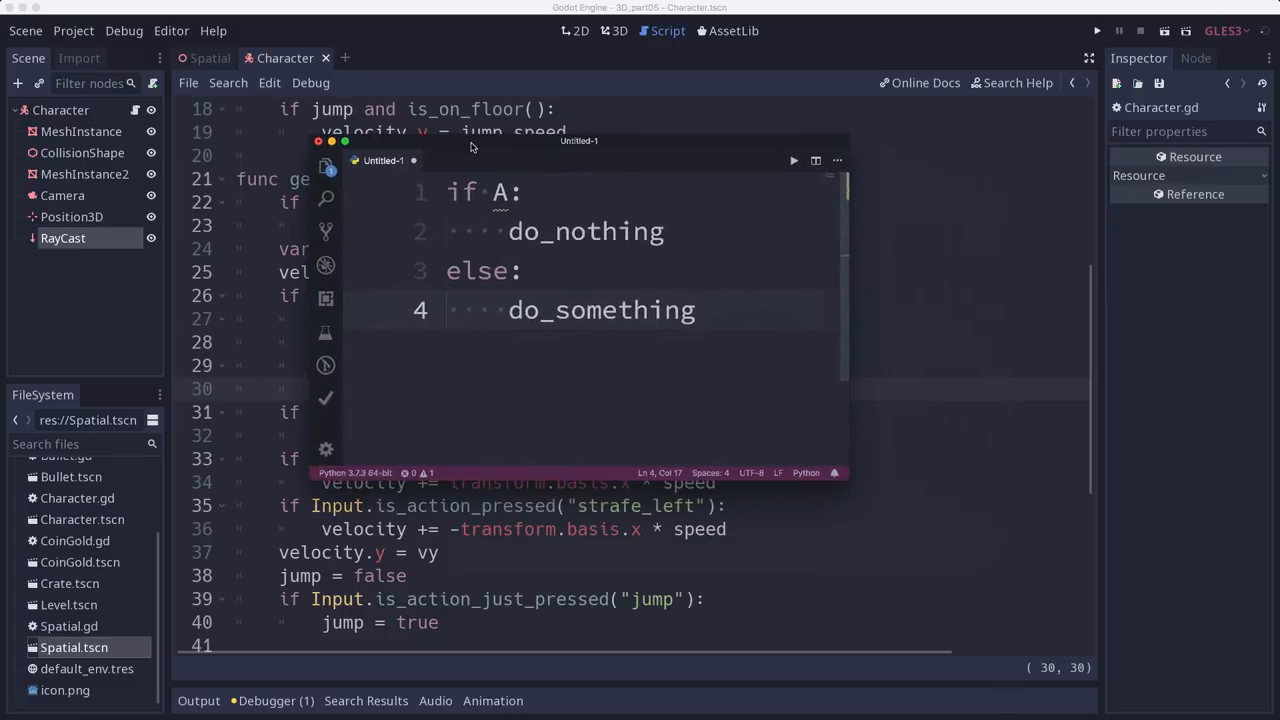
Move the sketch window over the script and select 'not' in the condensed 'if not A' sketch.
{"action": "left_click_drag", "start_coordinate": [580, 140], "coordinate": [627, 164]}
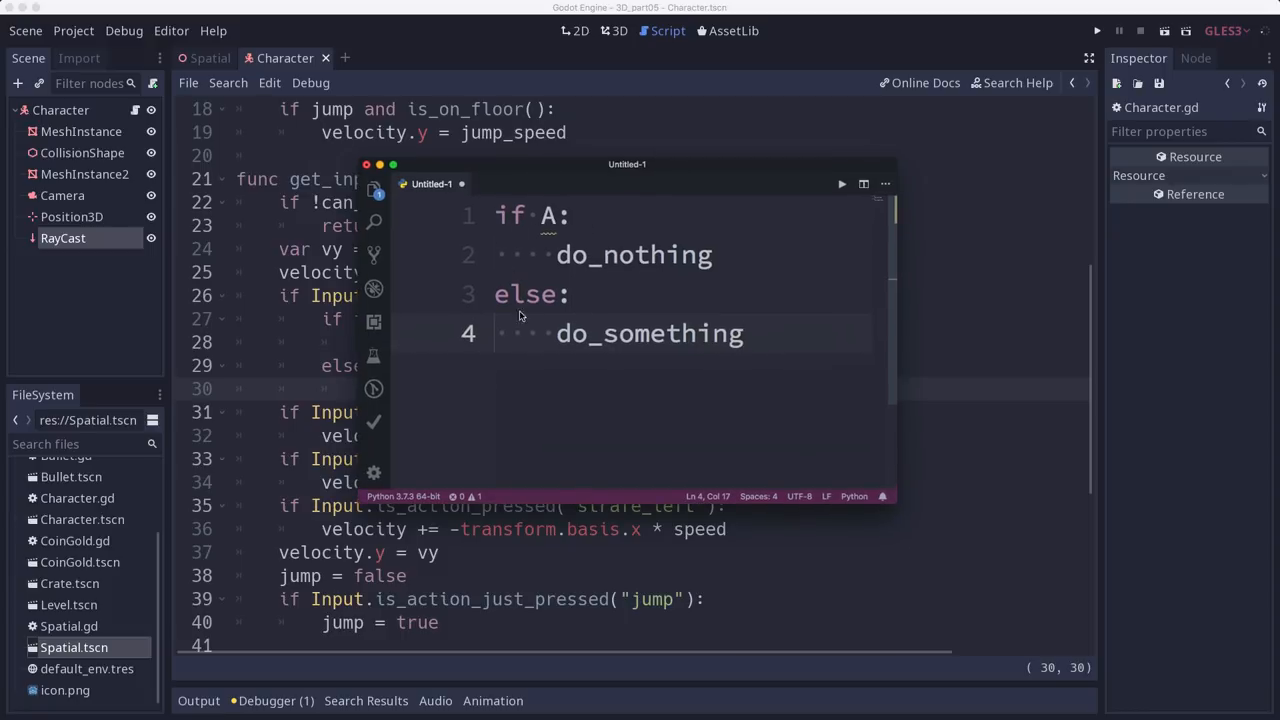
{"action": "mouse_move", "coordinate": [555, 269]}
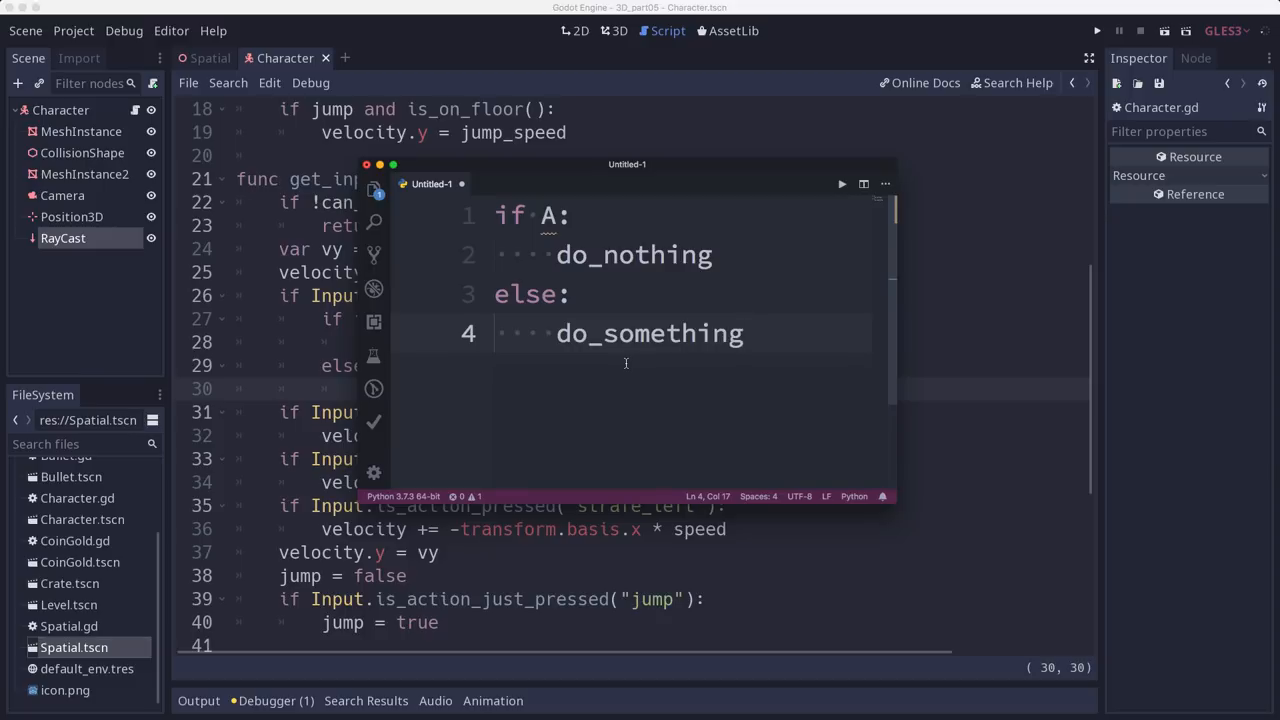
{"action": "mouse_move", "coordinate": [554, 215]}
{"action": "type", "text": "not "}
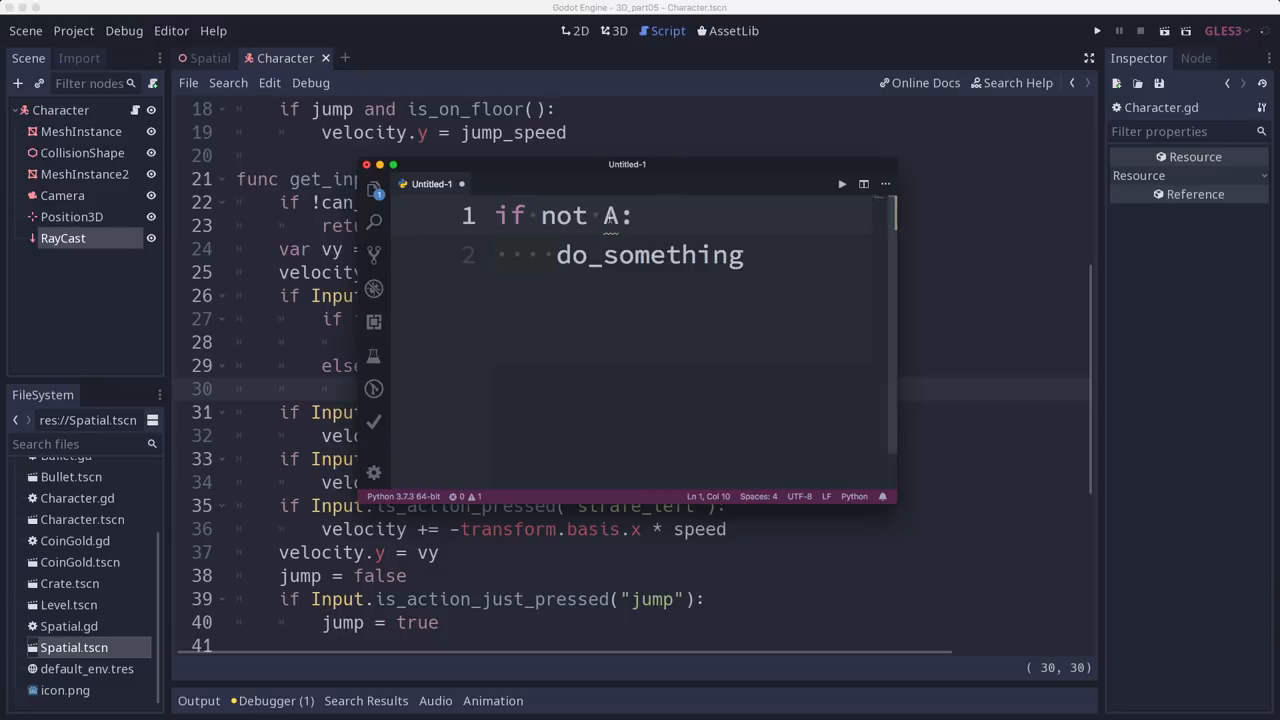
{"action": "double_click", "coordinate": [564, 216]}
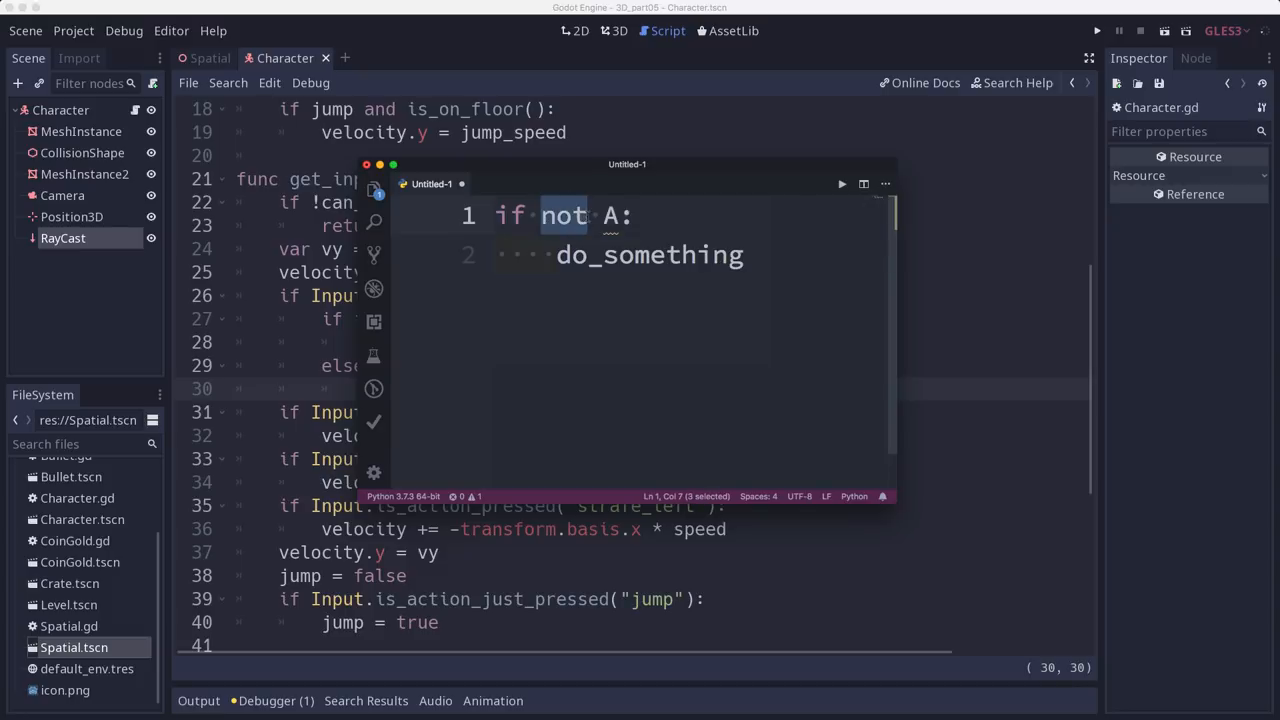
{"action": "mouse_move", "coordinate": [374, 190]}
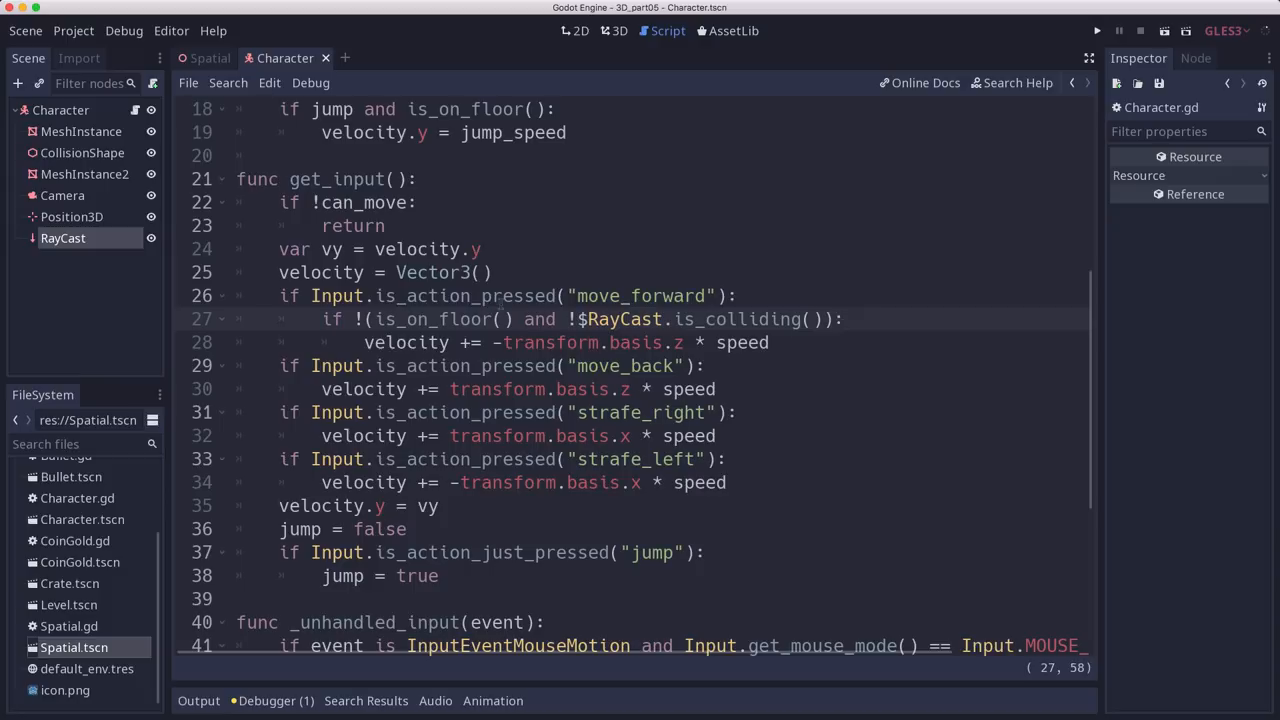
Rewrite line 27 as 'if !(is_on_floor() and !$RayCast.is_colliding()):' without pass or else.
{"action": "left_click", "coordinate": [845, 318]}
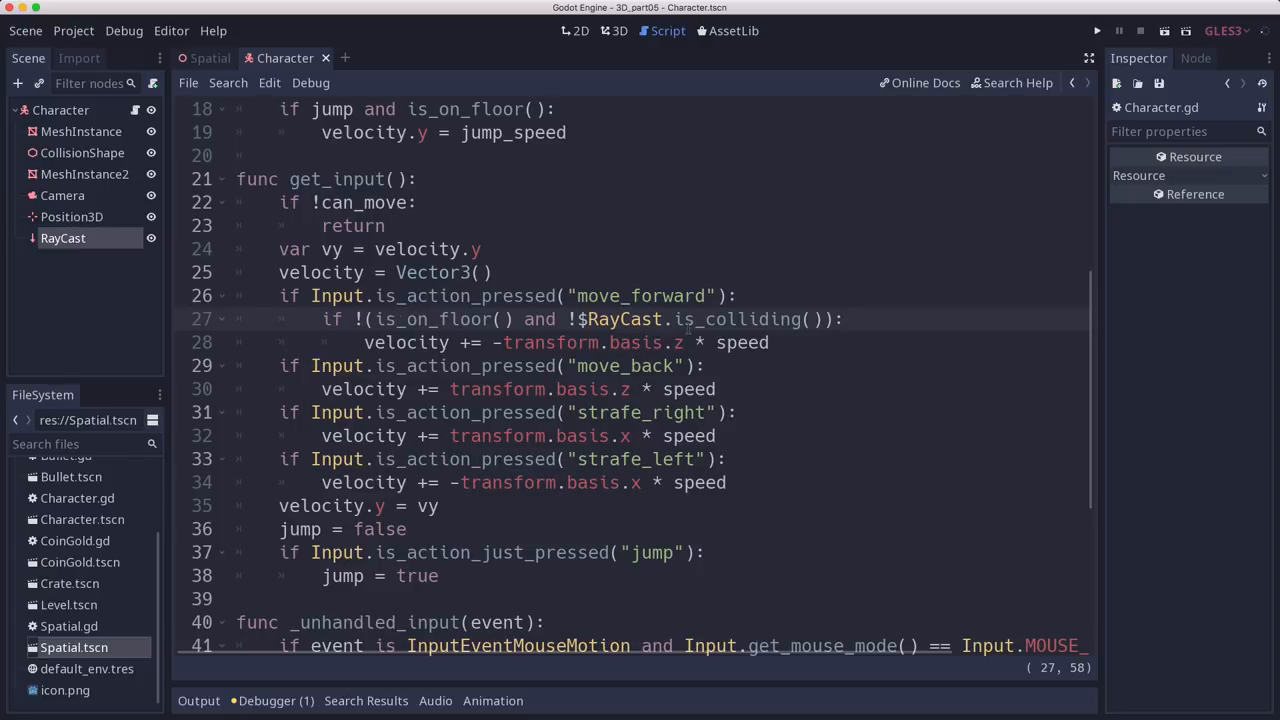
{"action": "left_click", "coordinate": [844, 318]}
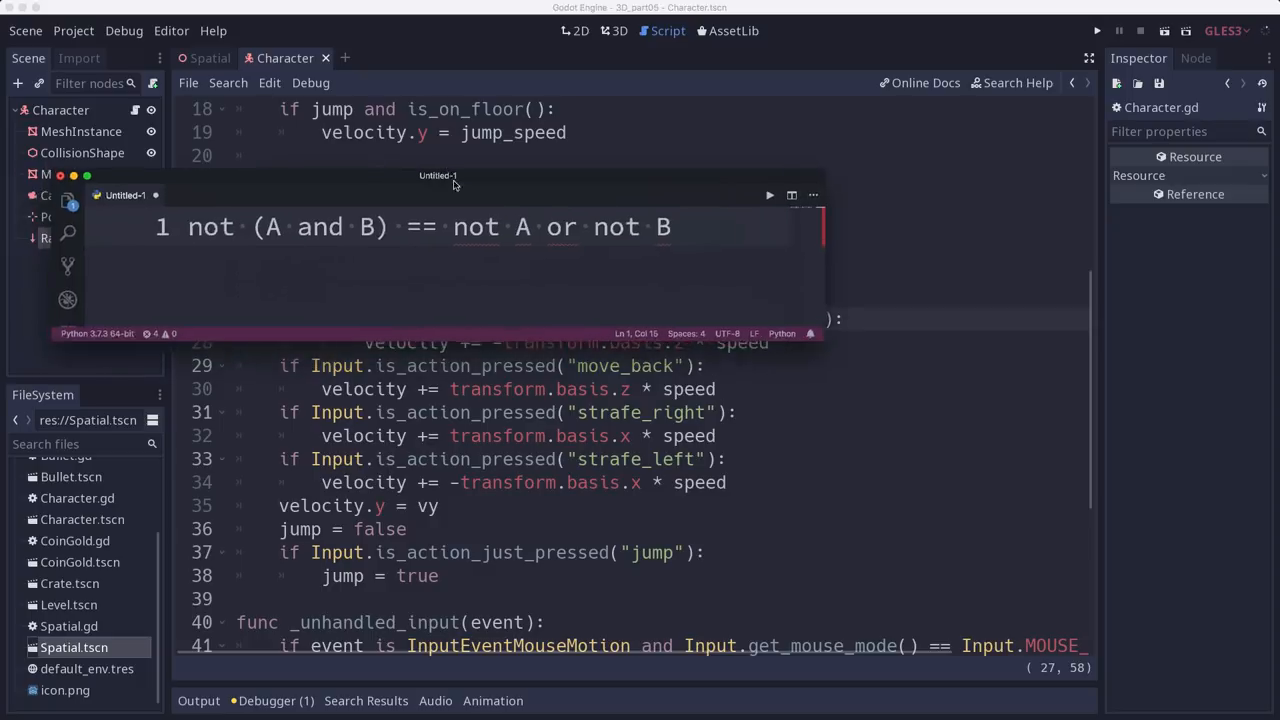
Move the 'not (A and B) == not A or not B' sketch aside and return to Godot.
{"action": "left_click_drag", "start_coordinate": [437, 175], "coordinate": [664, 222]}
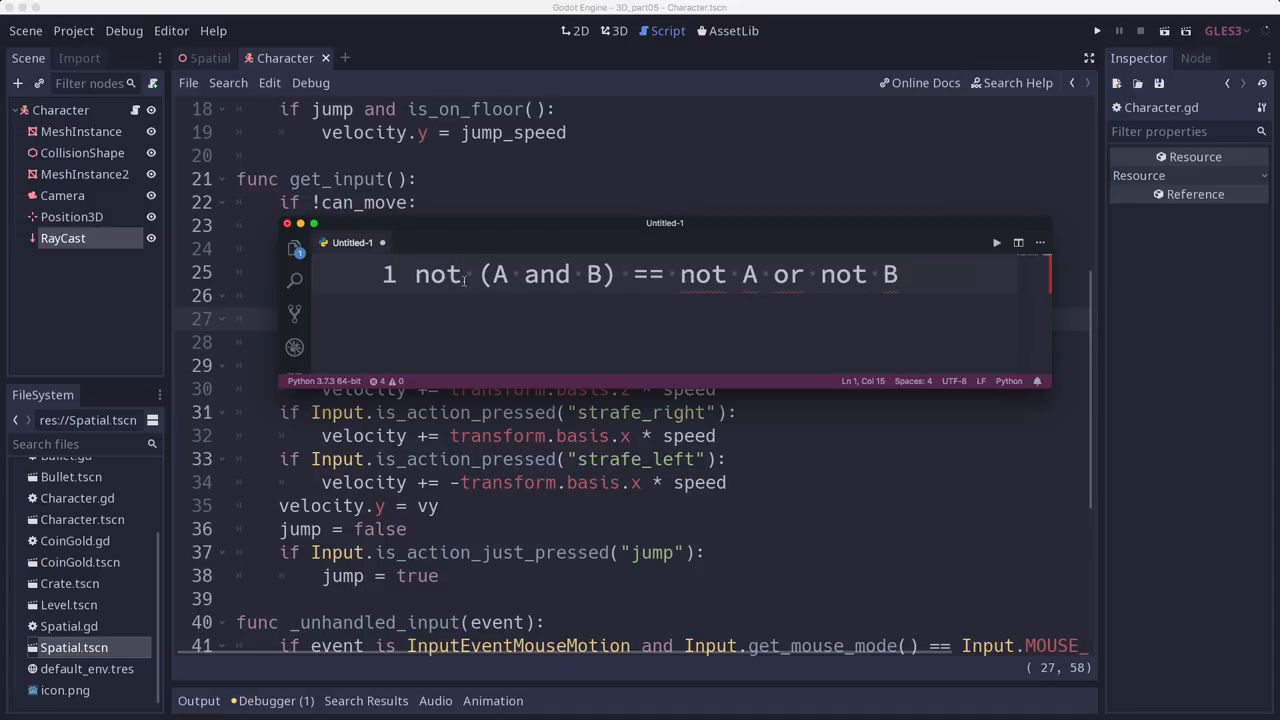
{"action": "left_click", "coordinate": [587, 274]}
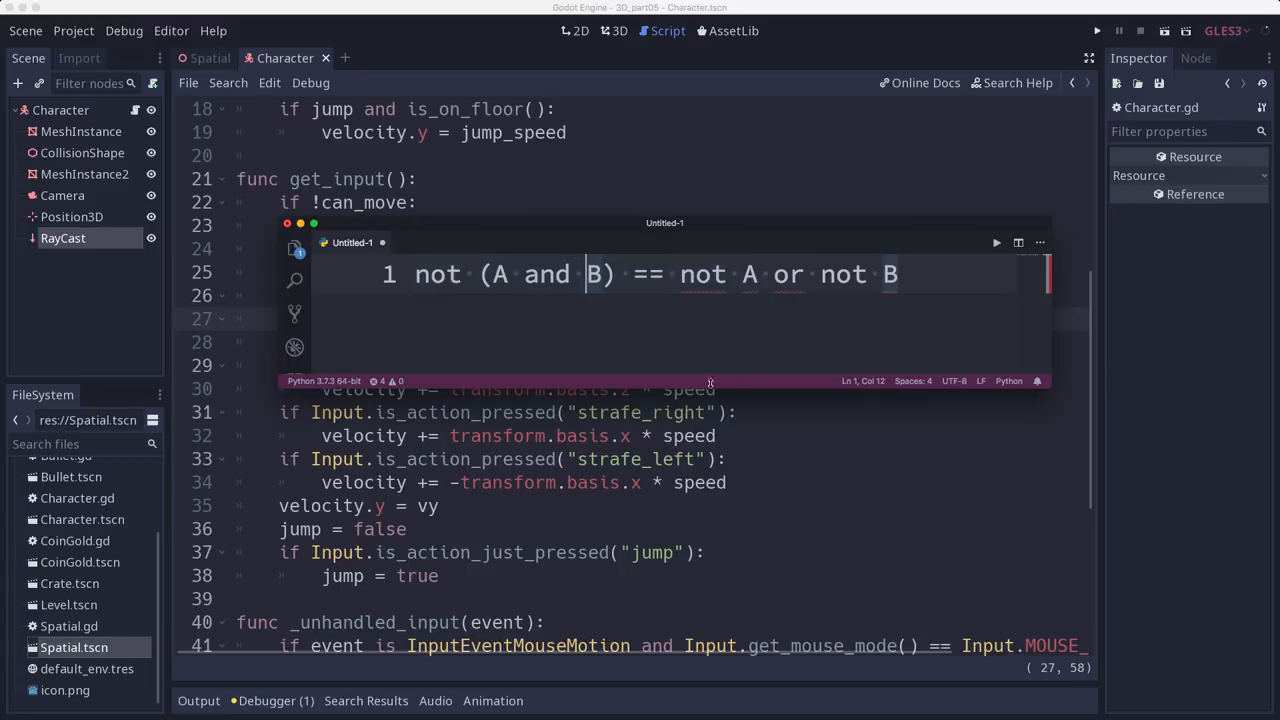
{"action": "mouse_move", "coordinate": [739, 303]}
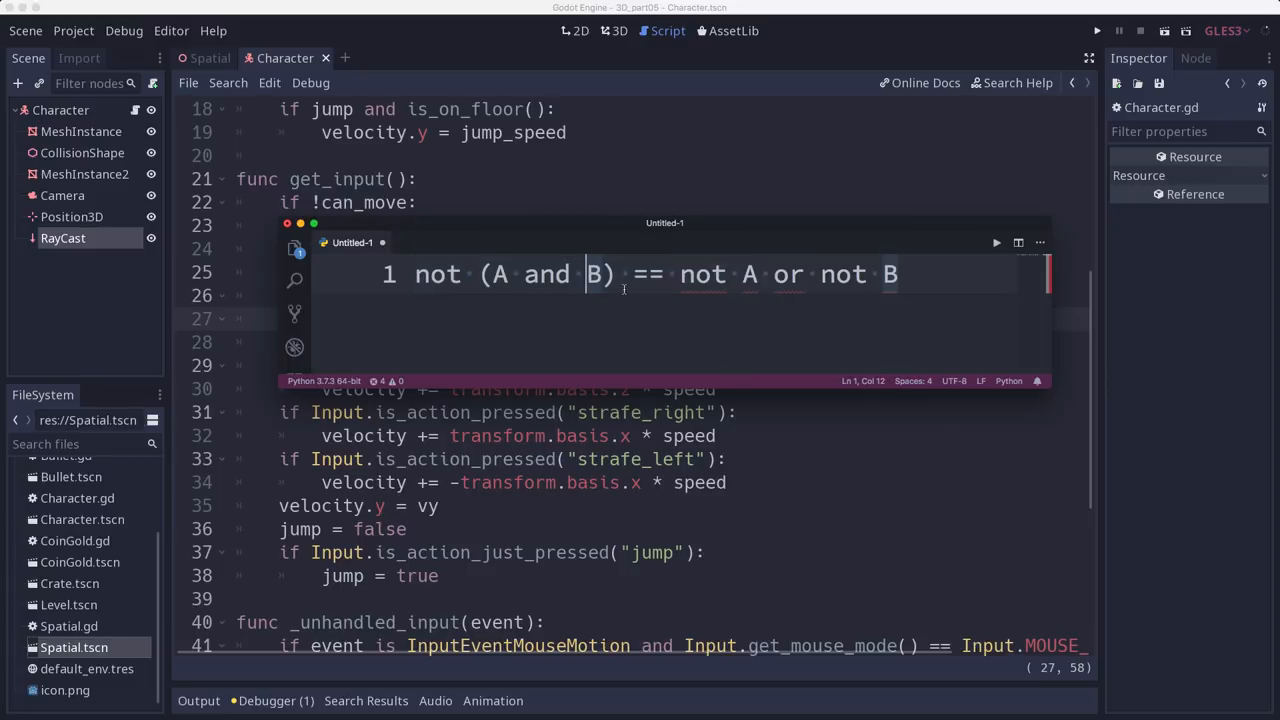
{"action": "mouse_move", "coordinate": [840, 320]}
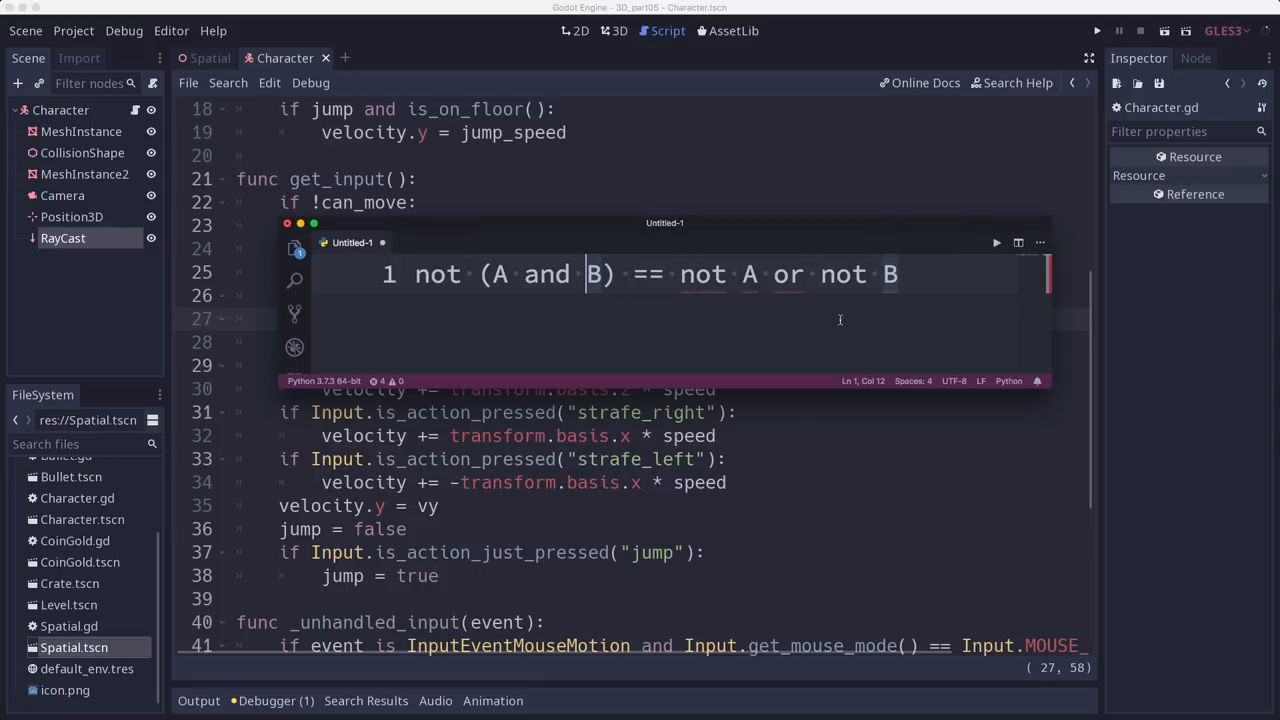
{"action": "mouse_move", "coordinate": [691, 327]}
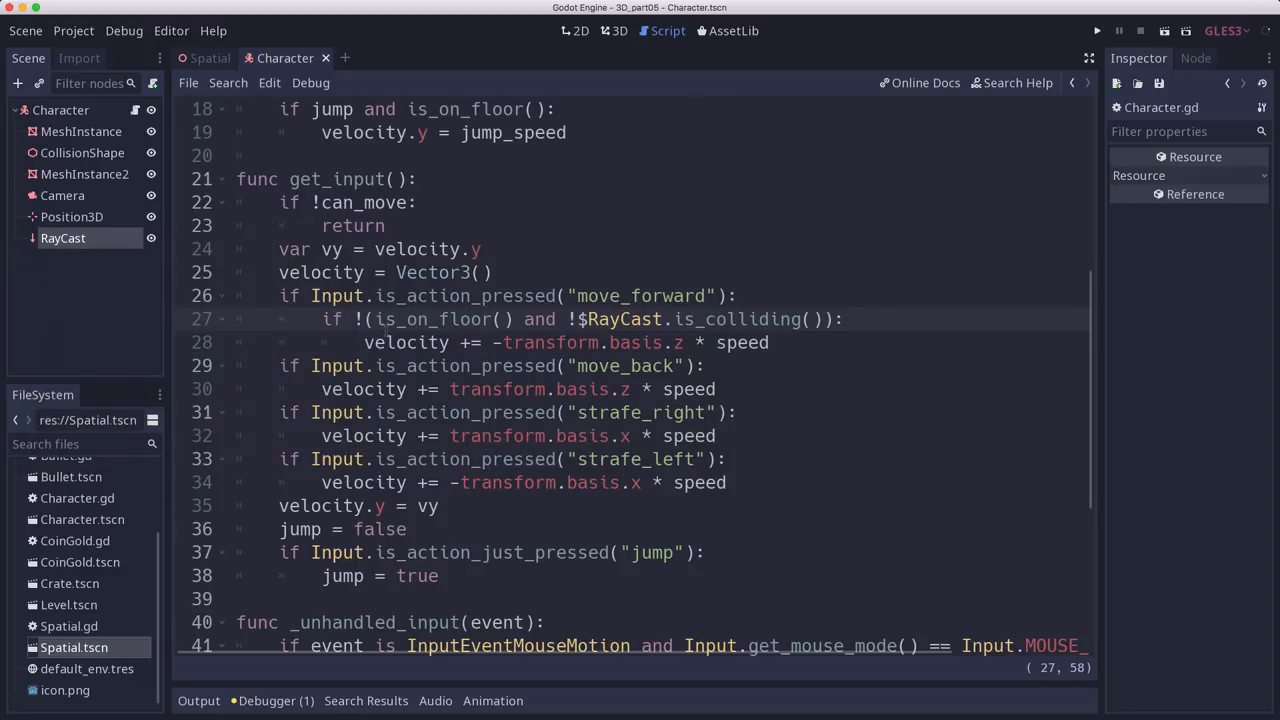
Change line 27 to 'if !is_on_floor() or $RayCast.is_colliding():' and run the game.
{"action": "left_click", "coordinate": [375, 319]}
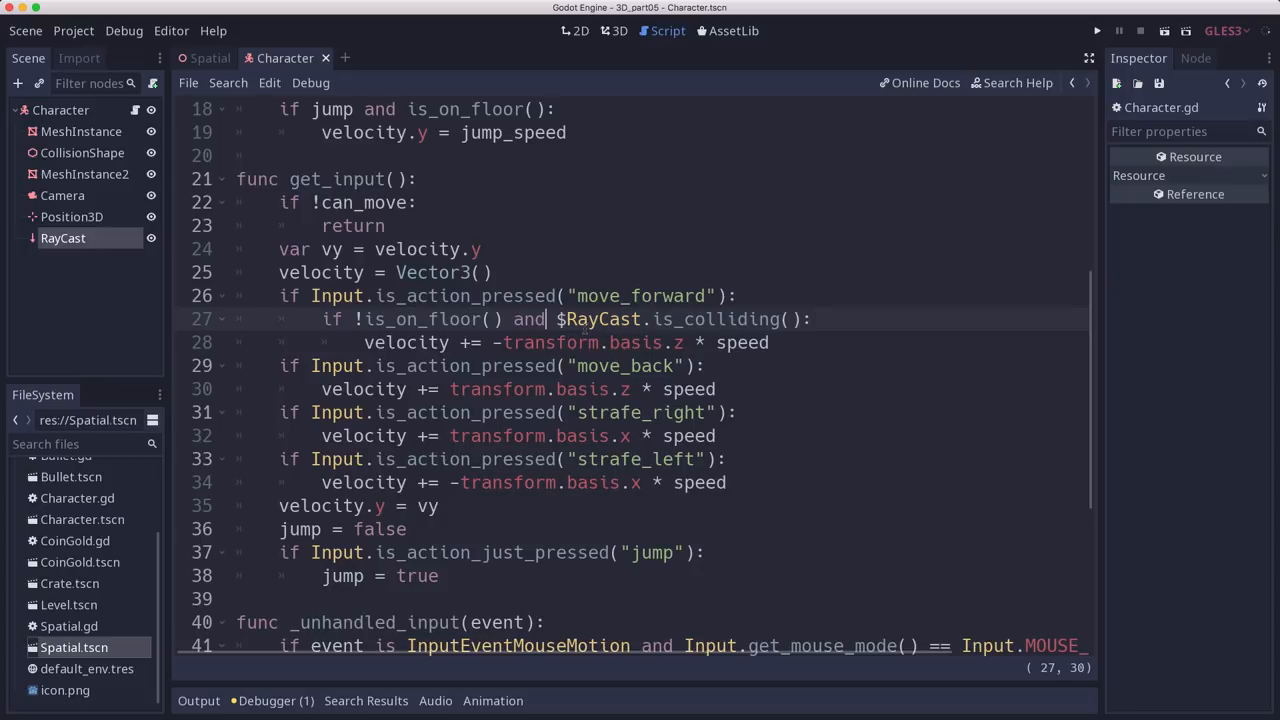
{"action": "type", "text": "or"}
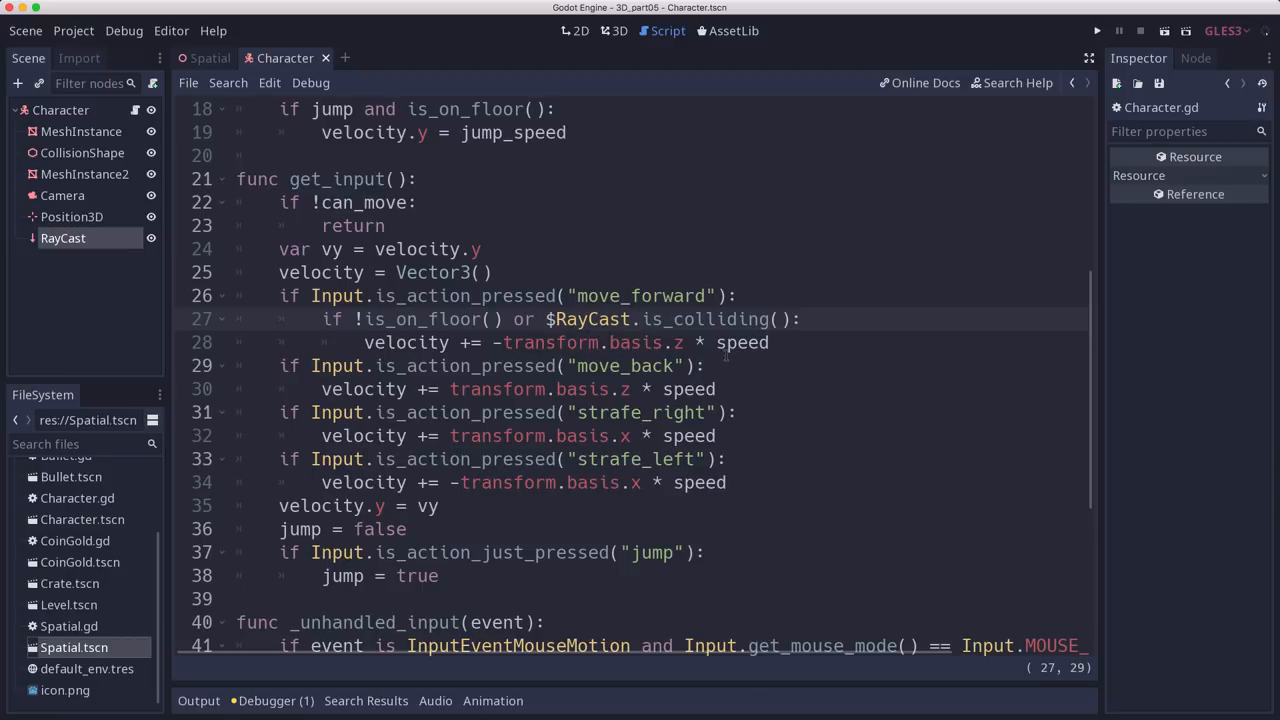
{"action": "left_click", "coordinate": [540, 319]}
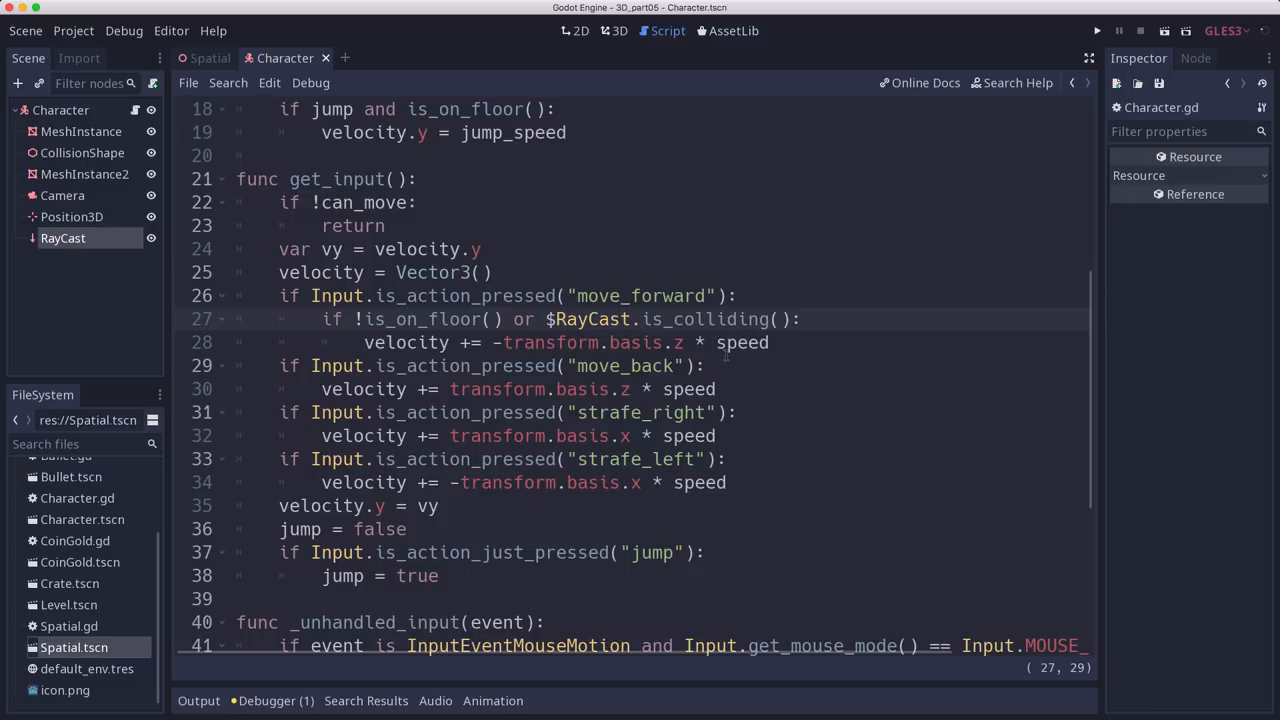
{"action": "left_click", "coordinate": [1097, 30]}
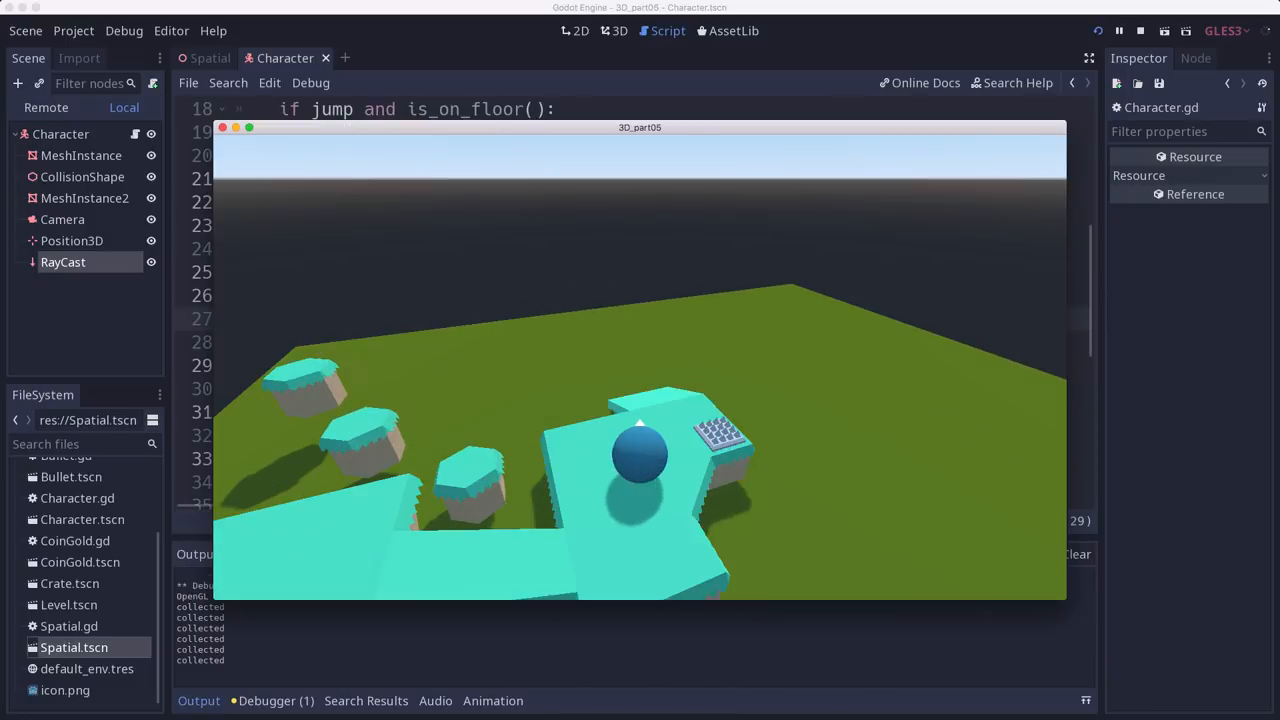